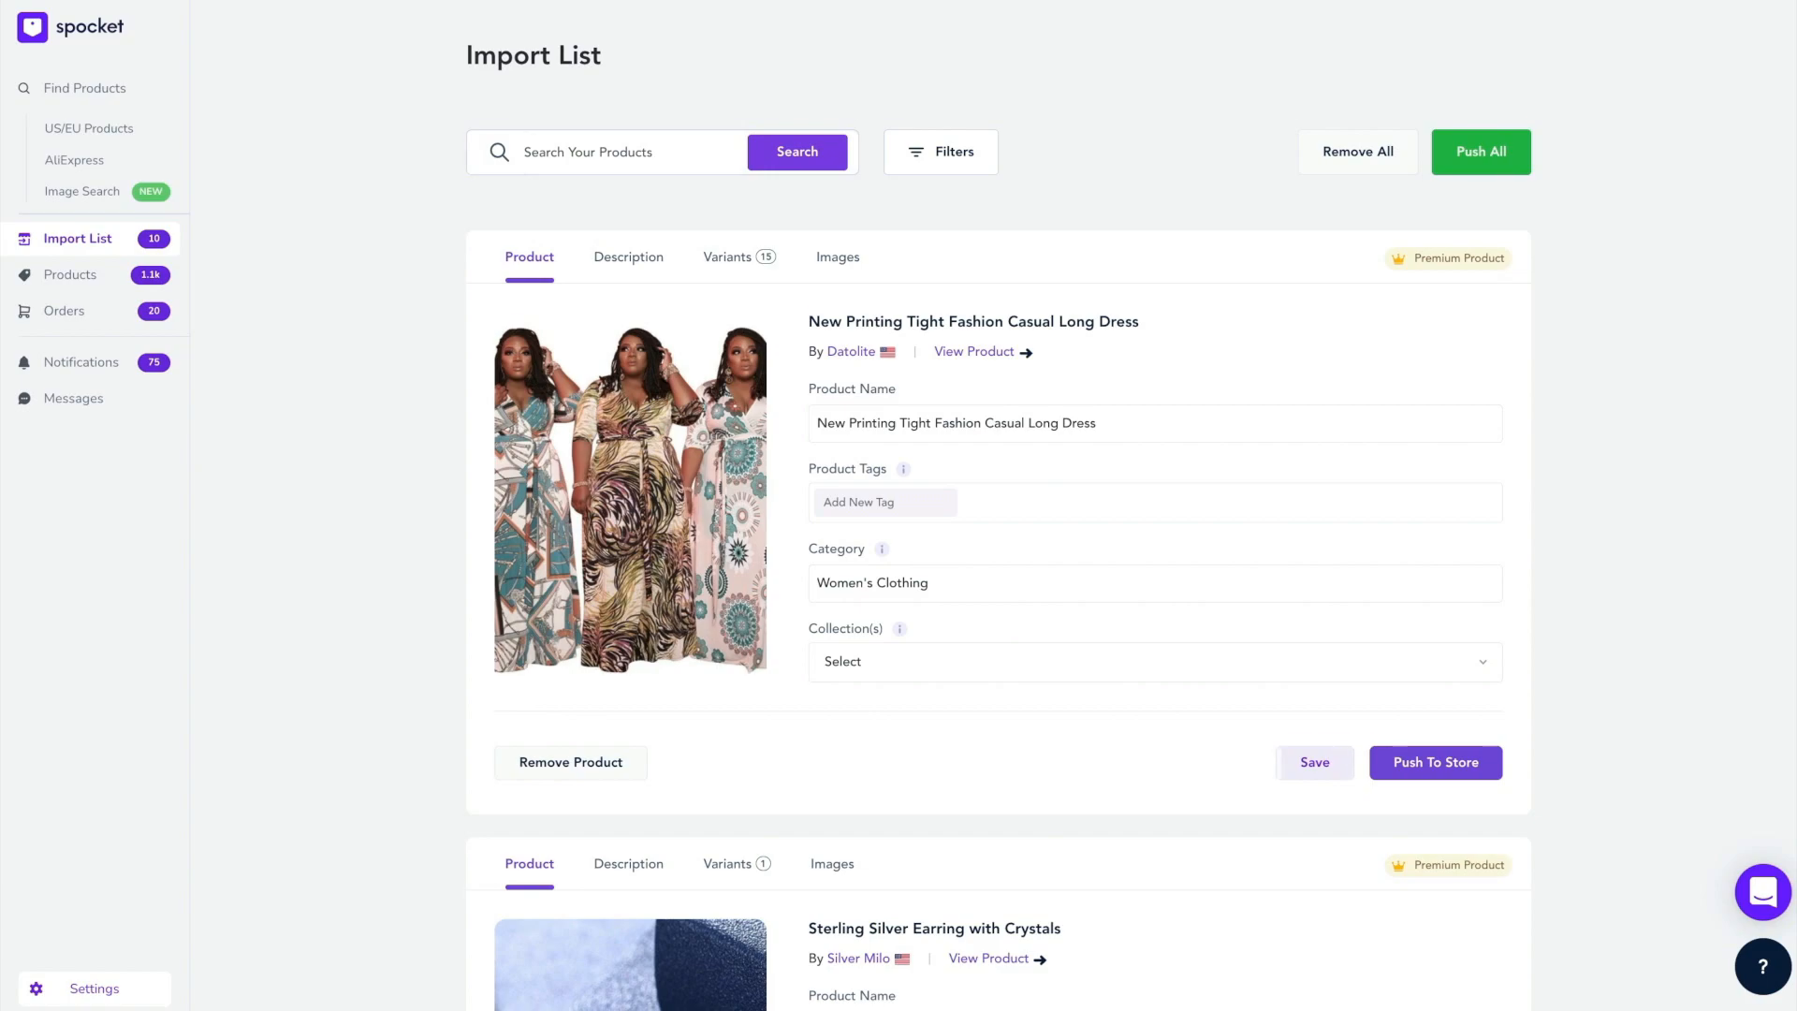
Scroll down to Product Tags and add the 'Maxi Dress' tag
{"action": "scroll", "scroll_direction": "down", "scroll_amount": 3}
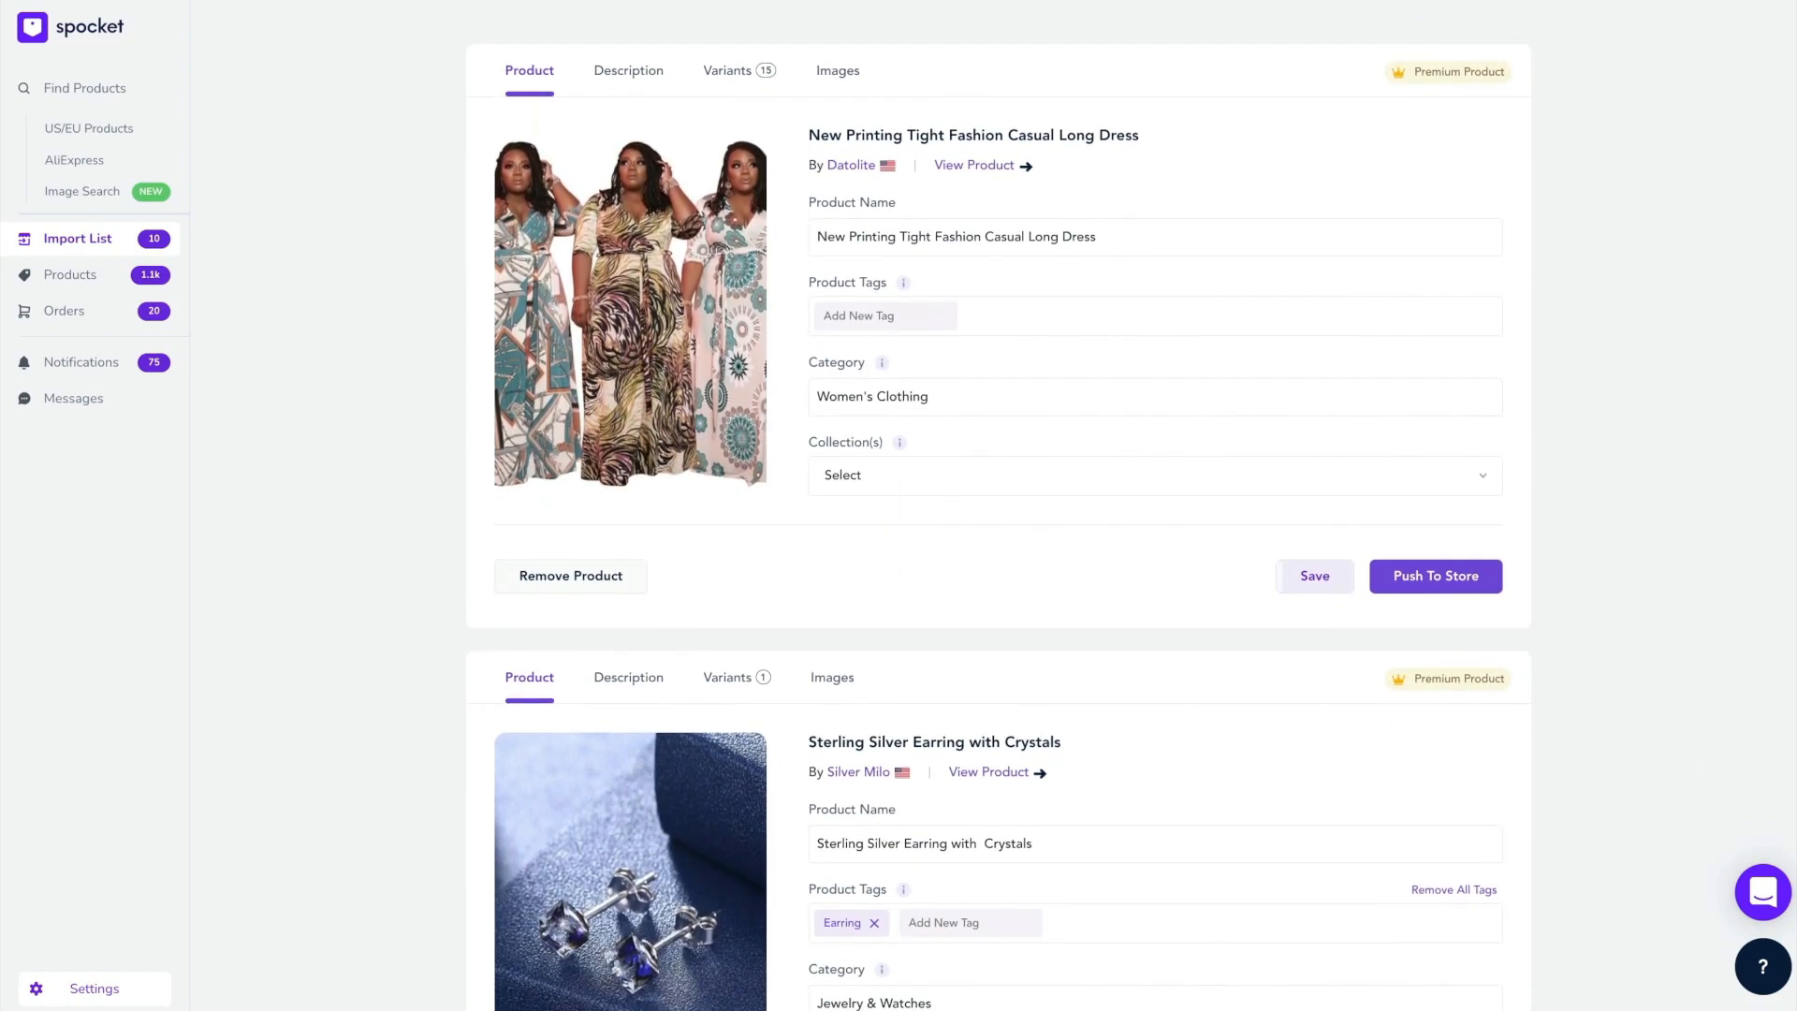
{"action": "scroll", "scroll_direction": "down", "scroll_amount": 3}
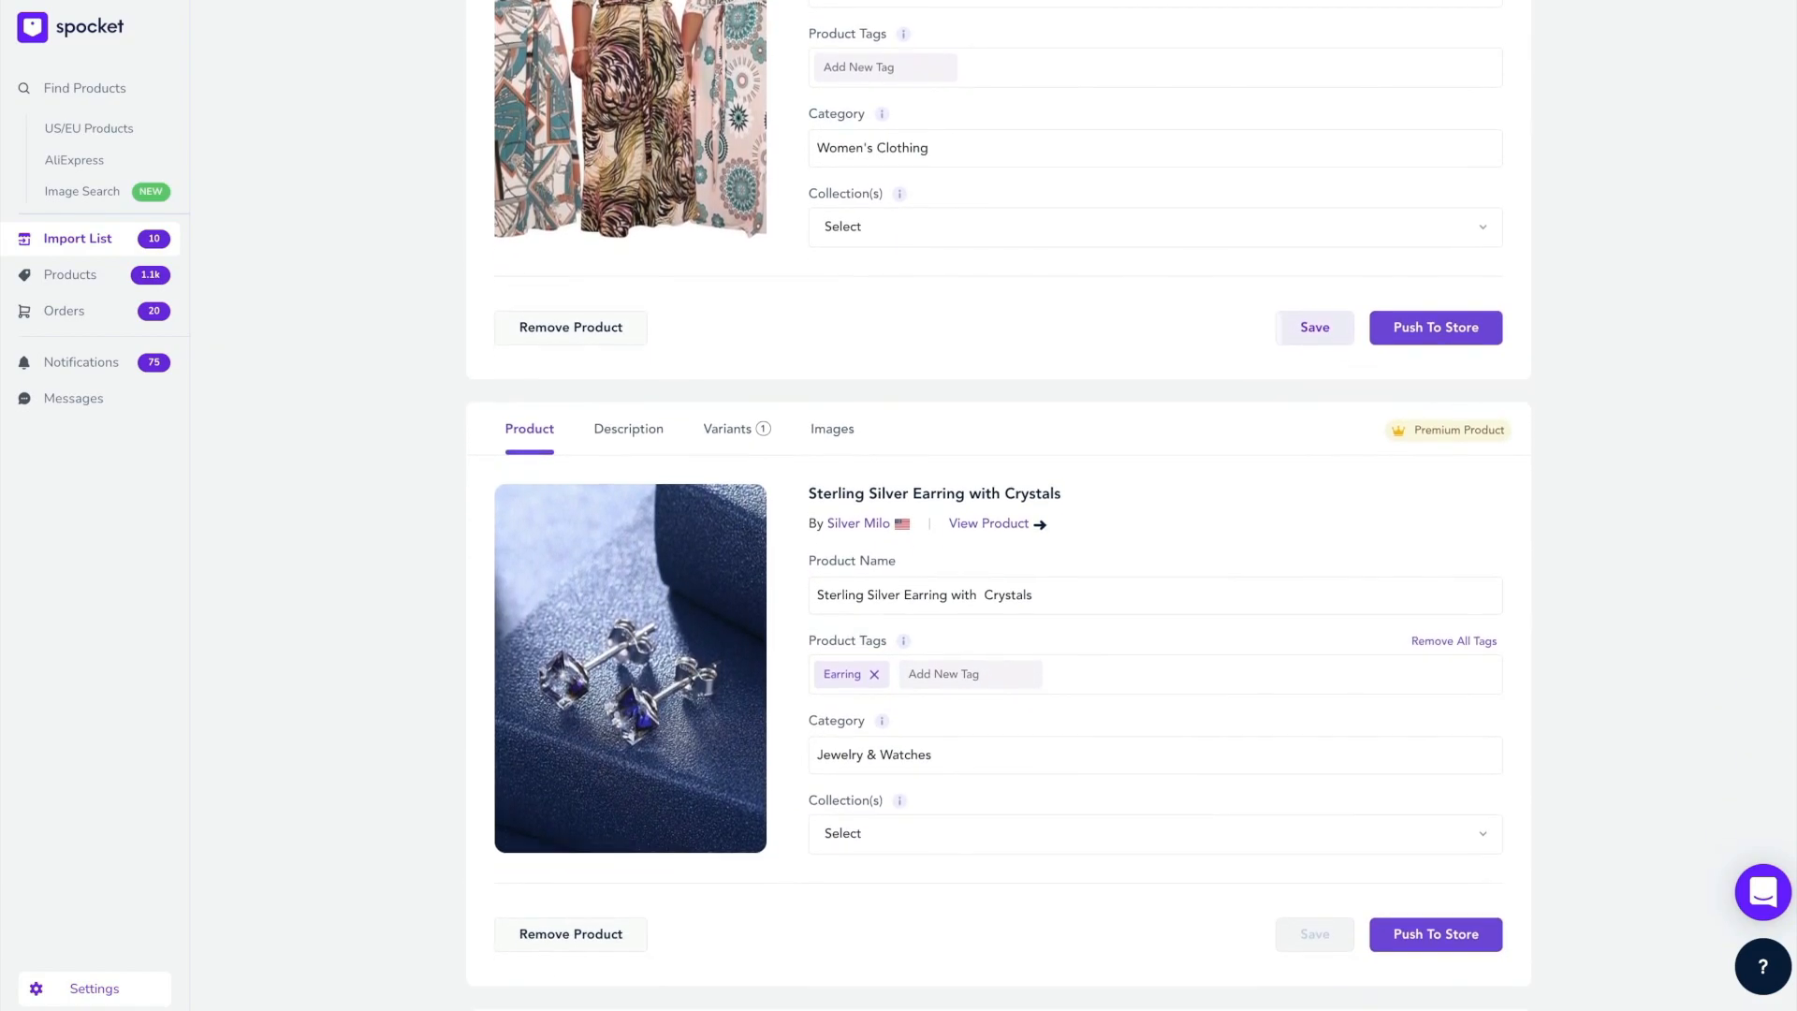
{"action": "scroll", "scroll_direction": "down", "scroll_amount": 3}
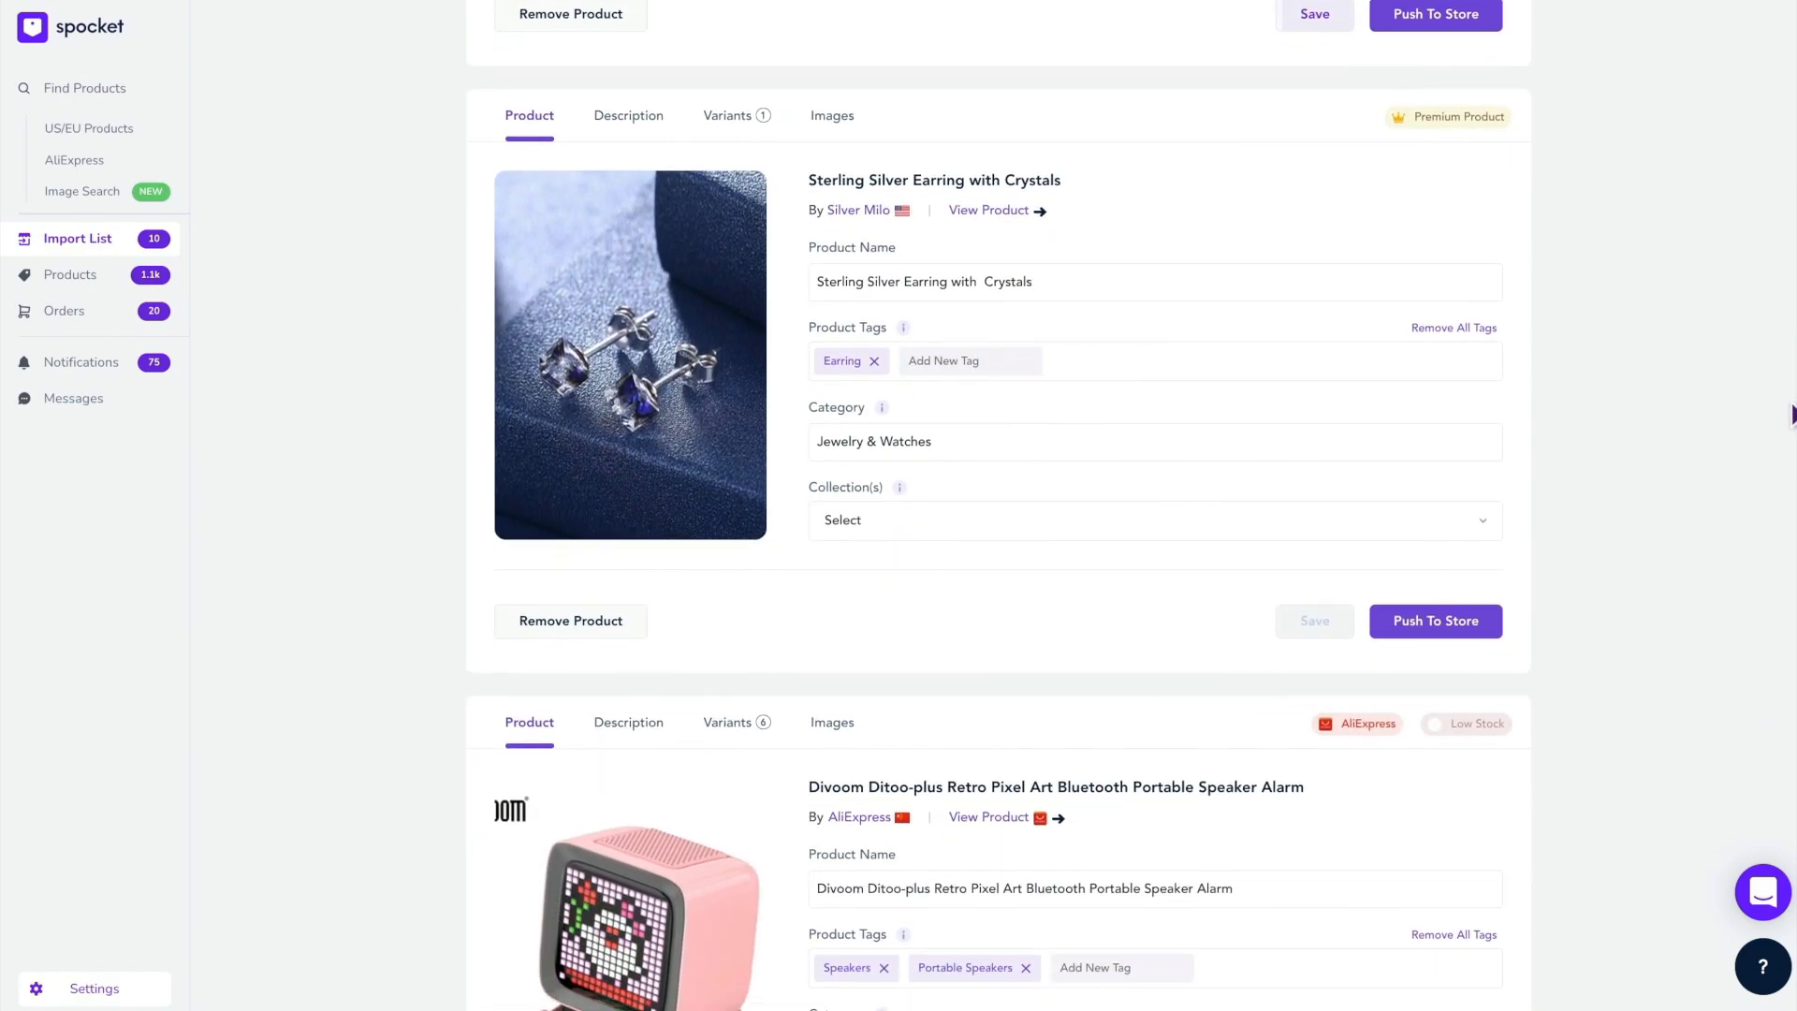
{"action": "scroll", "scroll_direction": "down", "scroll_amount": 3}
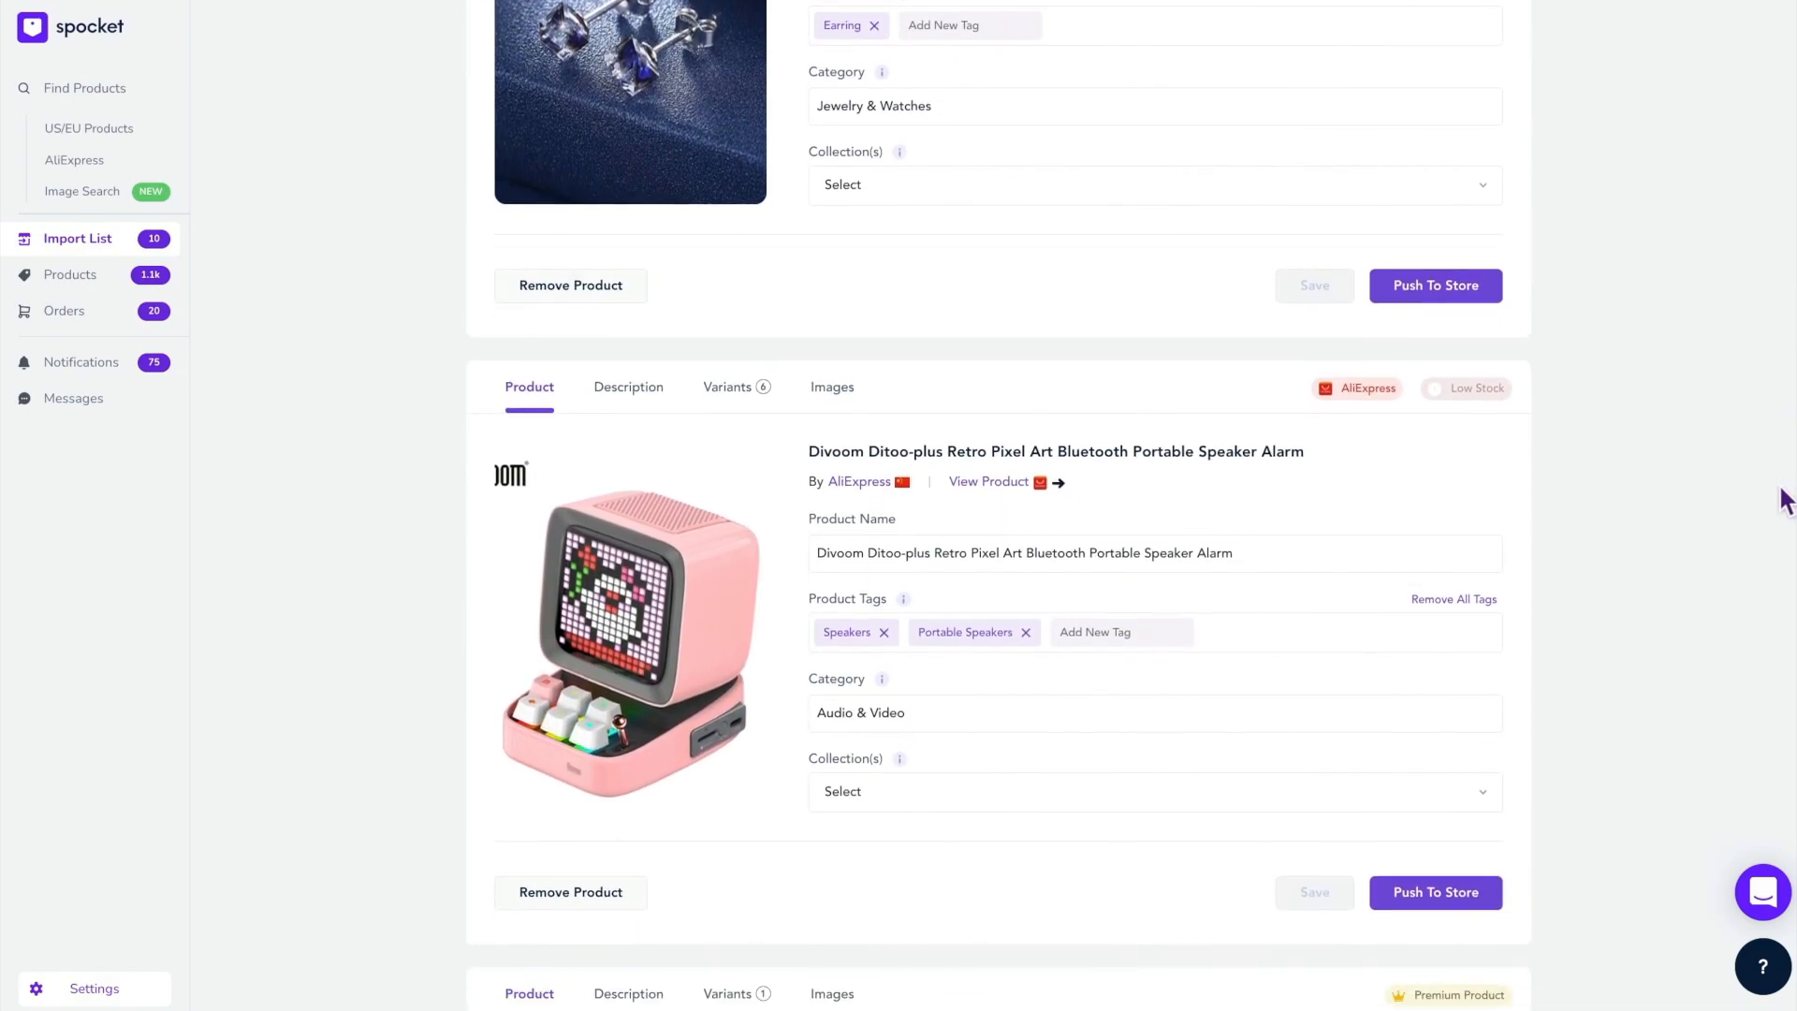
{"action": "scroll", "scroll_direction": "down", "scroll_amount": 3}
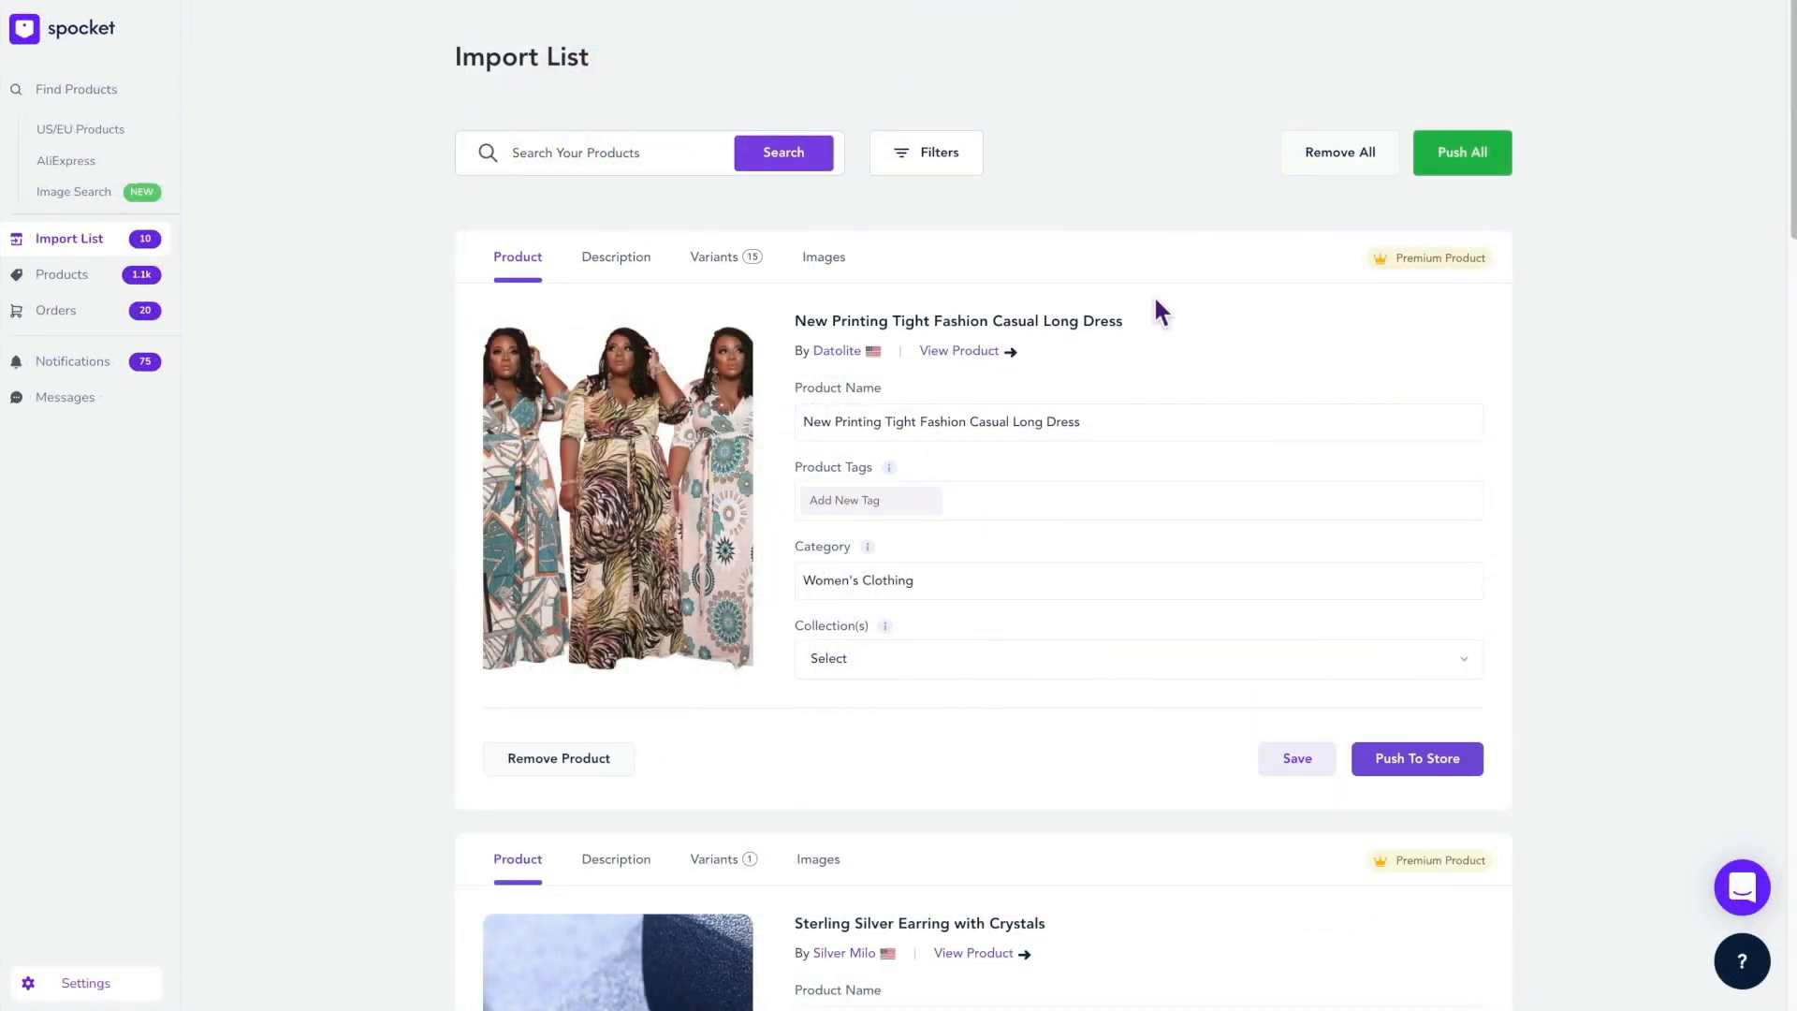
{"action": "mouse_move", "coordinate": [616, 266]}
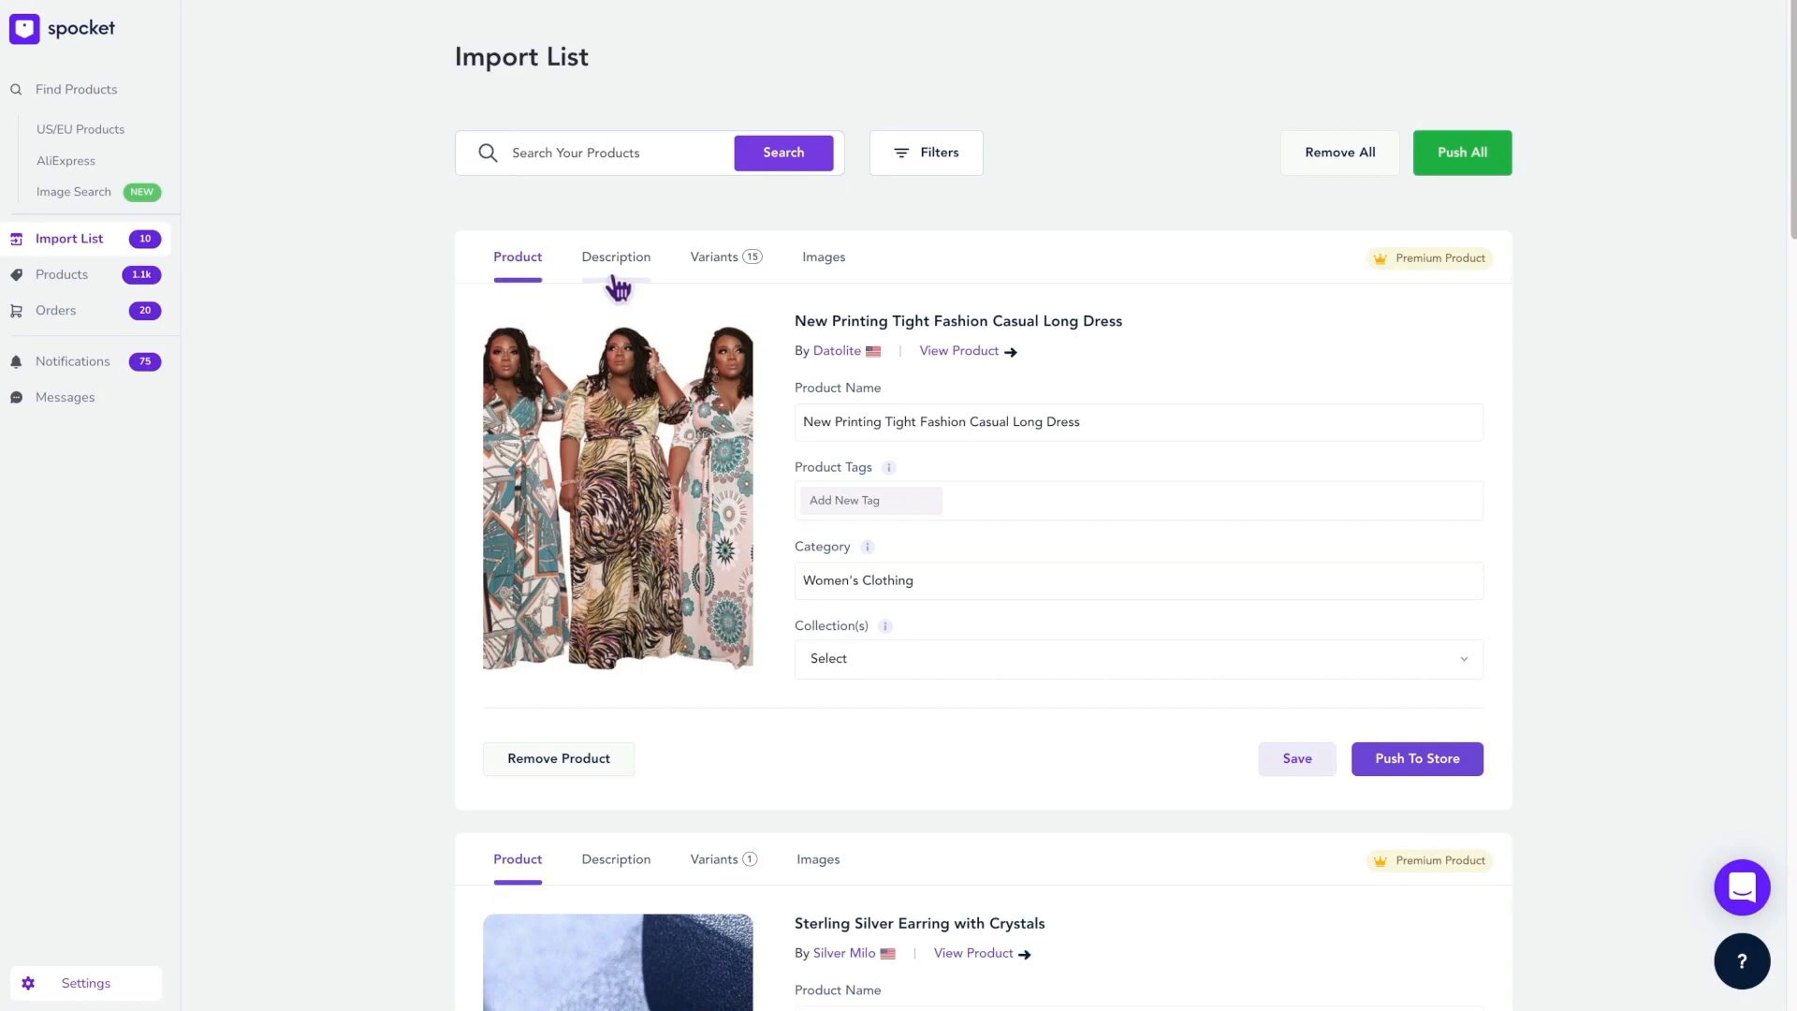
{"action": "mouse_move", "coordinate": [853, 276]}
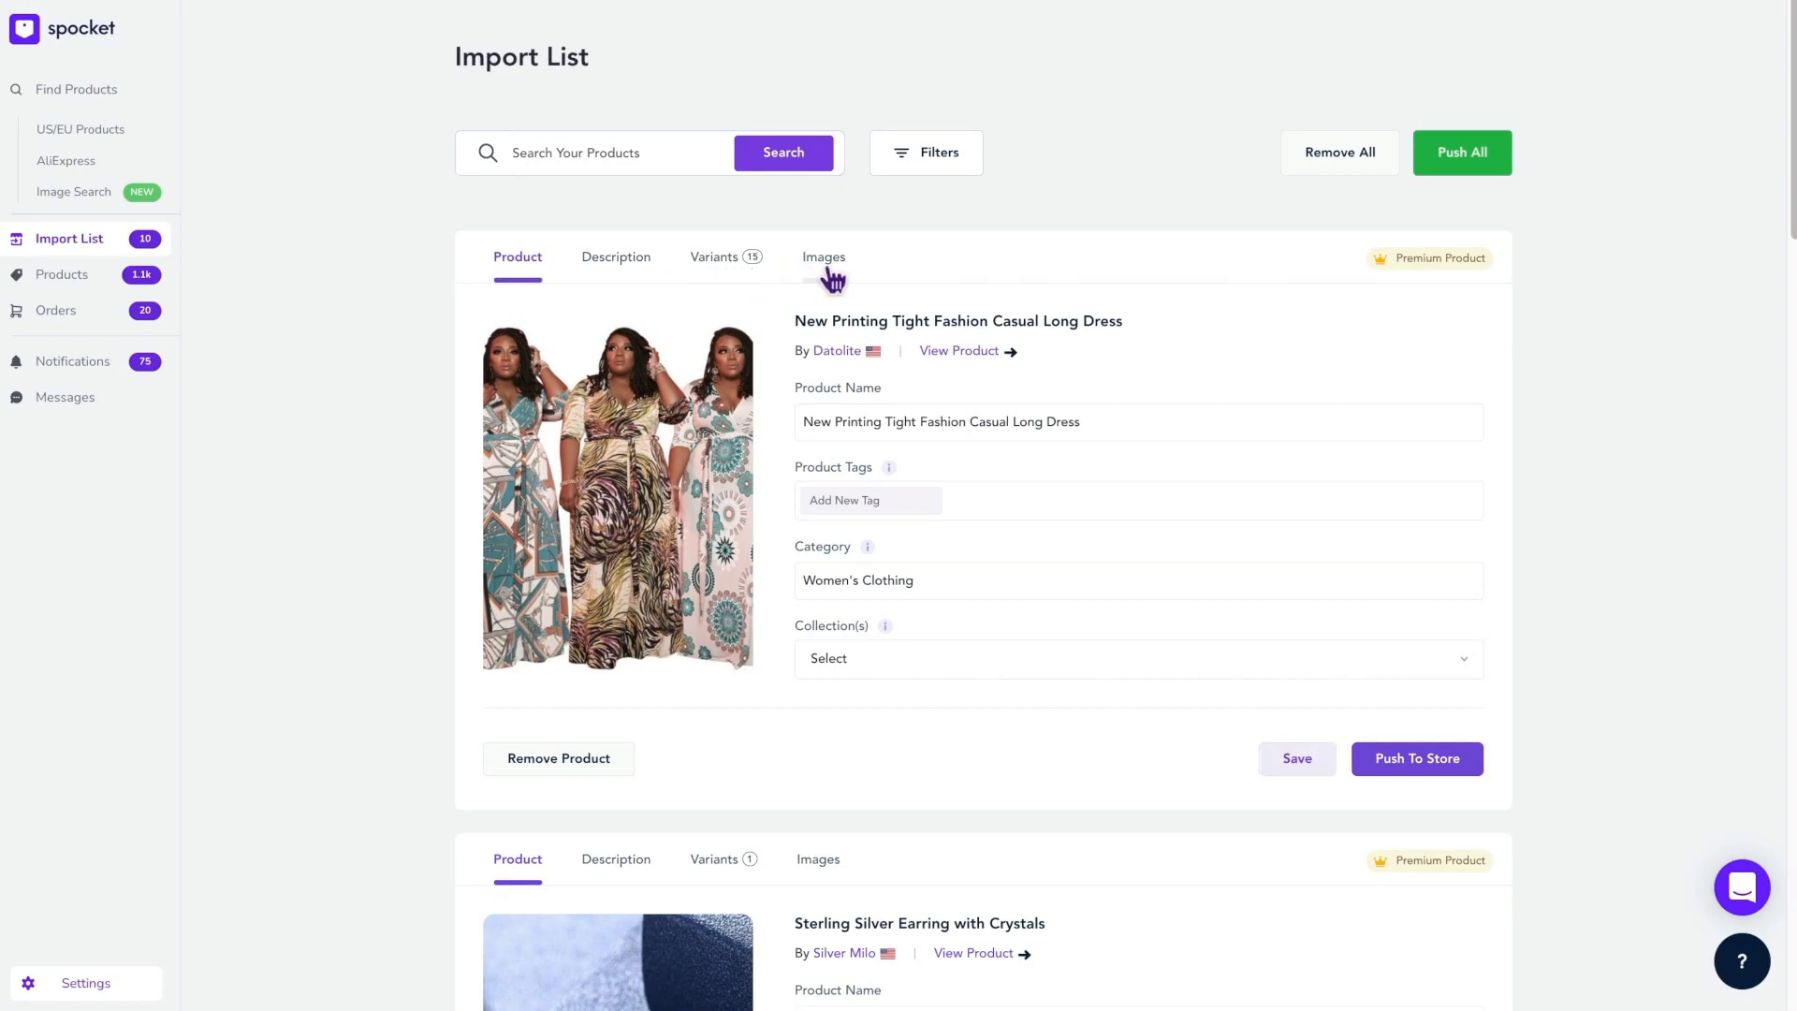
{"action": "mouse_move", "coordinate": [1083, 309]}
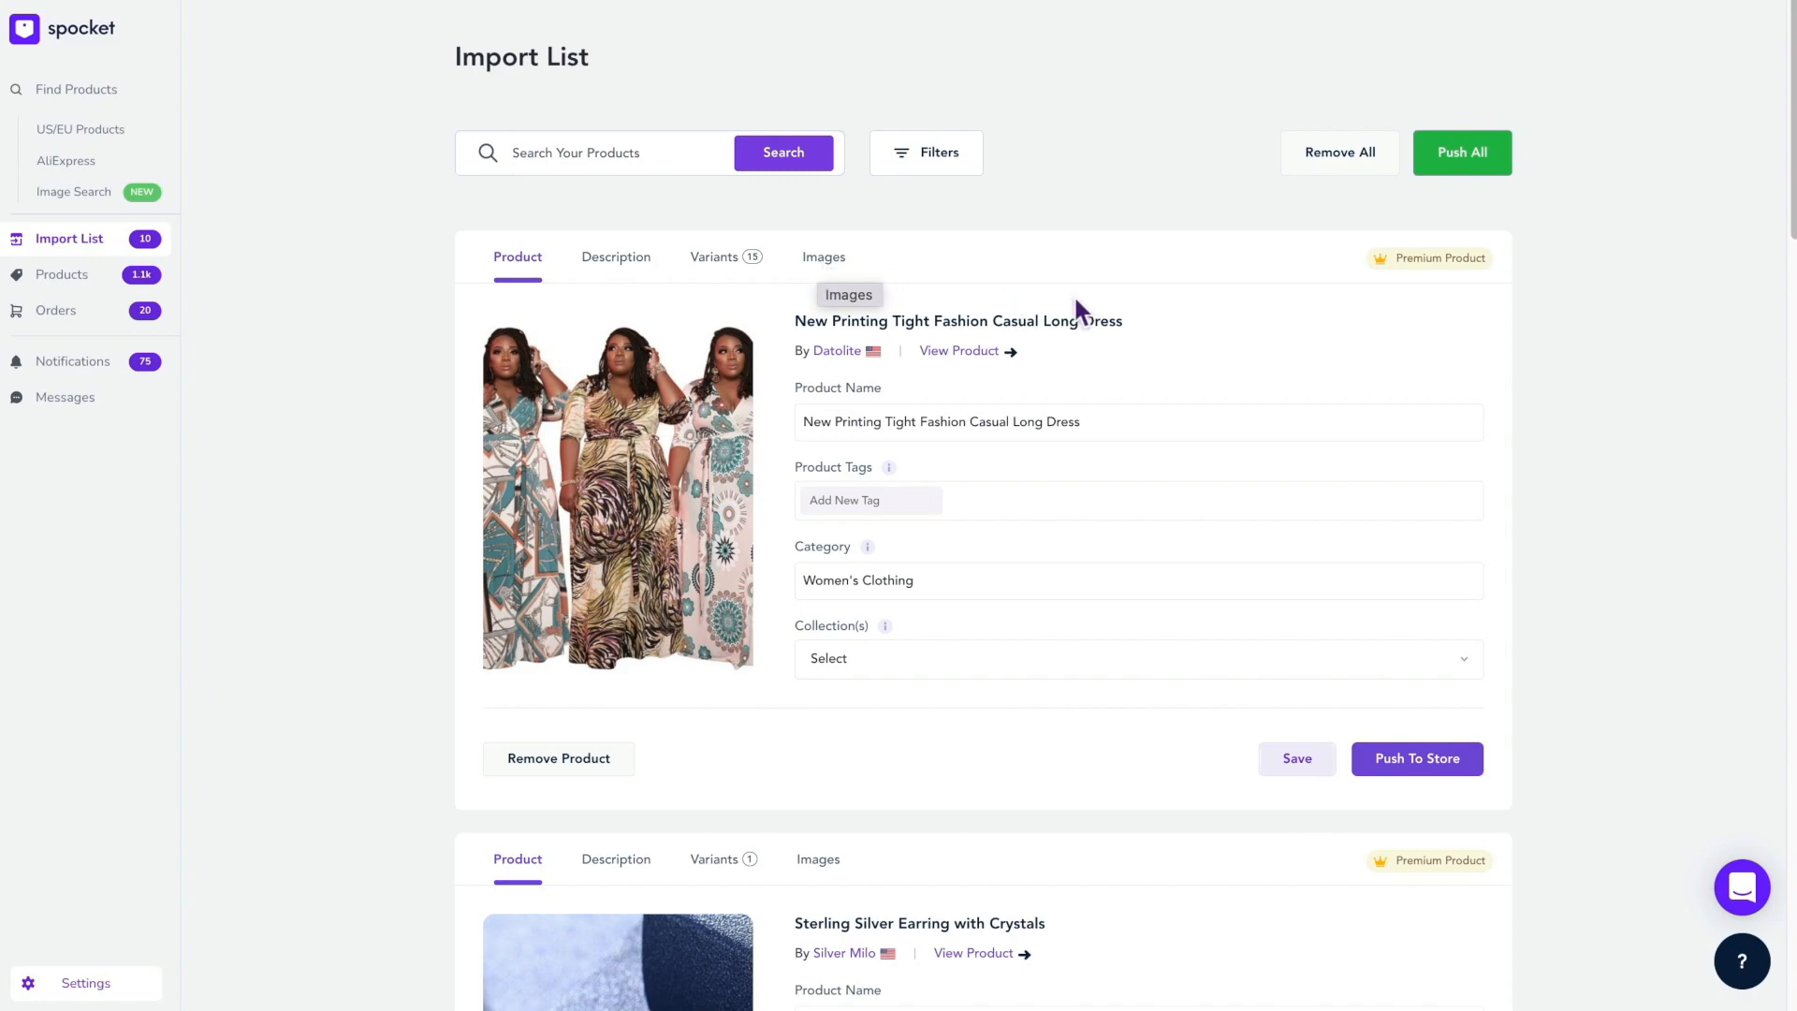
{"action": "mouse_move", "coordinate": [1214, 373]}
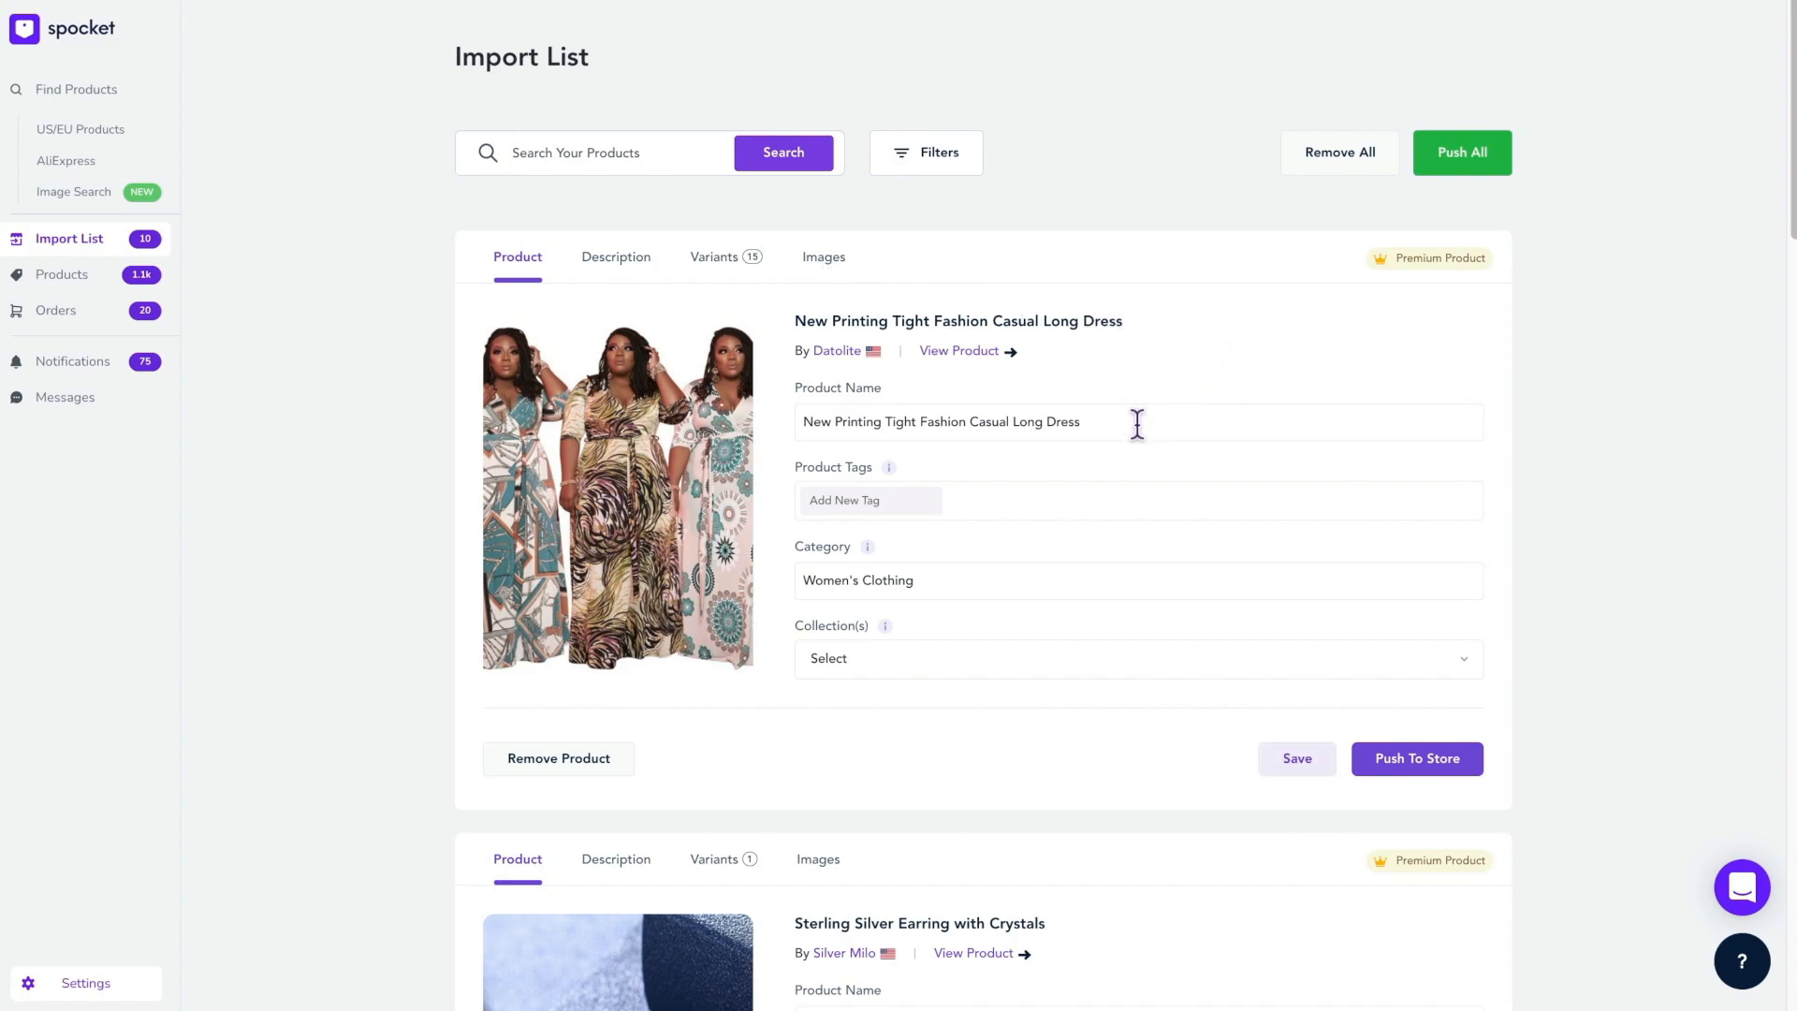
{"action": "mouse_move", "coordinate": [969, 527]}
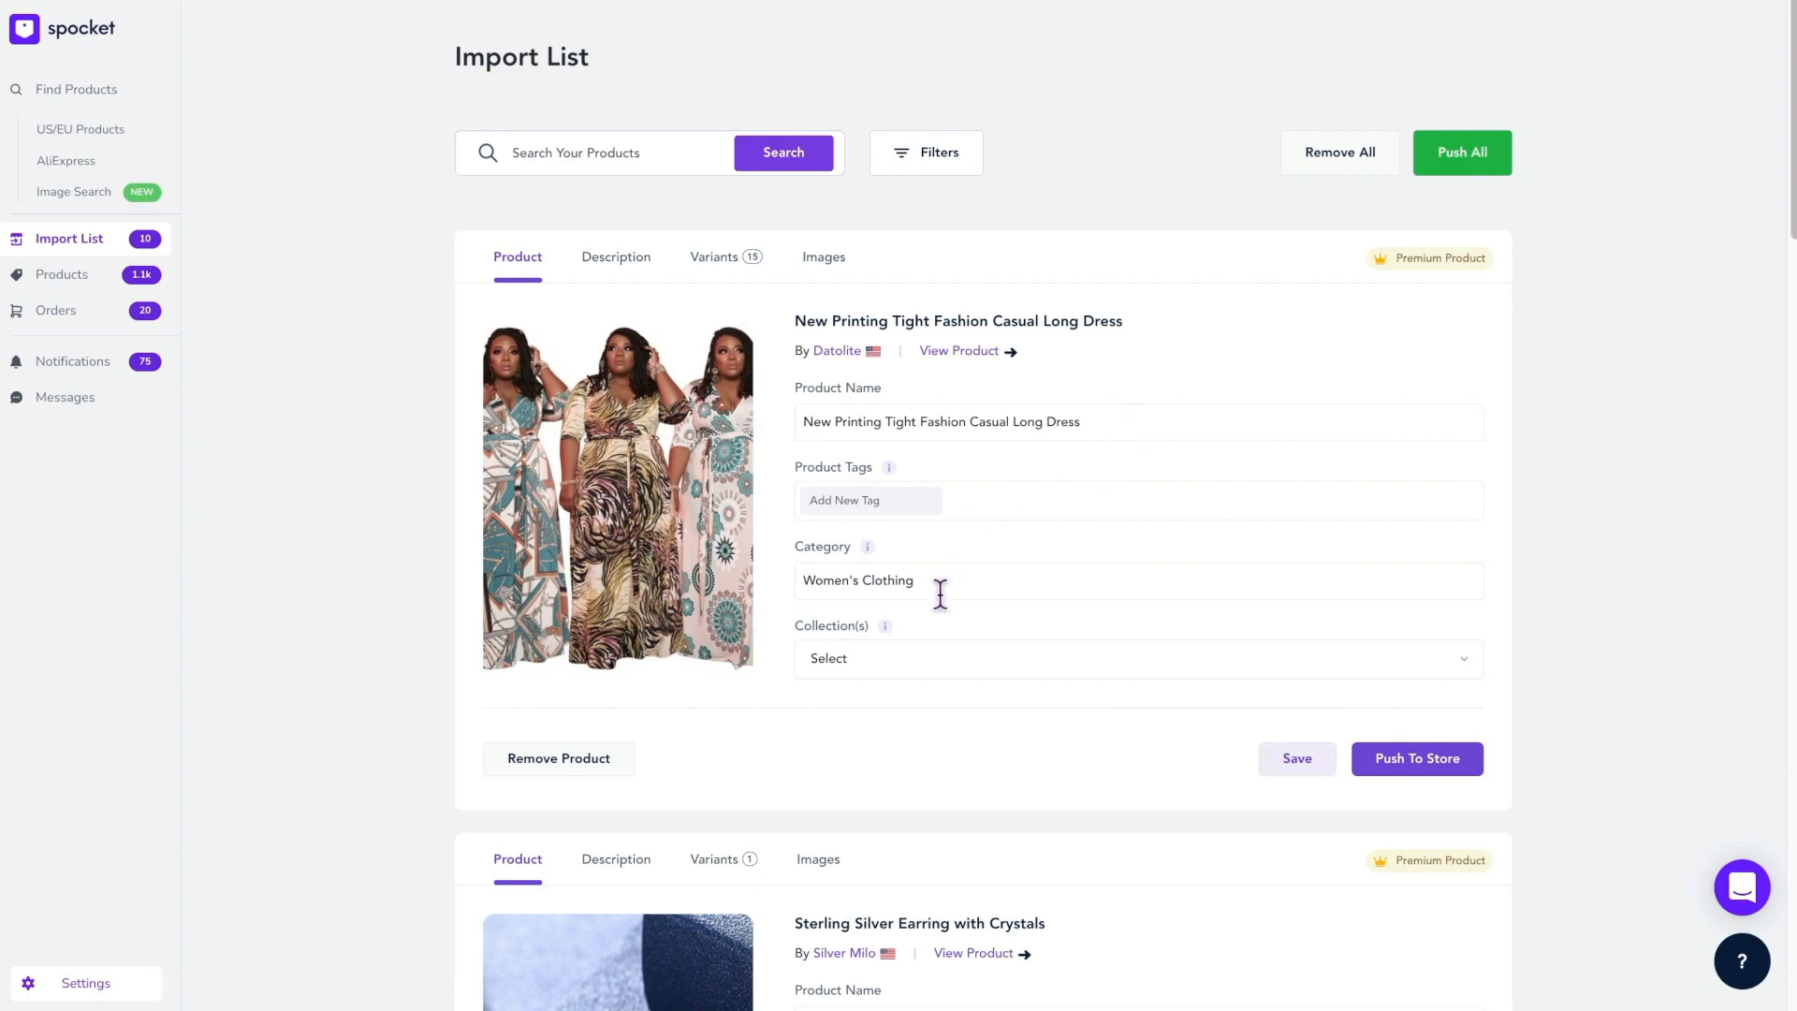
{"action": "mouse_move", "coordinate": [958, 685]}
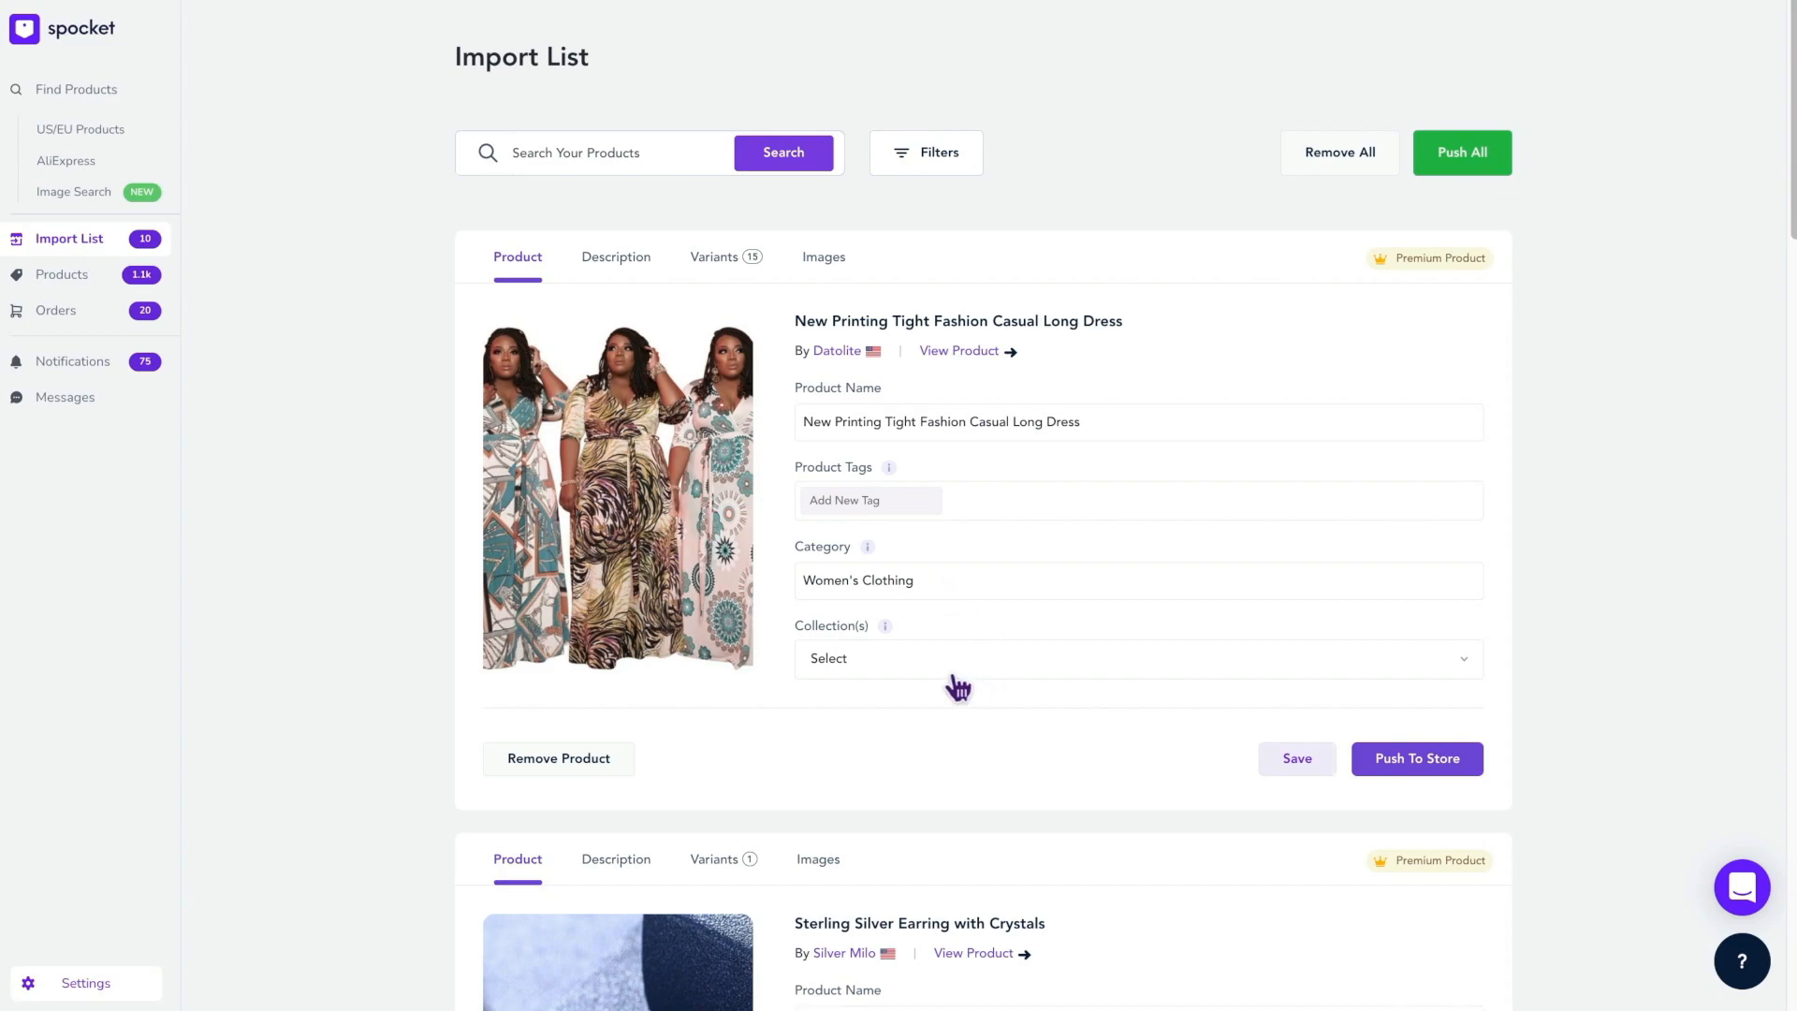
{"action": "mouse_move", "coordinate": [895, 505]}
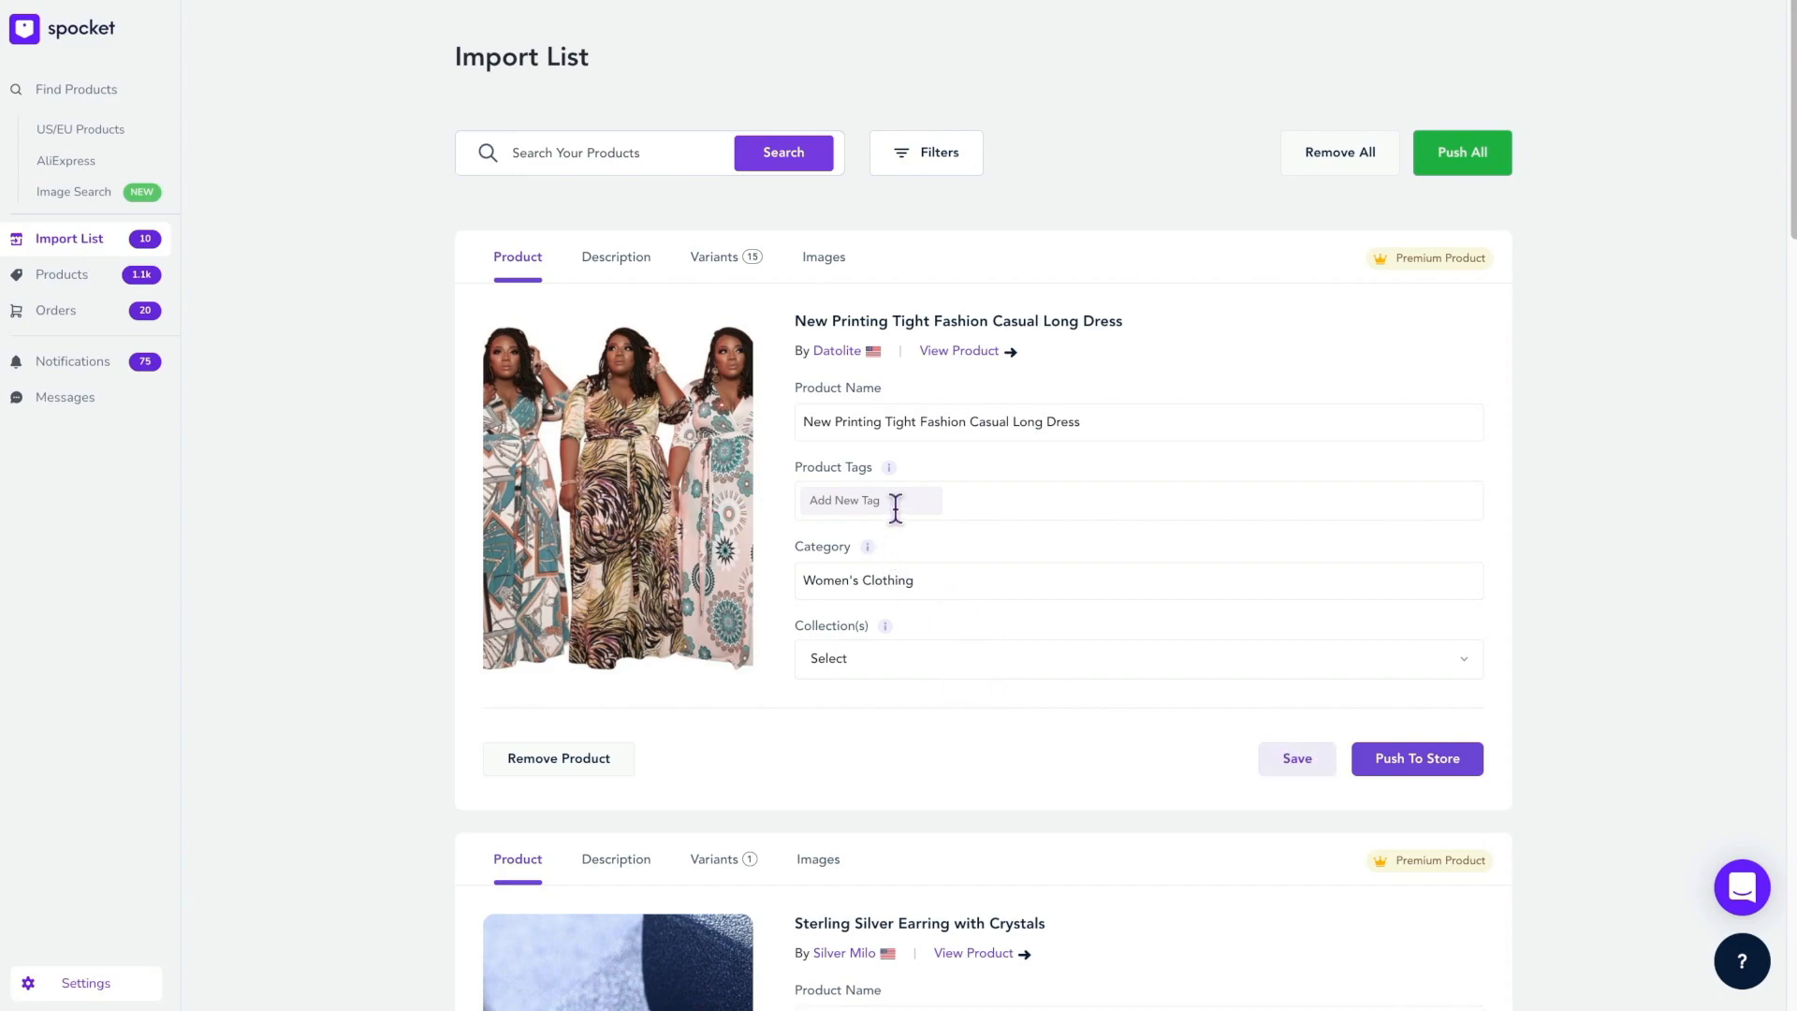
{"action": "type", "text": "Maxi Dress"}
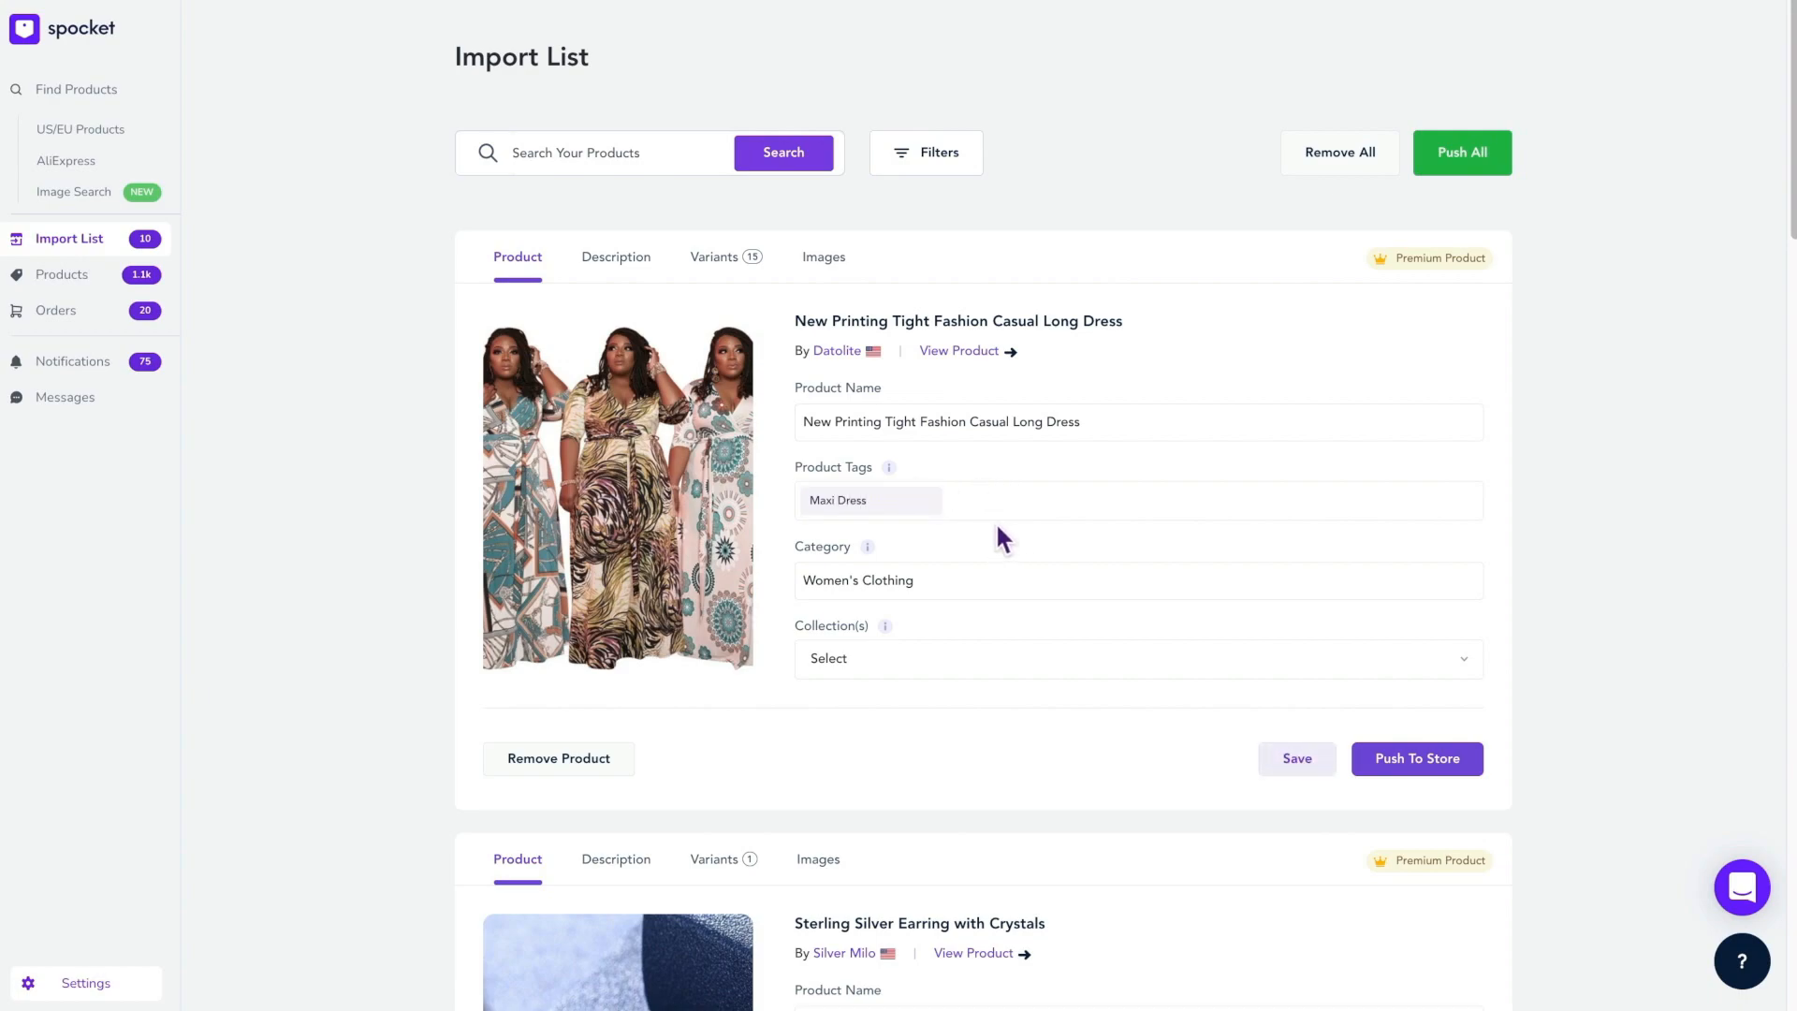
{"action": "mouse_move", "coordinate": [985, 524]}
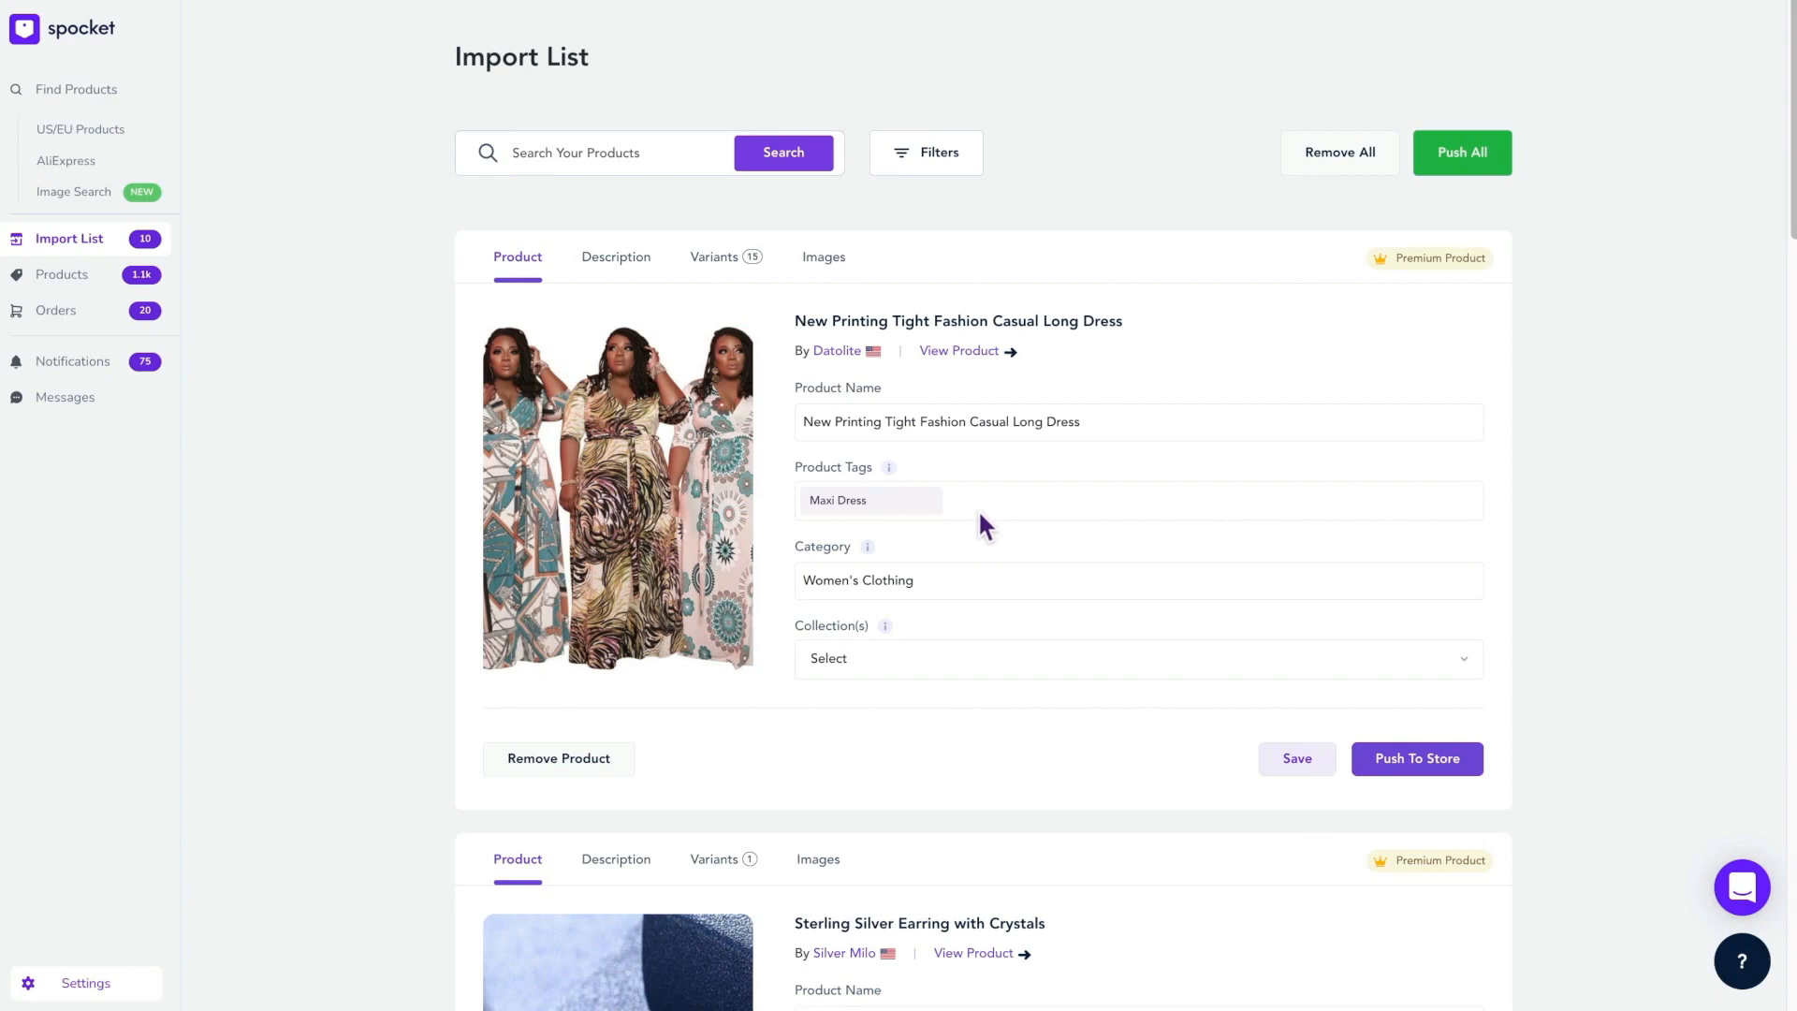
Add a second 'Dress' tag and bring up the dress's description
{"action": "left_click", "coordinate": [895, 500]}
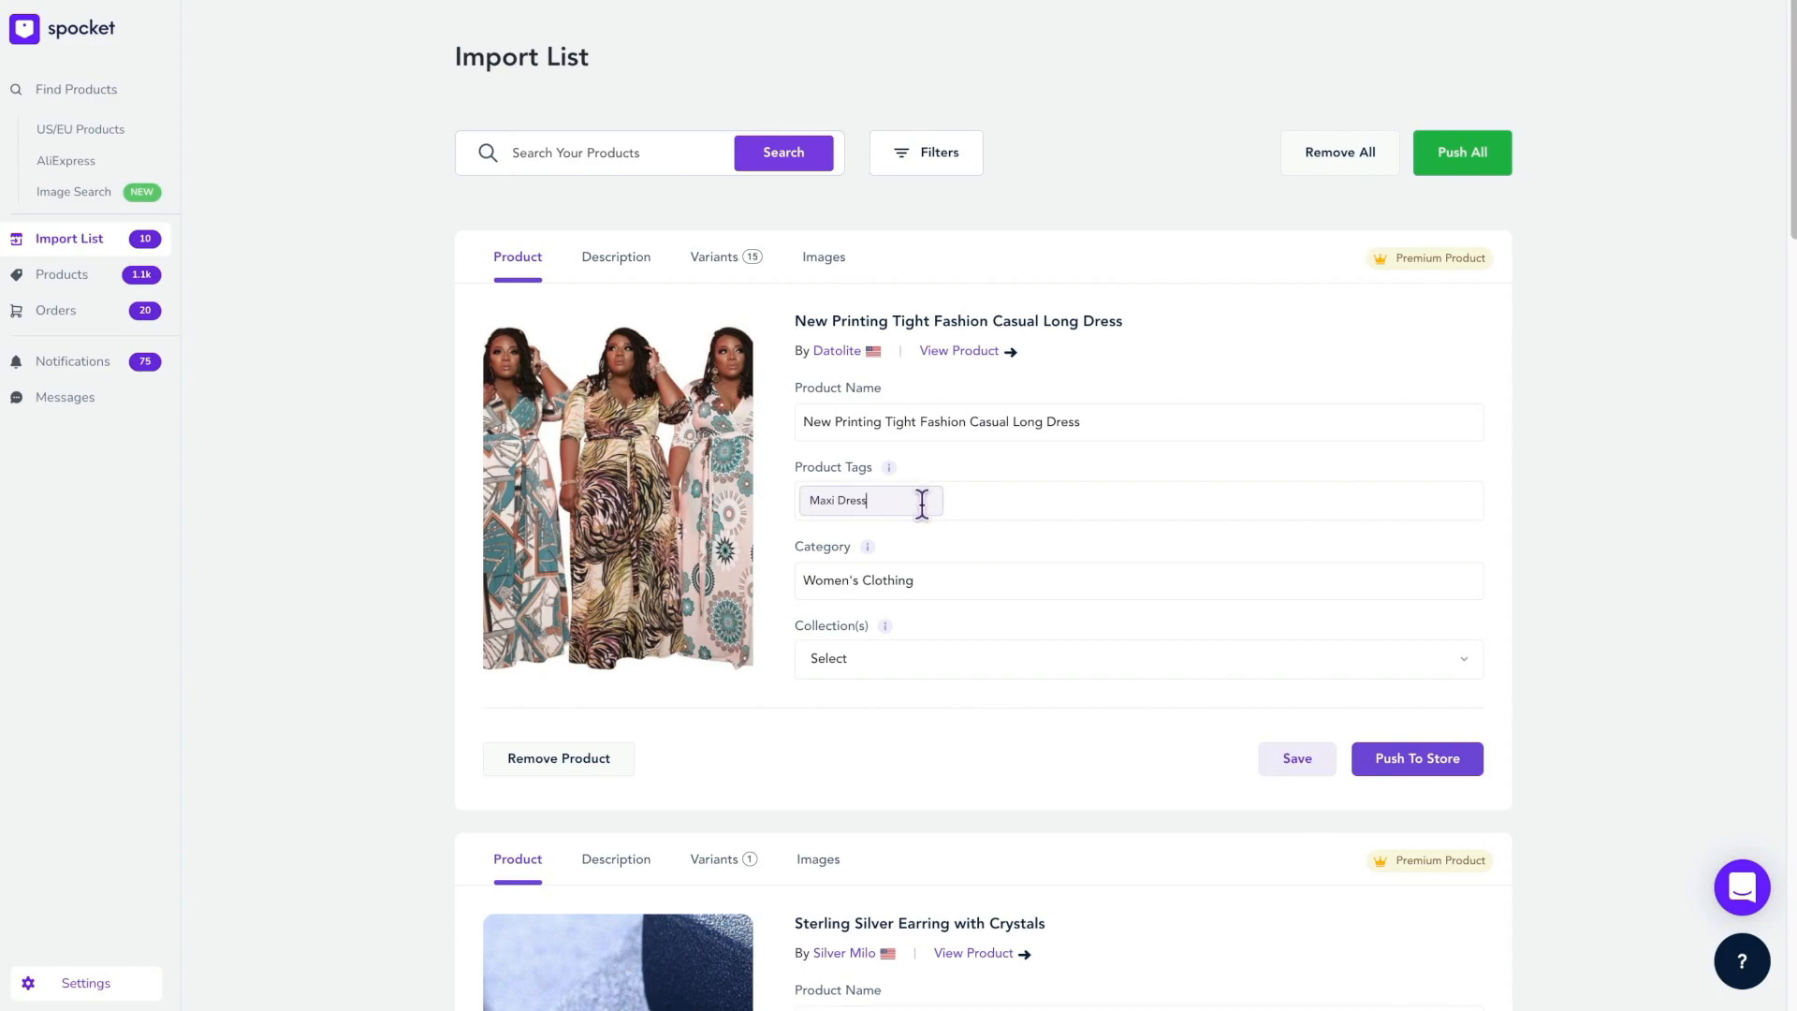
{"action": "type", "text": "Dr"}
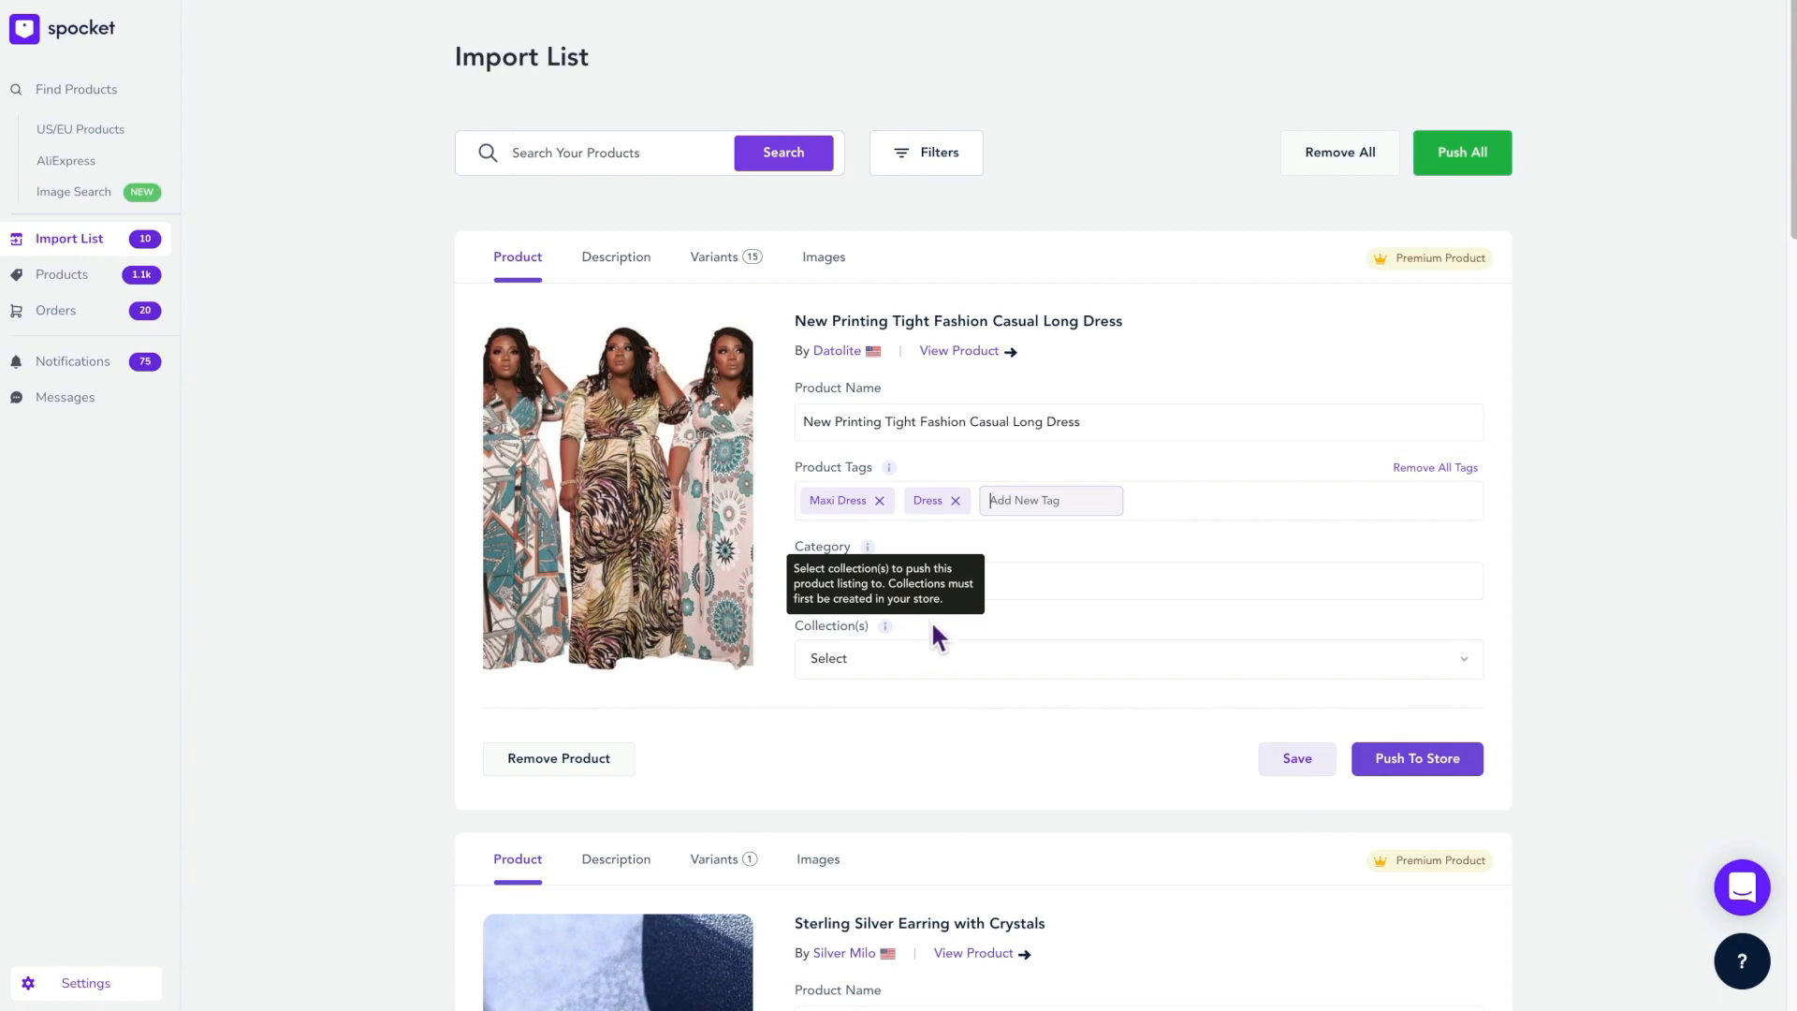
{"action": "left_click", "coordinate": [615, 256]}
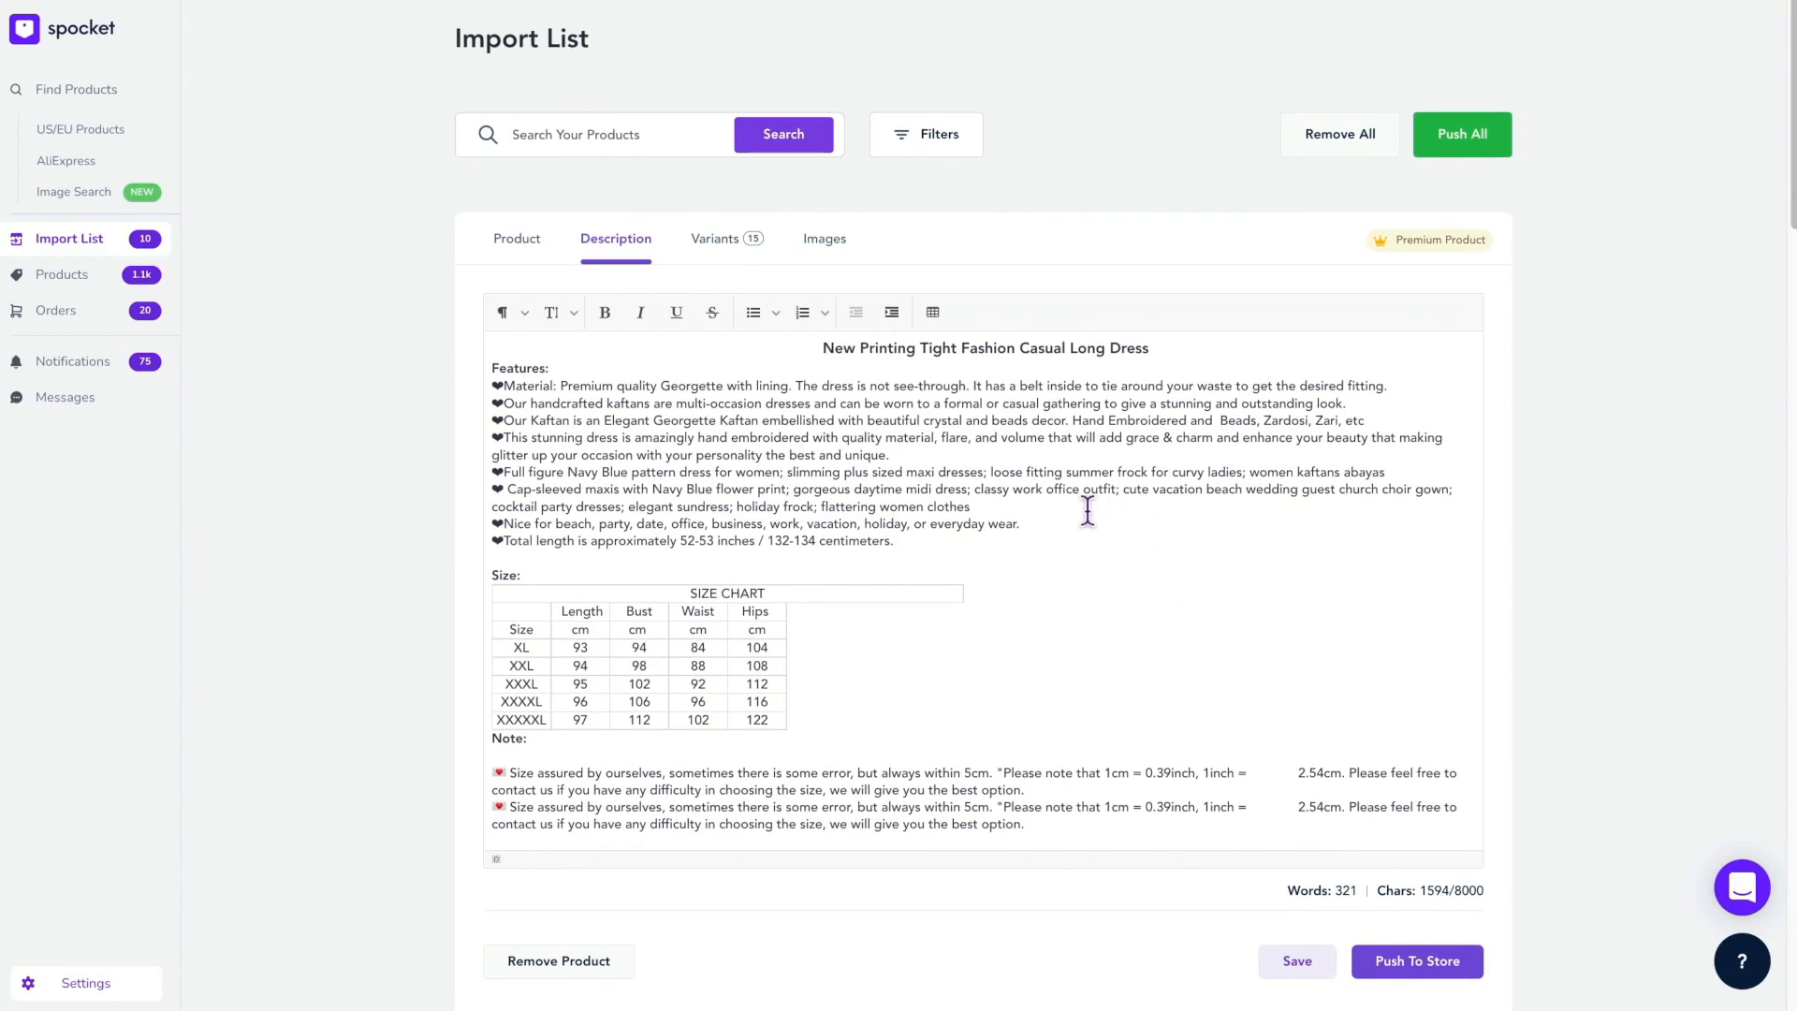
{"action": "scroll", "scroll_direction": "down", "scroll_amount": 3}
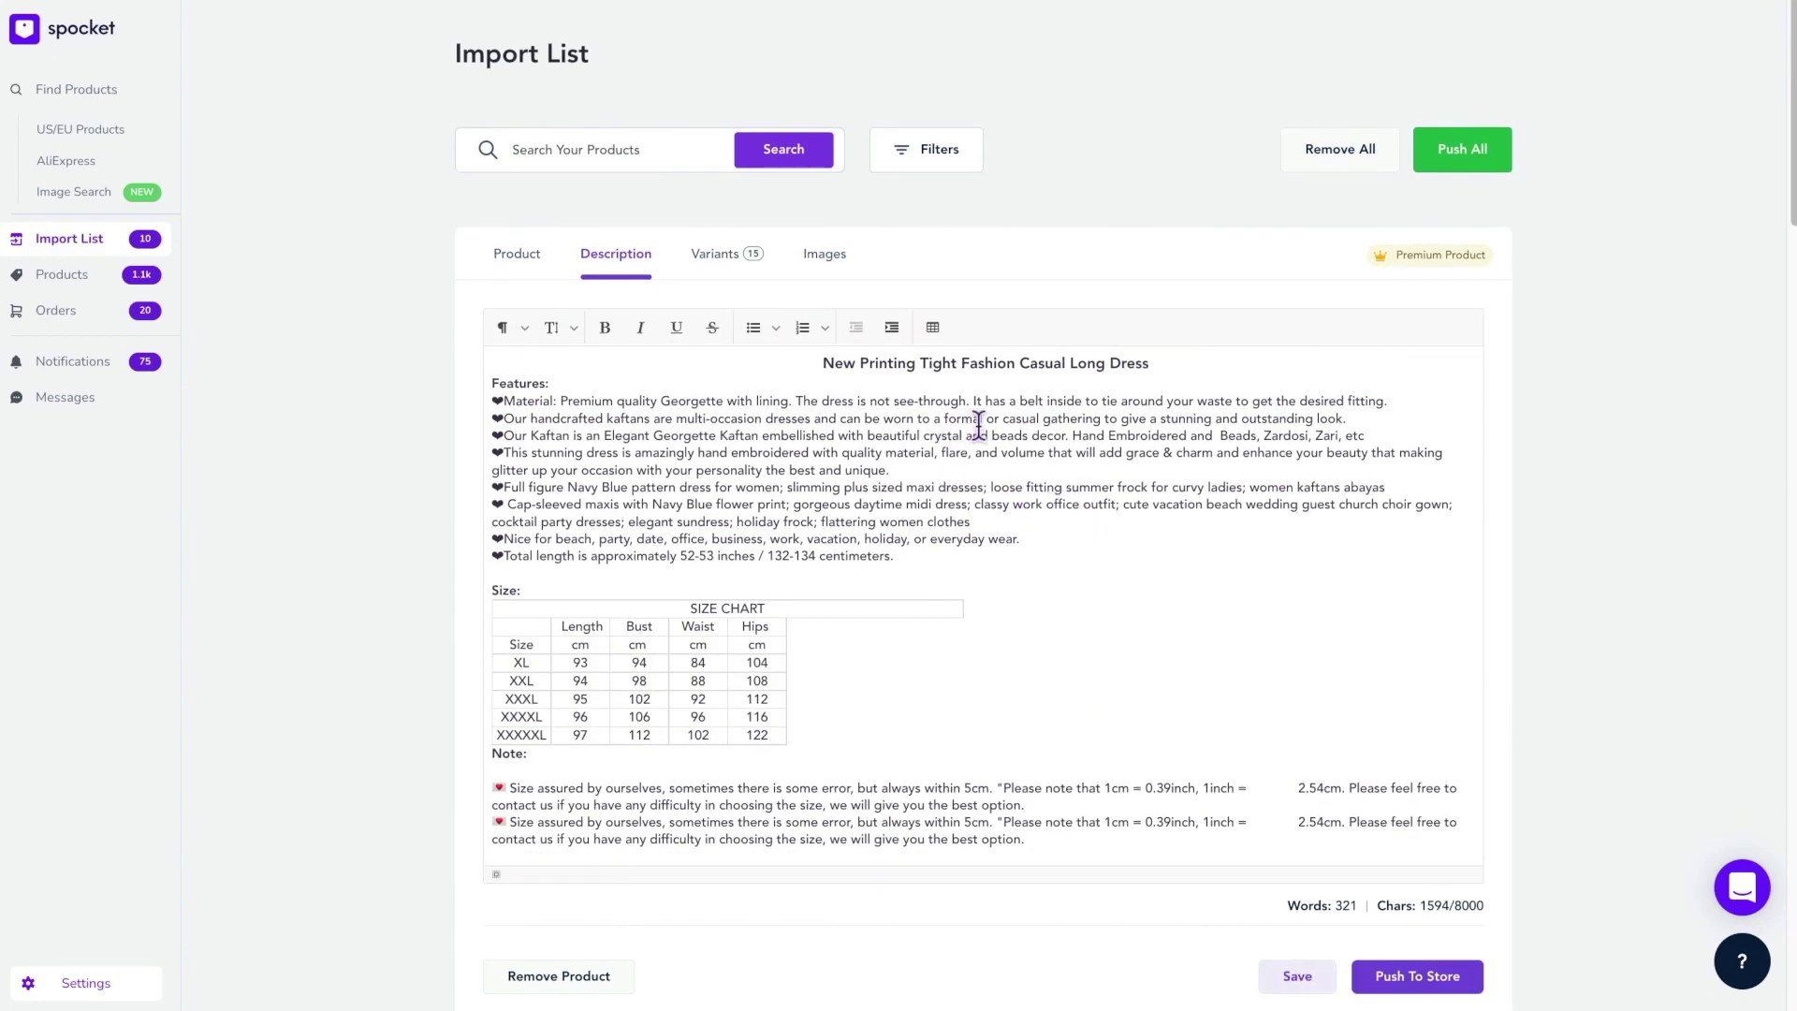
{"action": "mouse_move", "coordinate": [1054, 503]}
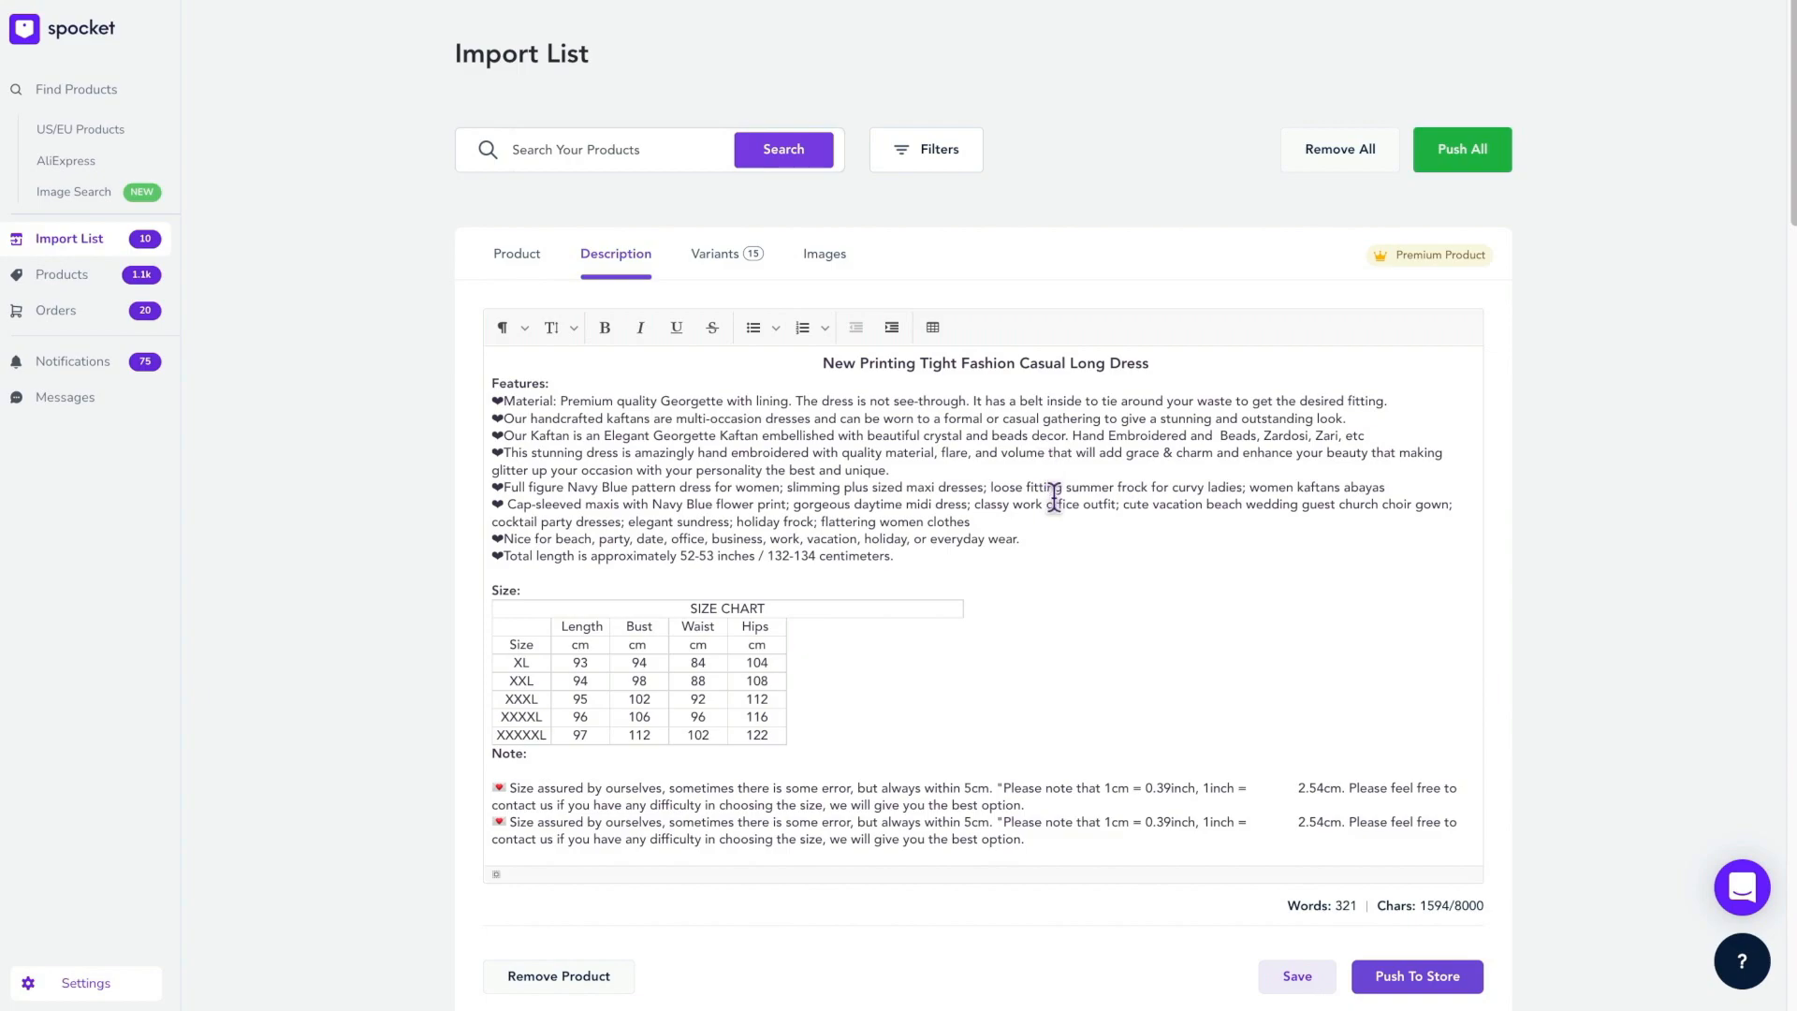
{"action": "mouse_move", "coordinate": [1056, 631]}
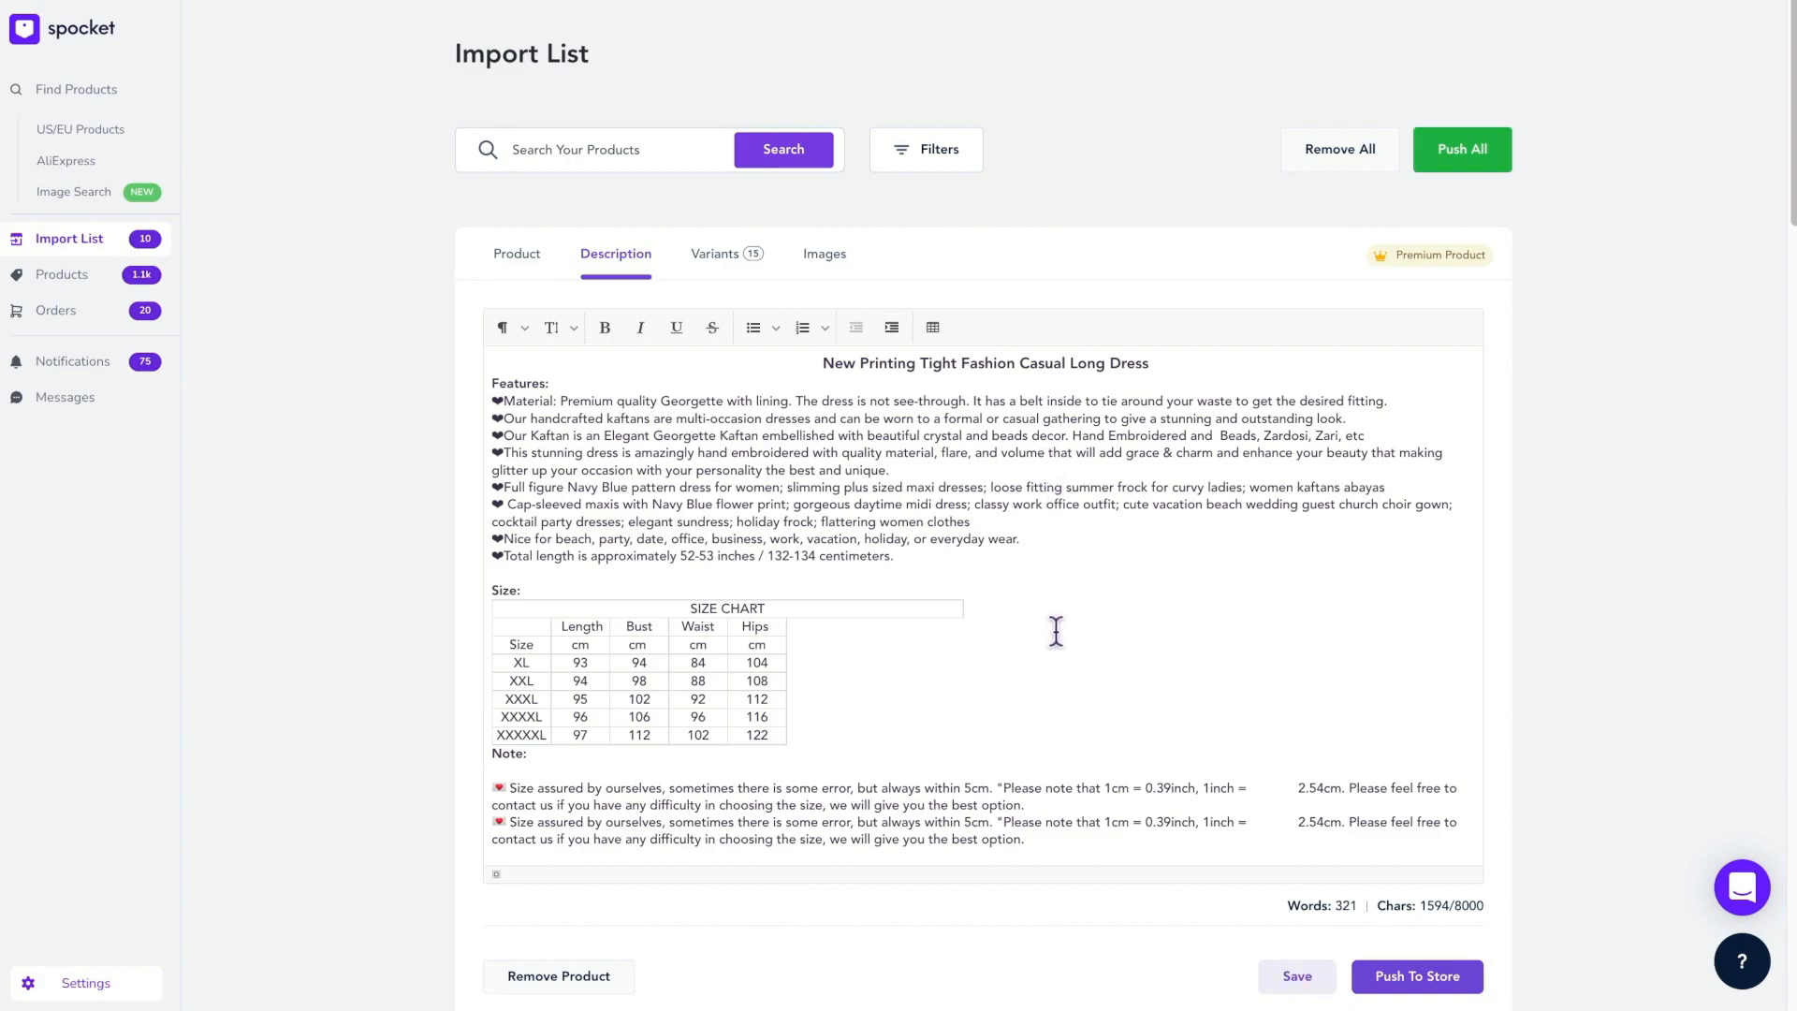
{"action": "scroll", "scroll_direction": "down", "scroll_amount": 3}
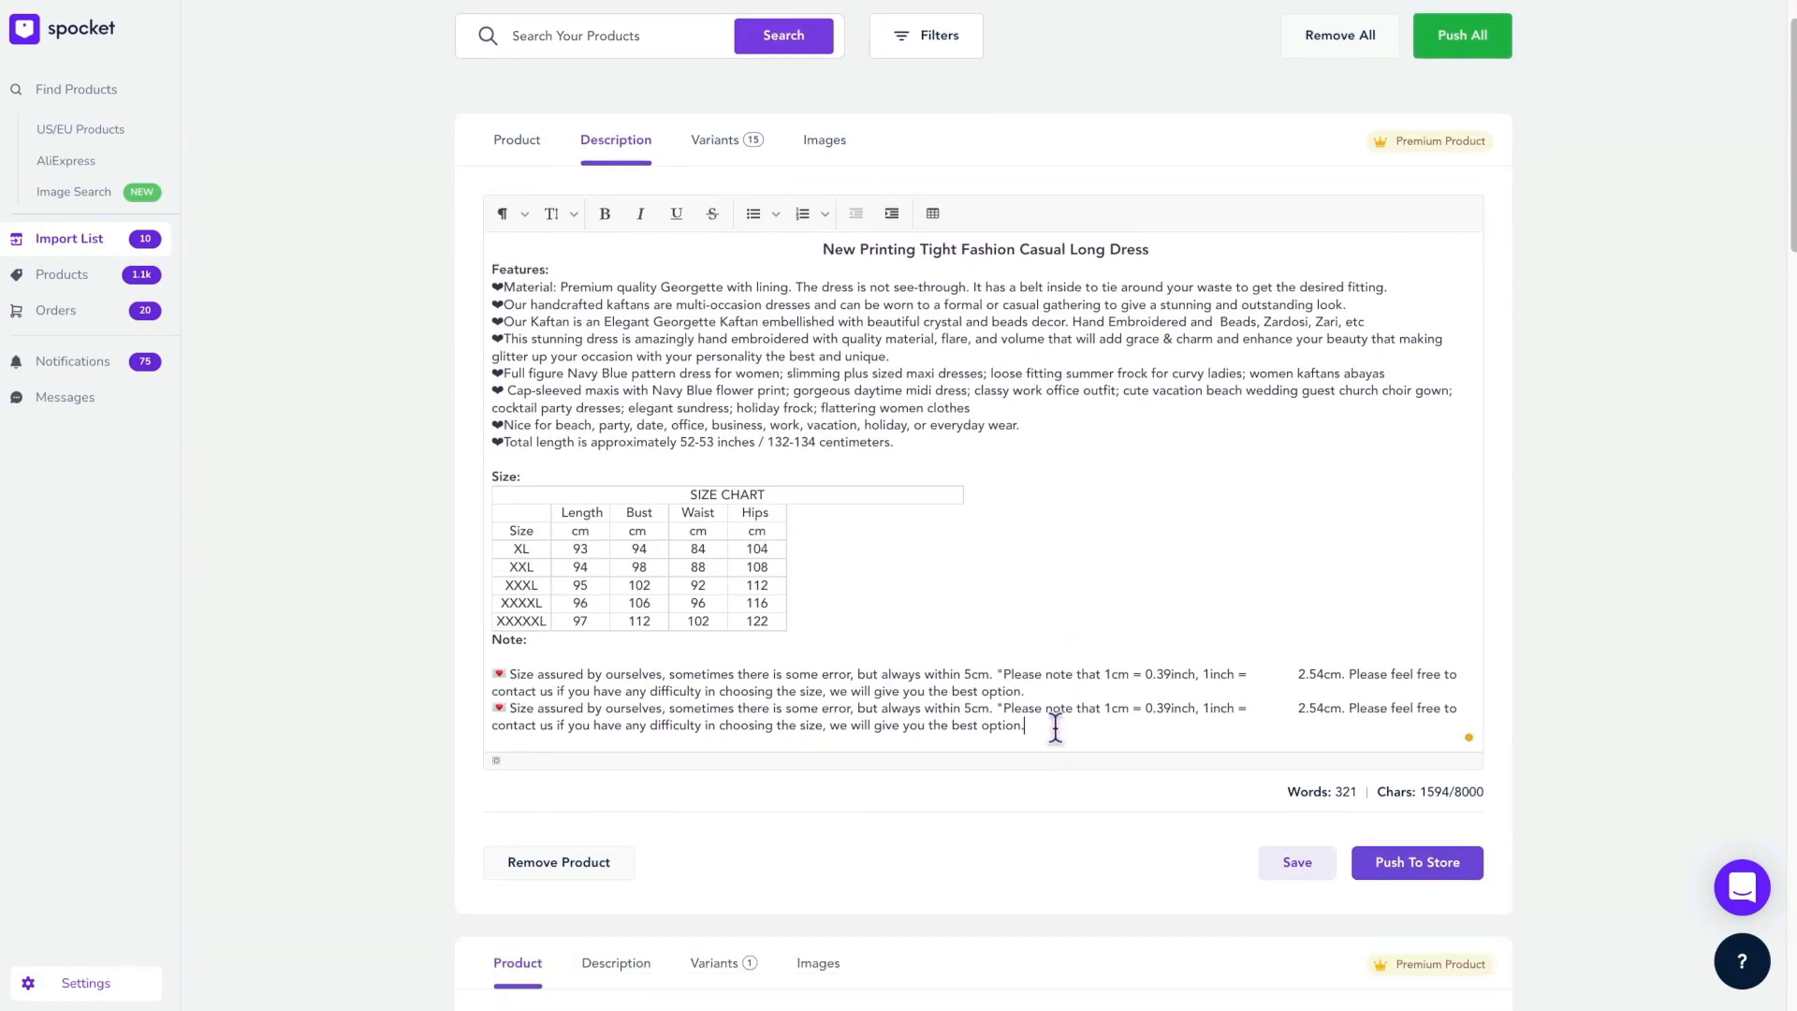
{"action": "left_click", "coordinate": [715, 140]}
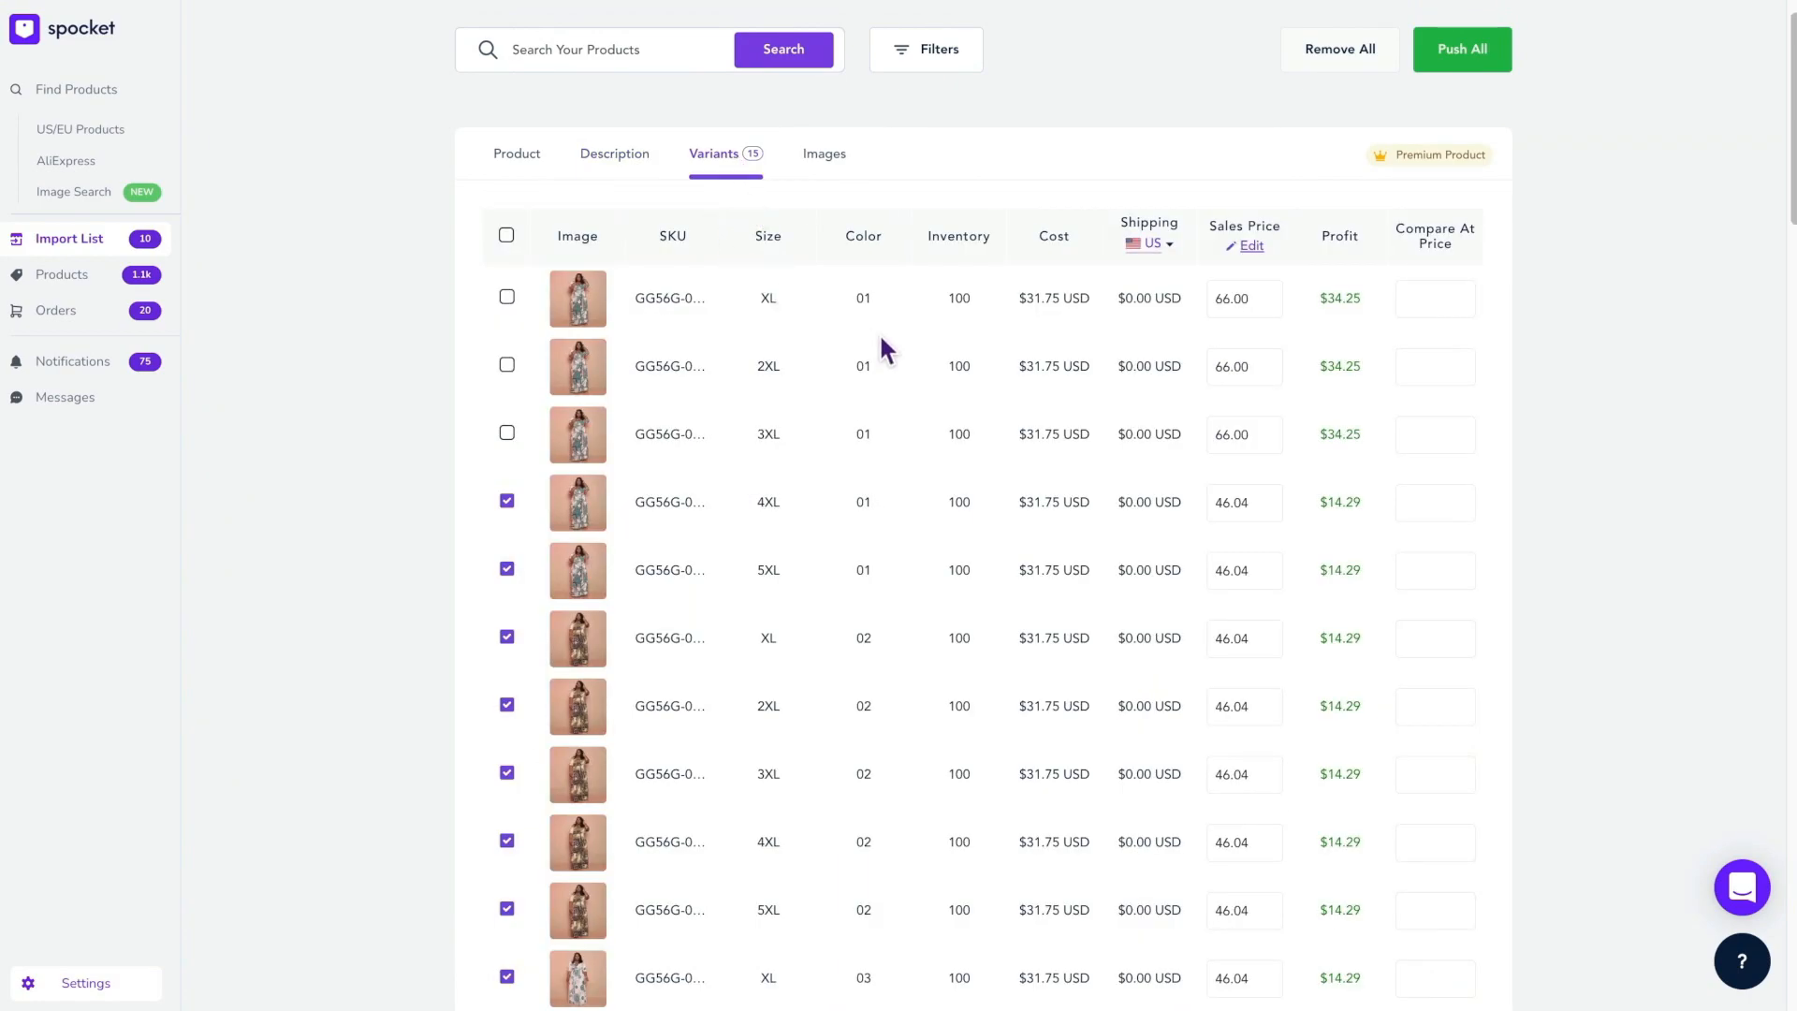
{"action": "mouse_move", "coordinate": [1000, 372]}
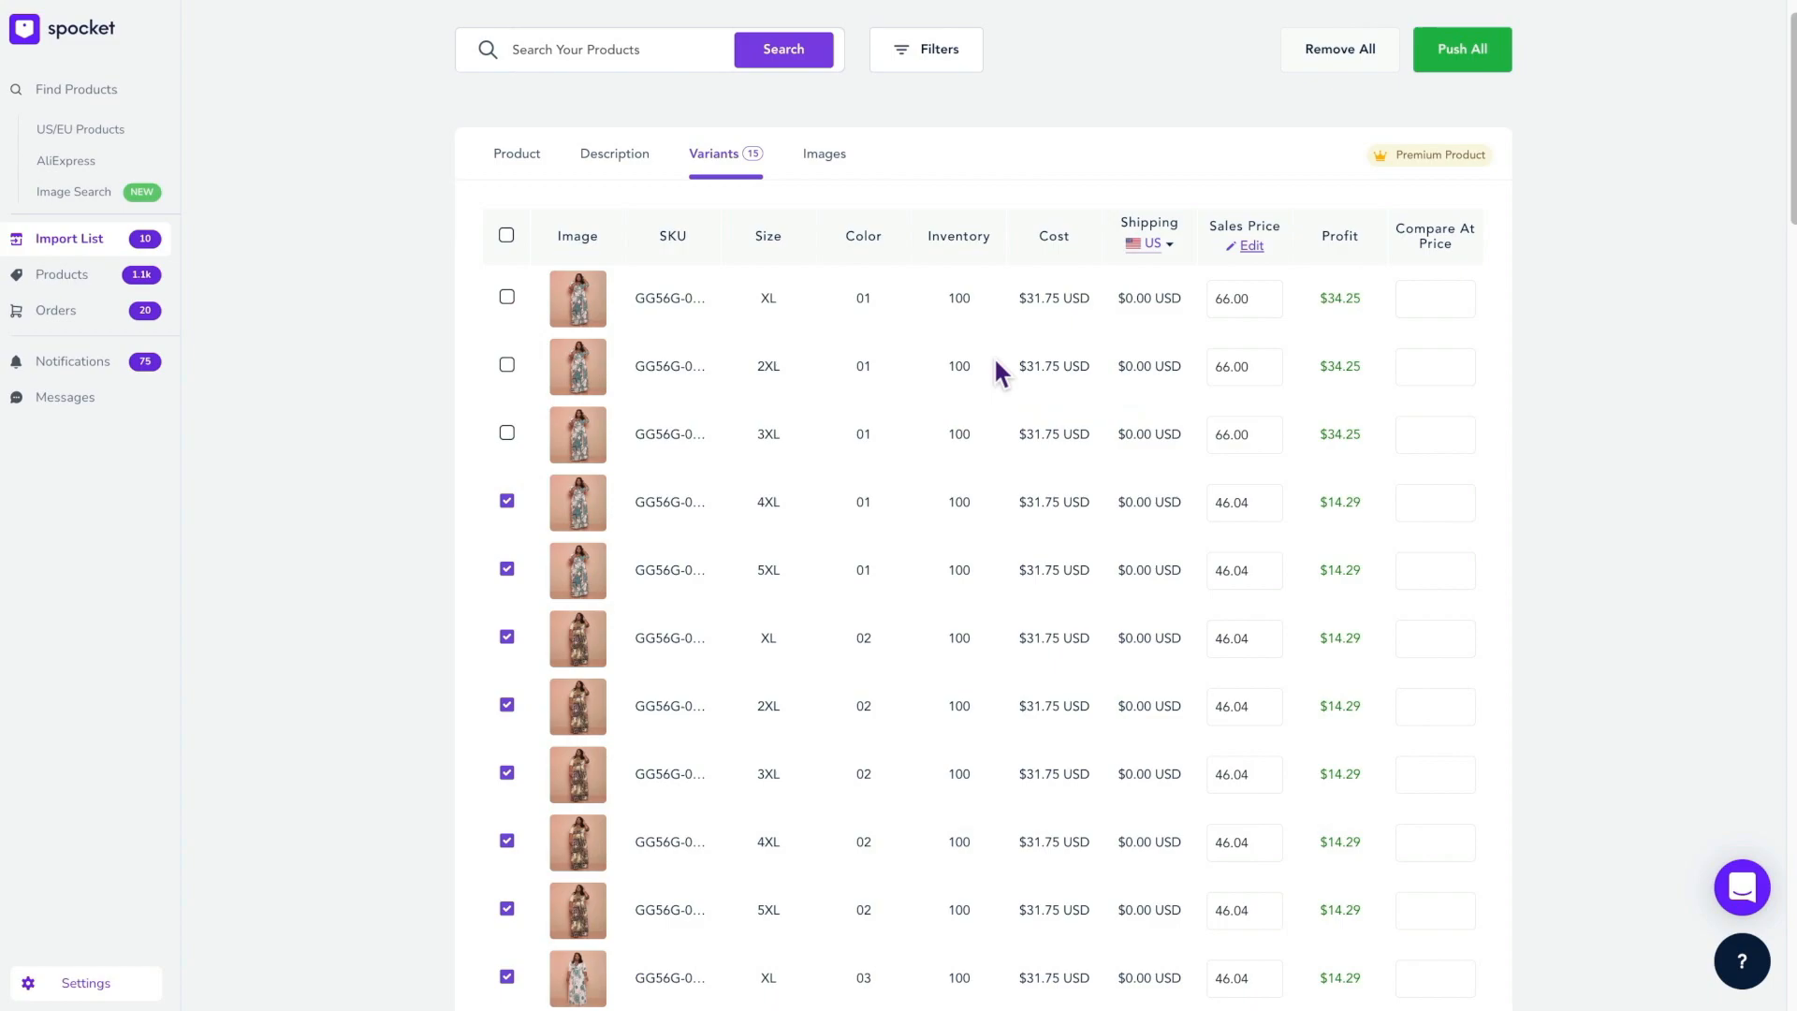
{"action": "mouse_move", "coordinate": [678, 305]}
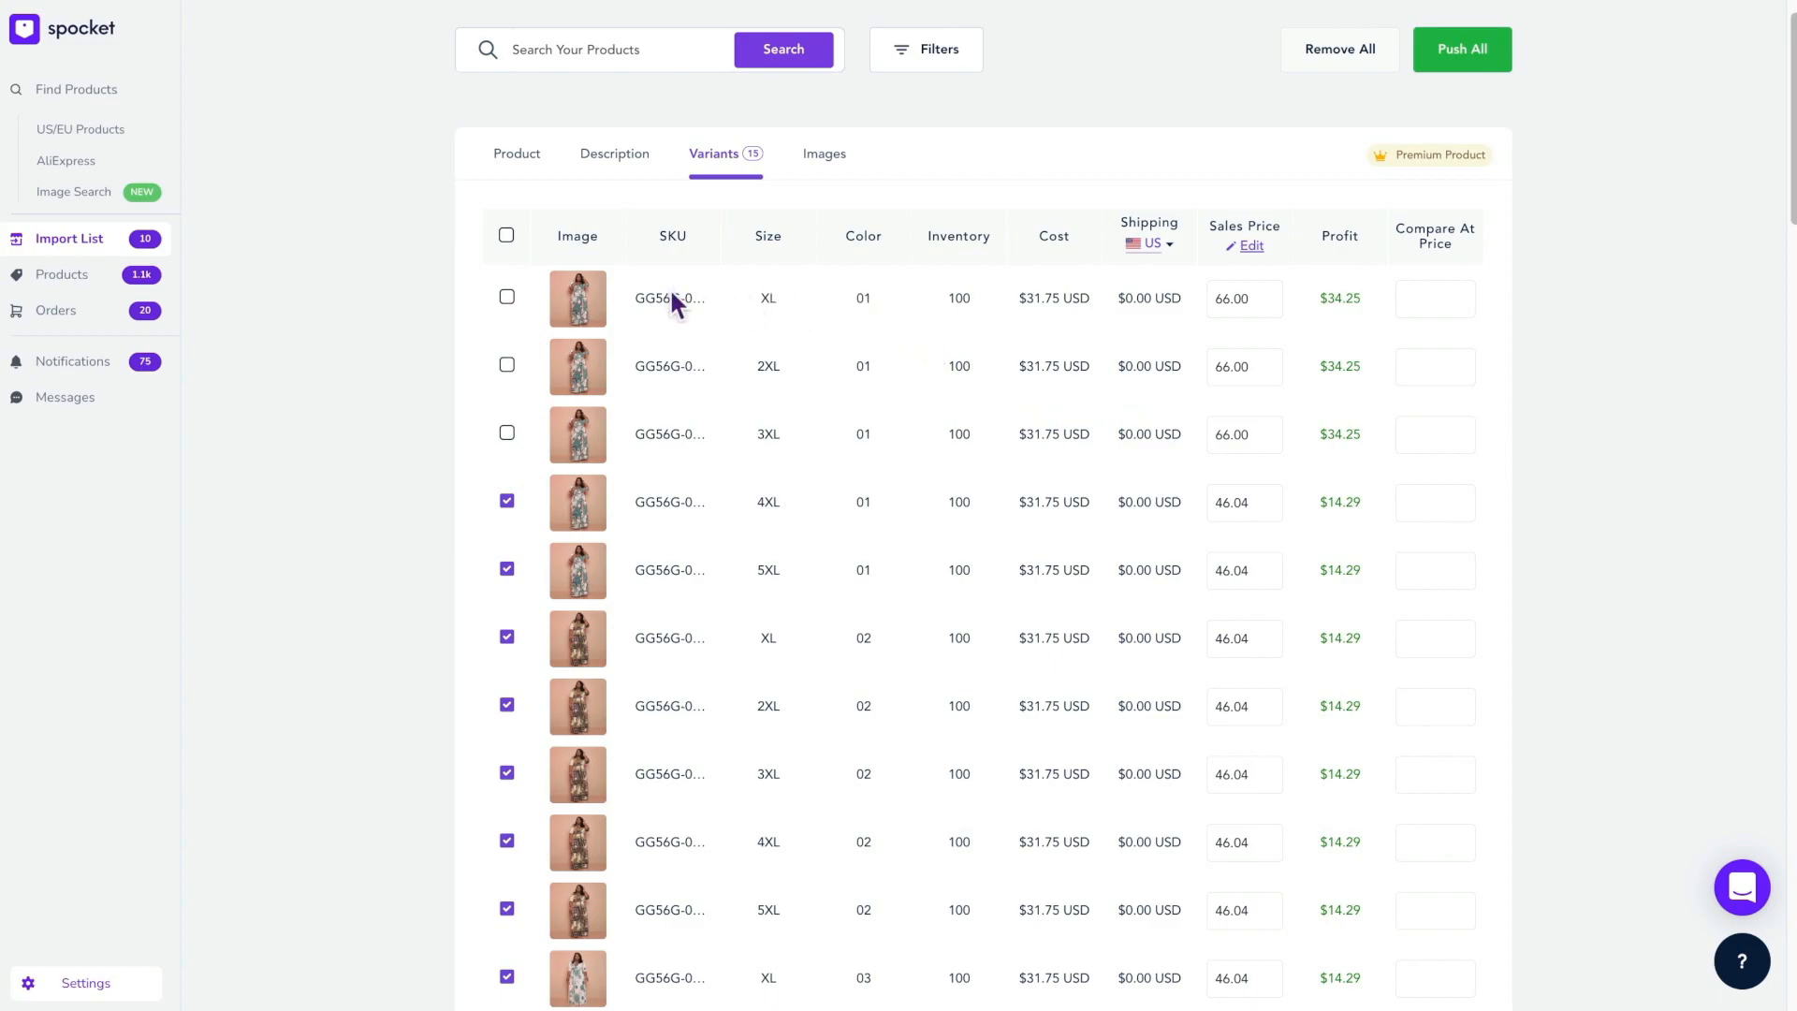
{"action": "mouse_move", "coordinate": [951, 300]}
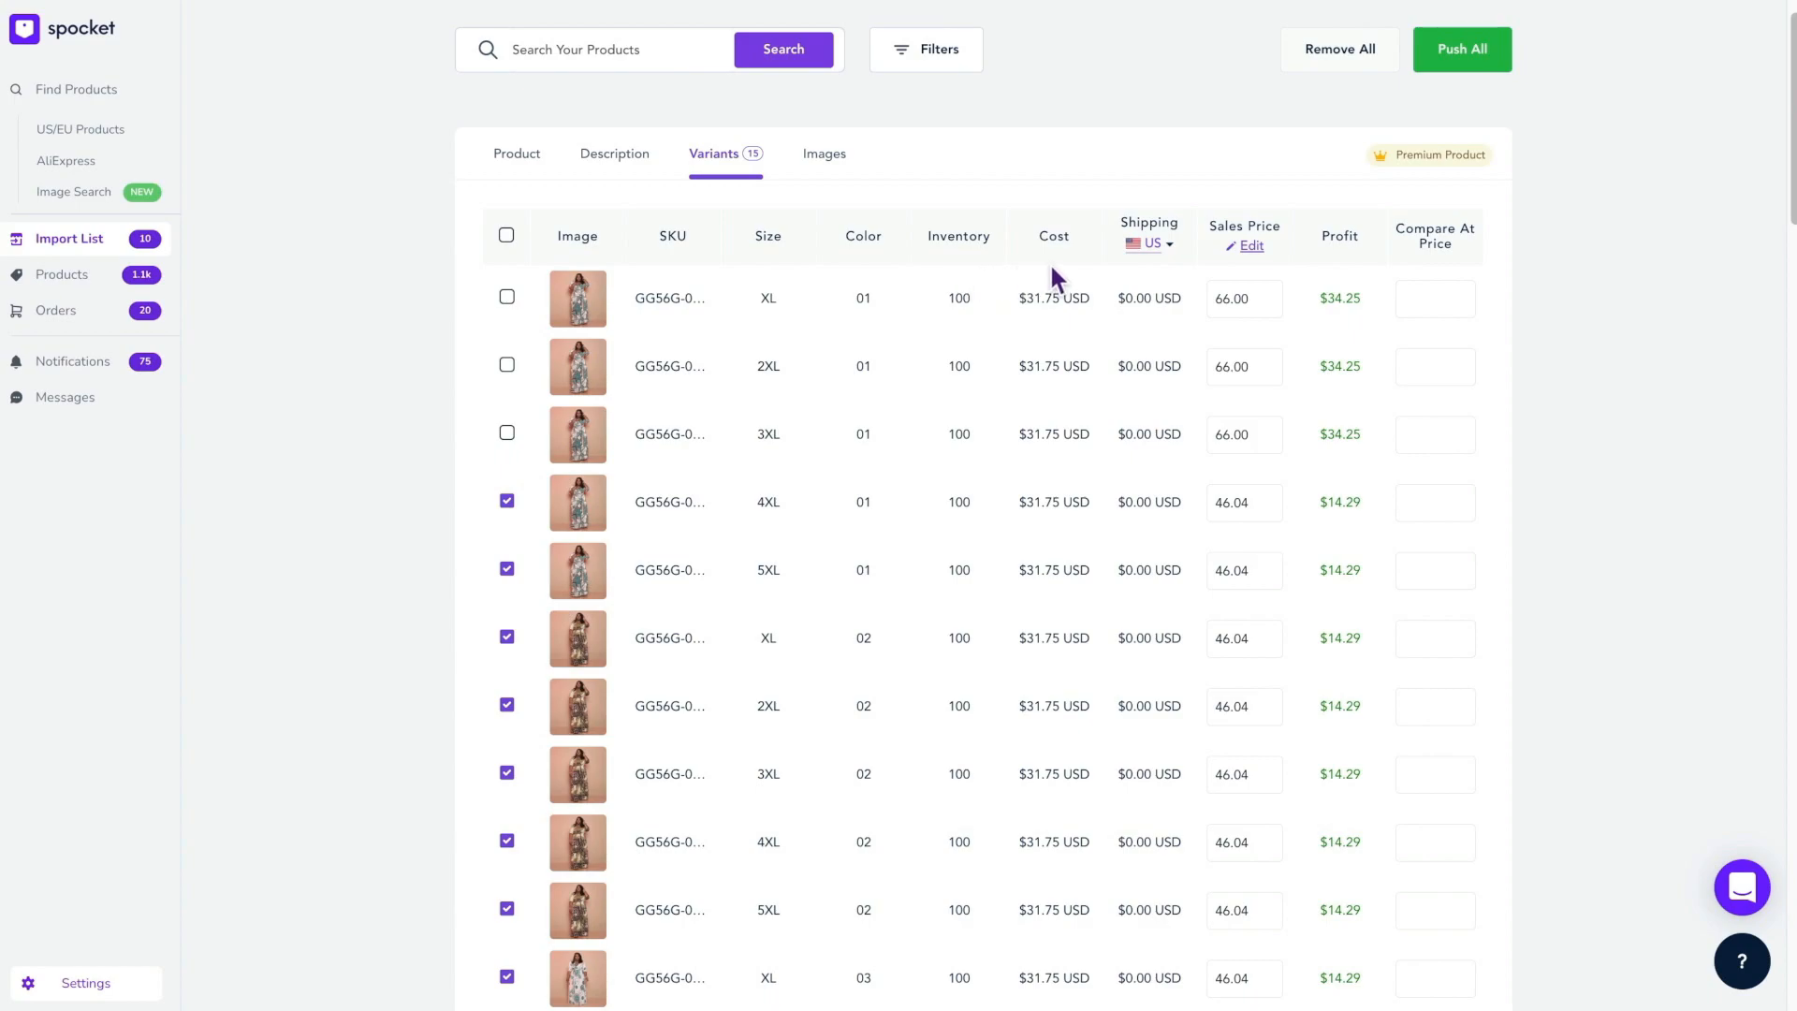
{"action": "mouse_move", "coordinate": [1266, 272]}
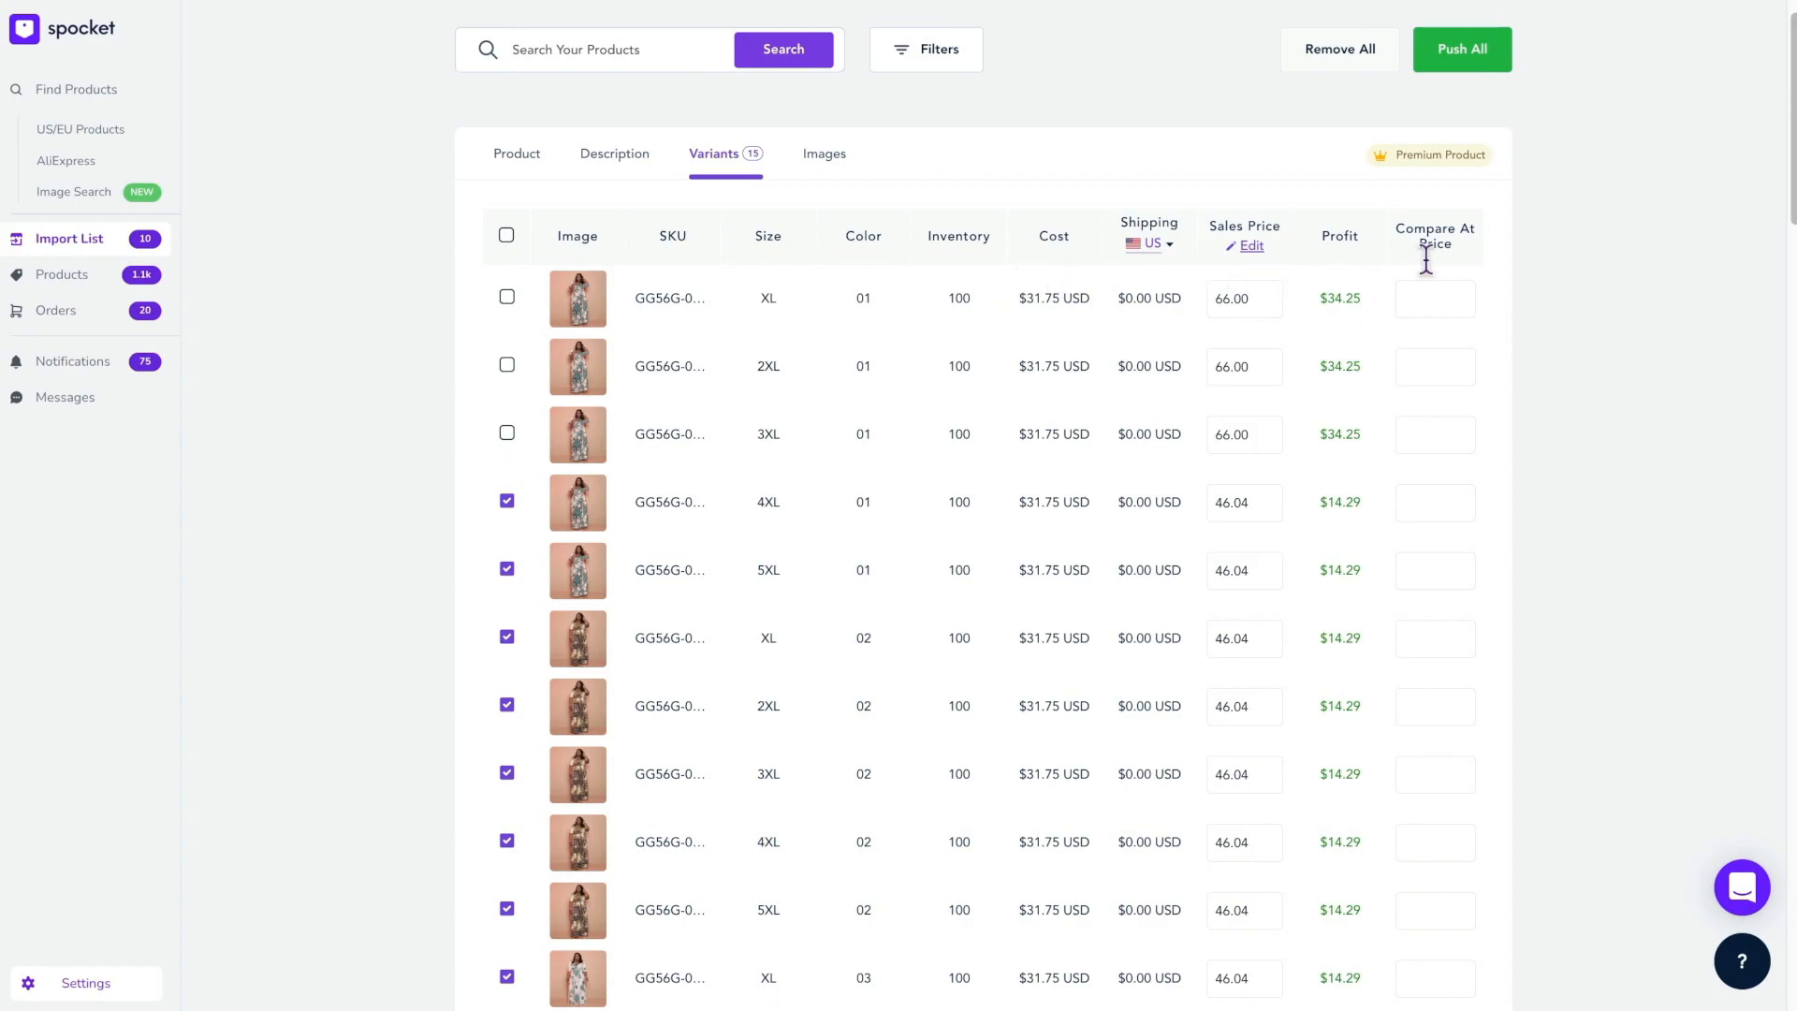
{"action": "mouse_move", "coordinate": [1361, 309]}
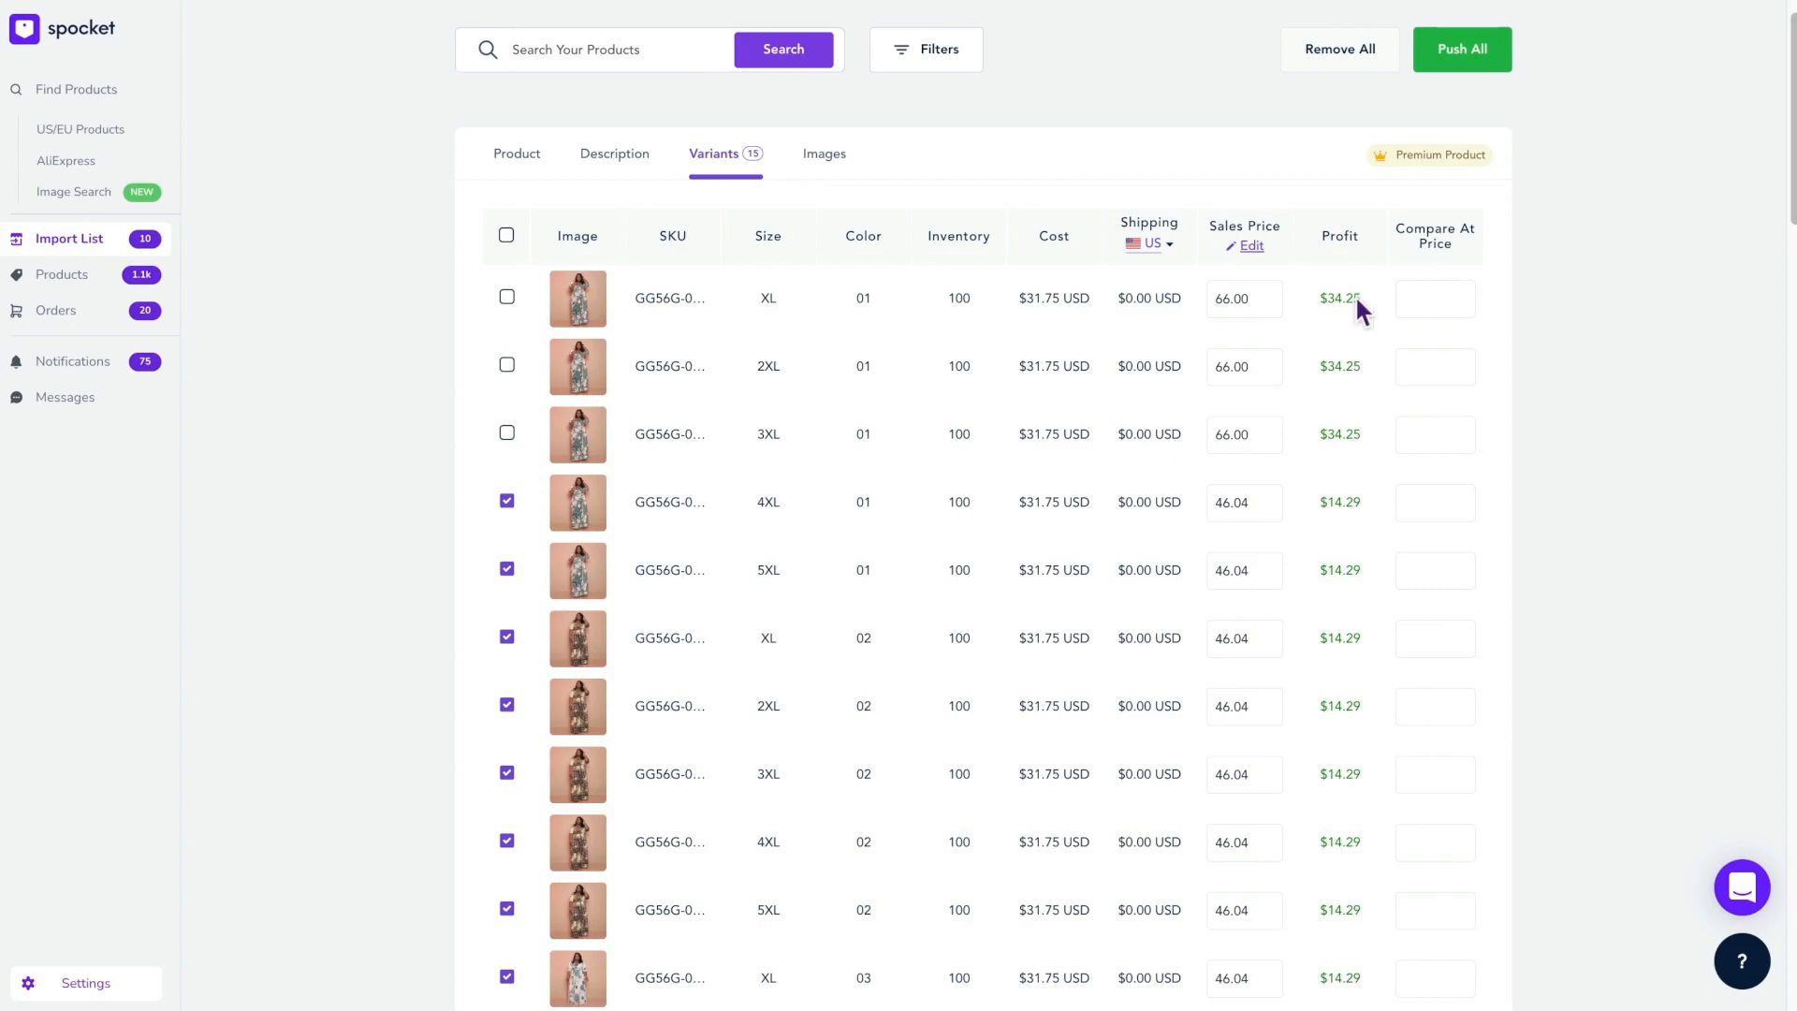
Set the XL colour 01 variant's sales price to 50 and bring up bulk pricing options
{"action": "scroll", "scroll_direction": "down", "scroll_amount": 3}
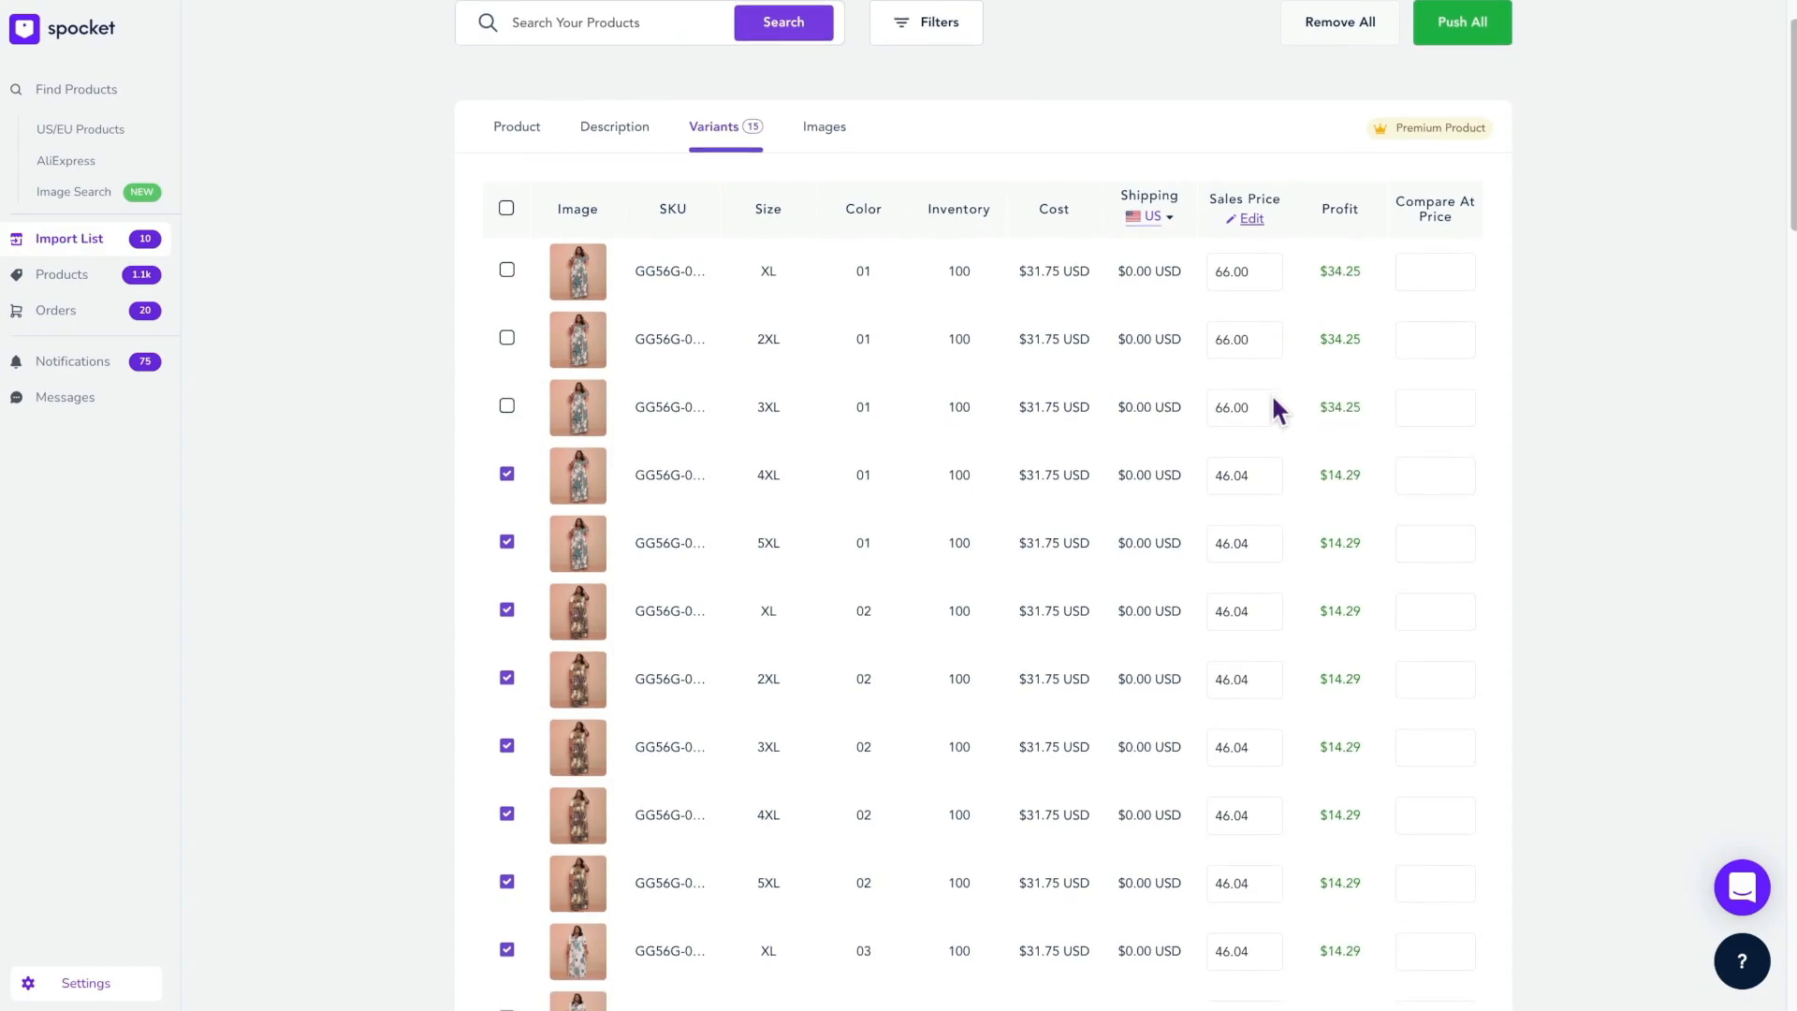
{"action": "scroll", "scroll_direction": "down", "scroll_amount": 3}
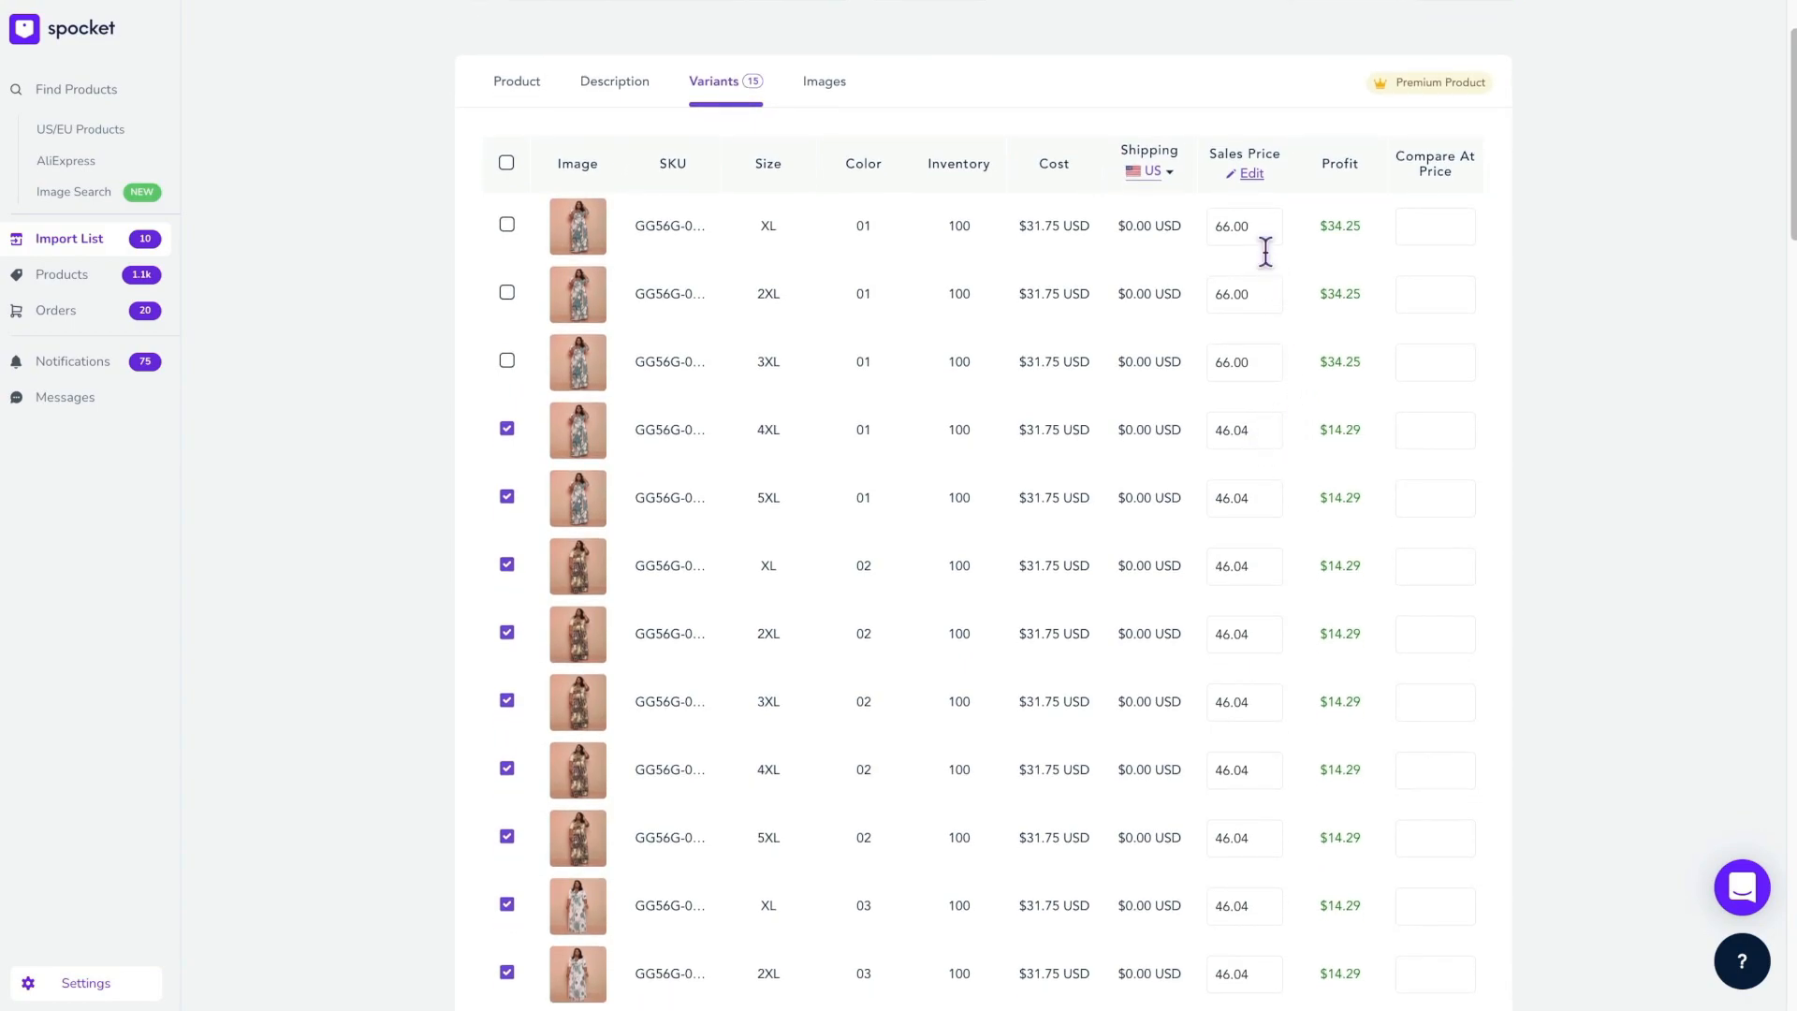
{"action": "left_click", "coordinate": [1244, 225]}
{"action": "type", "text": "50"}
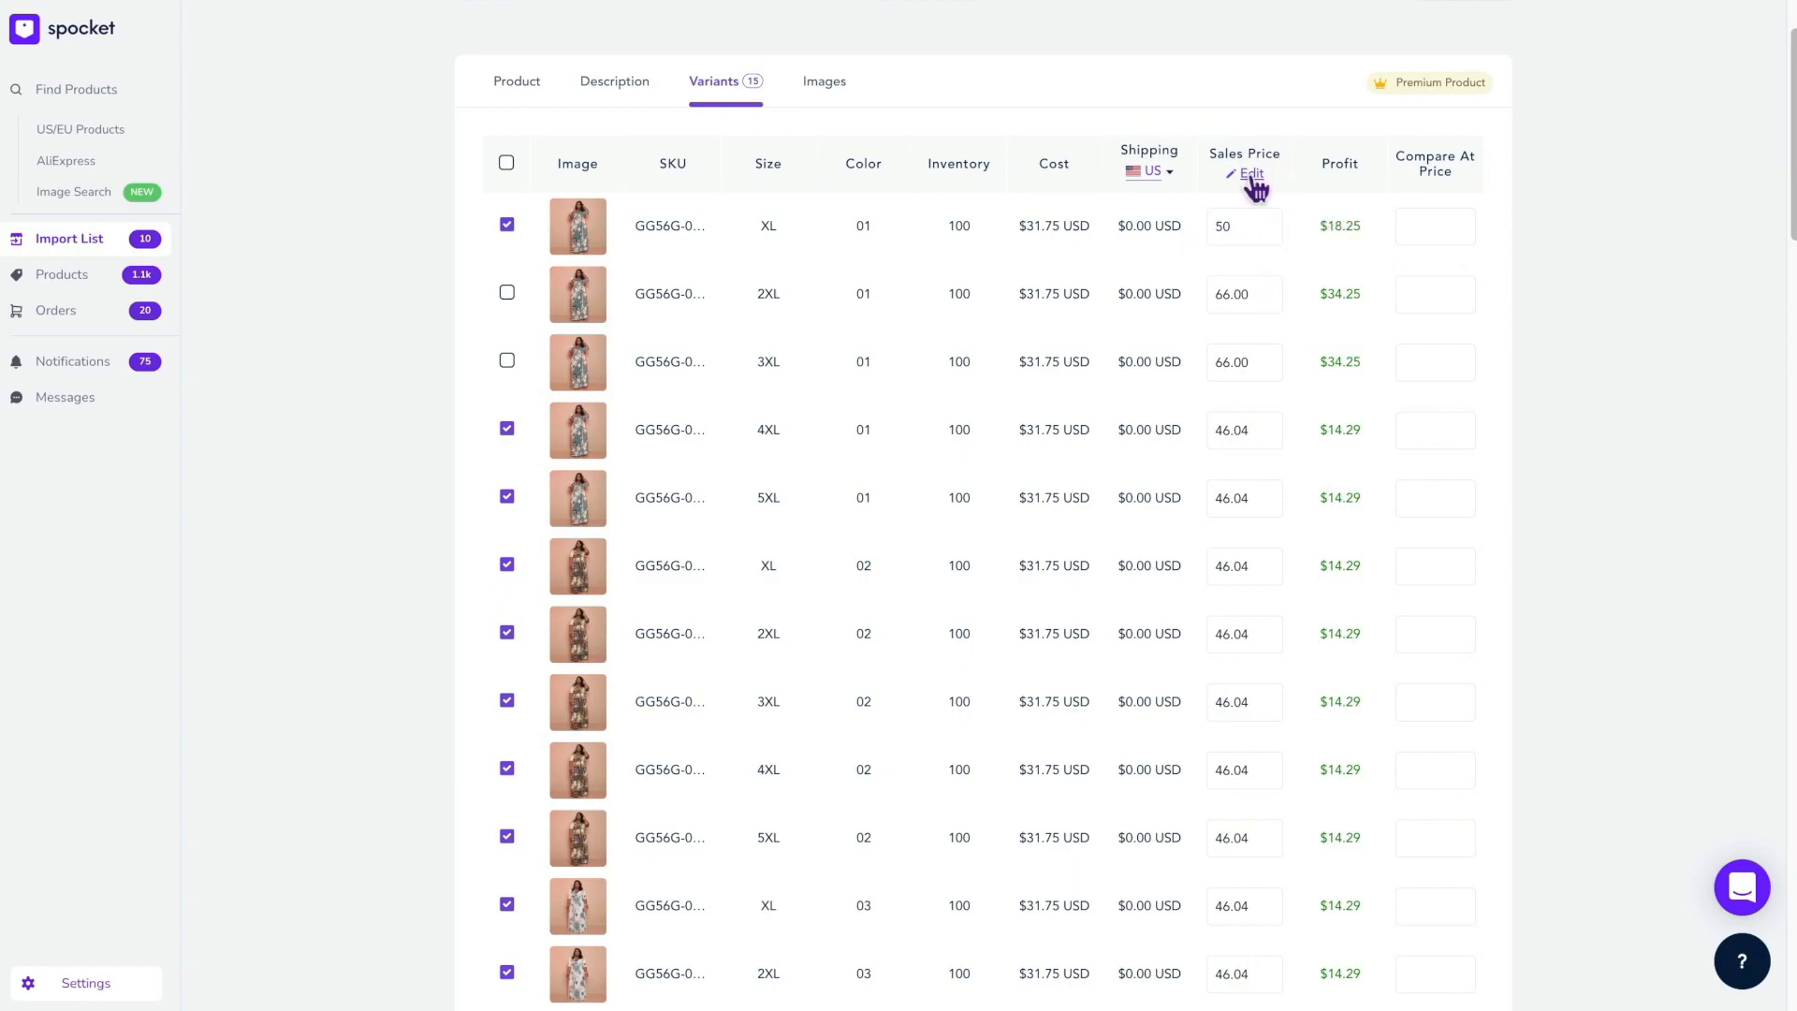
{"action": "left_click", "coordinate": [1250, 174]}
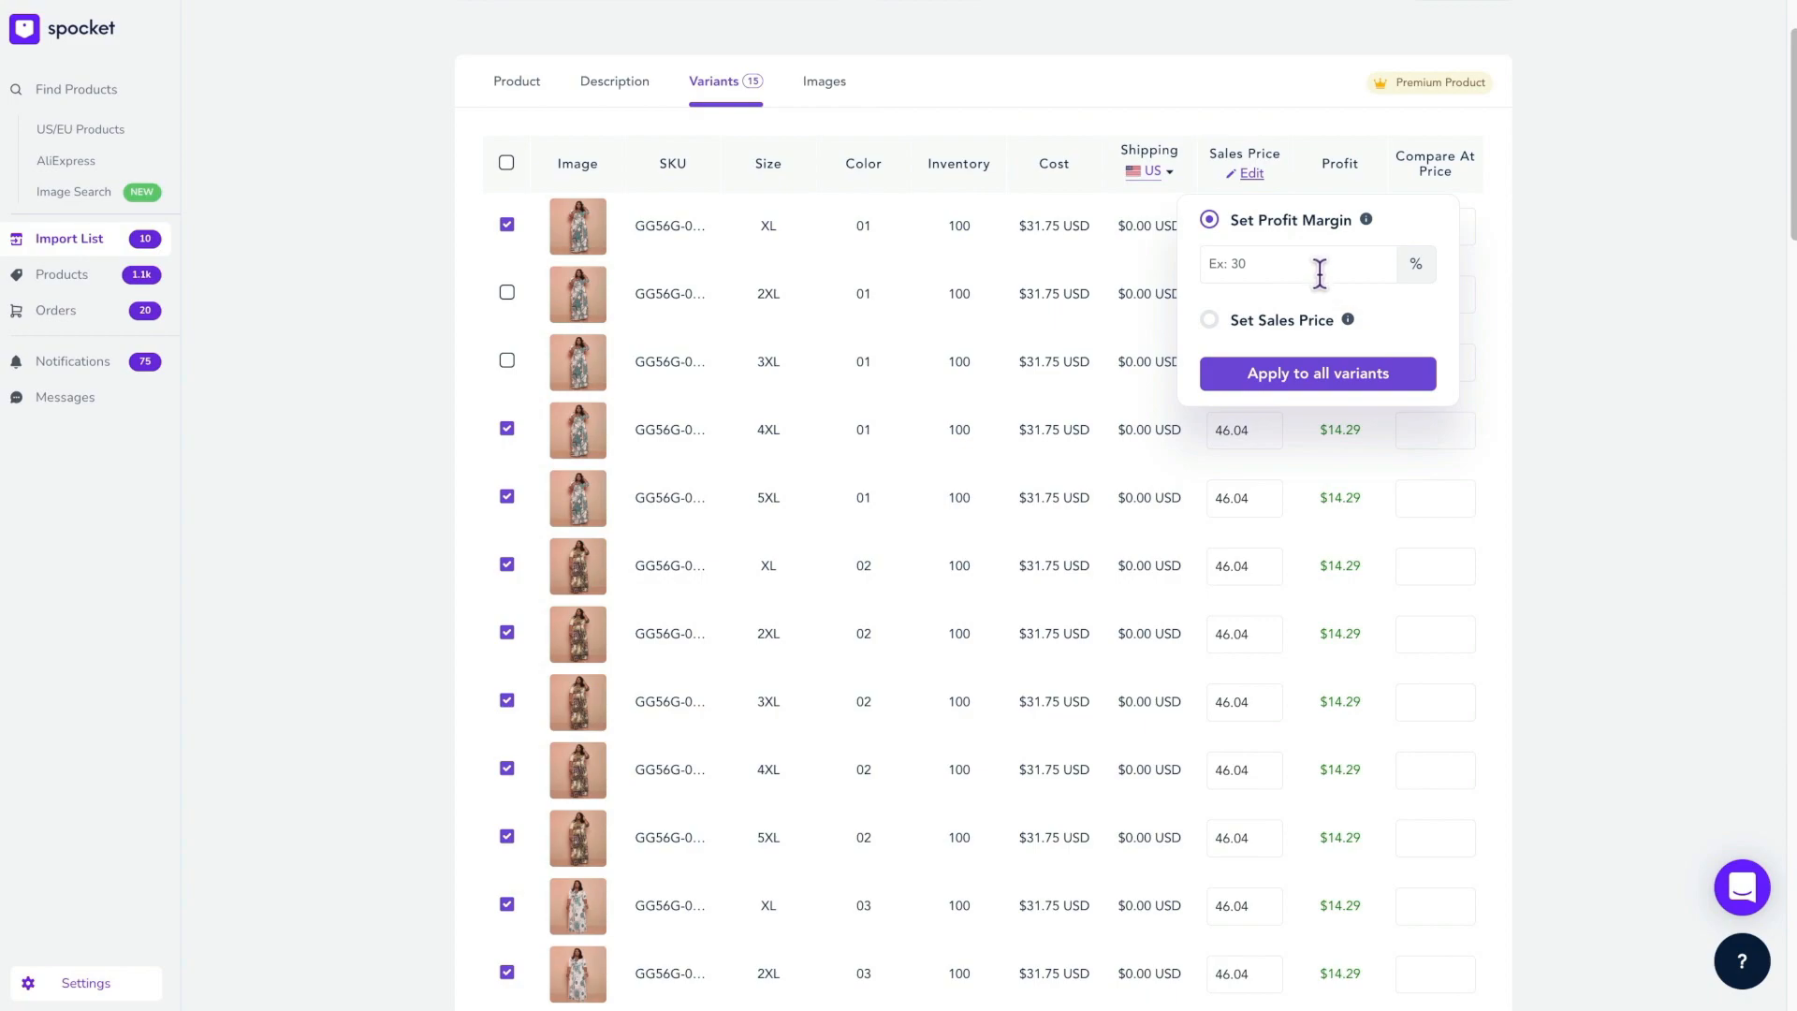
{"action": "mouse_move", "coordinate": [1223, 356]}
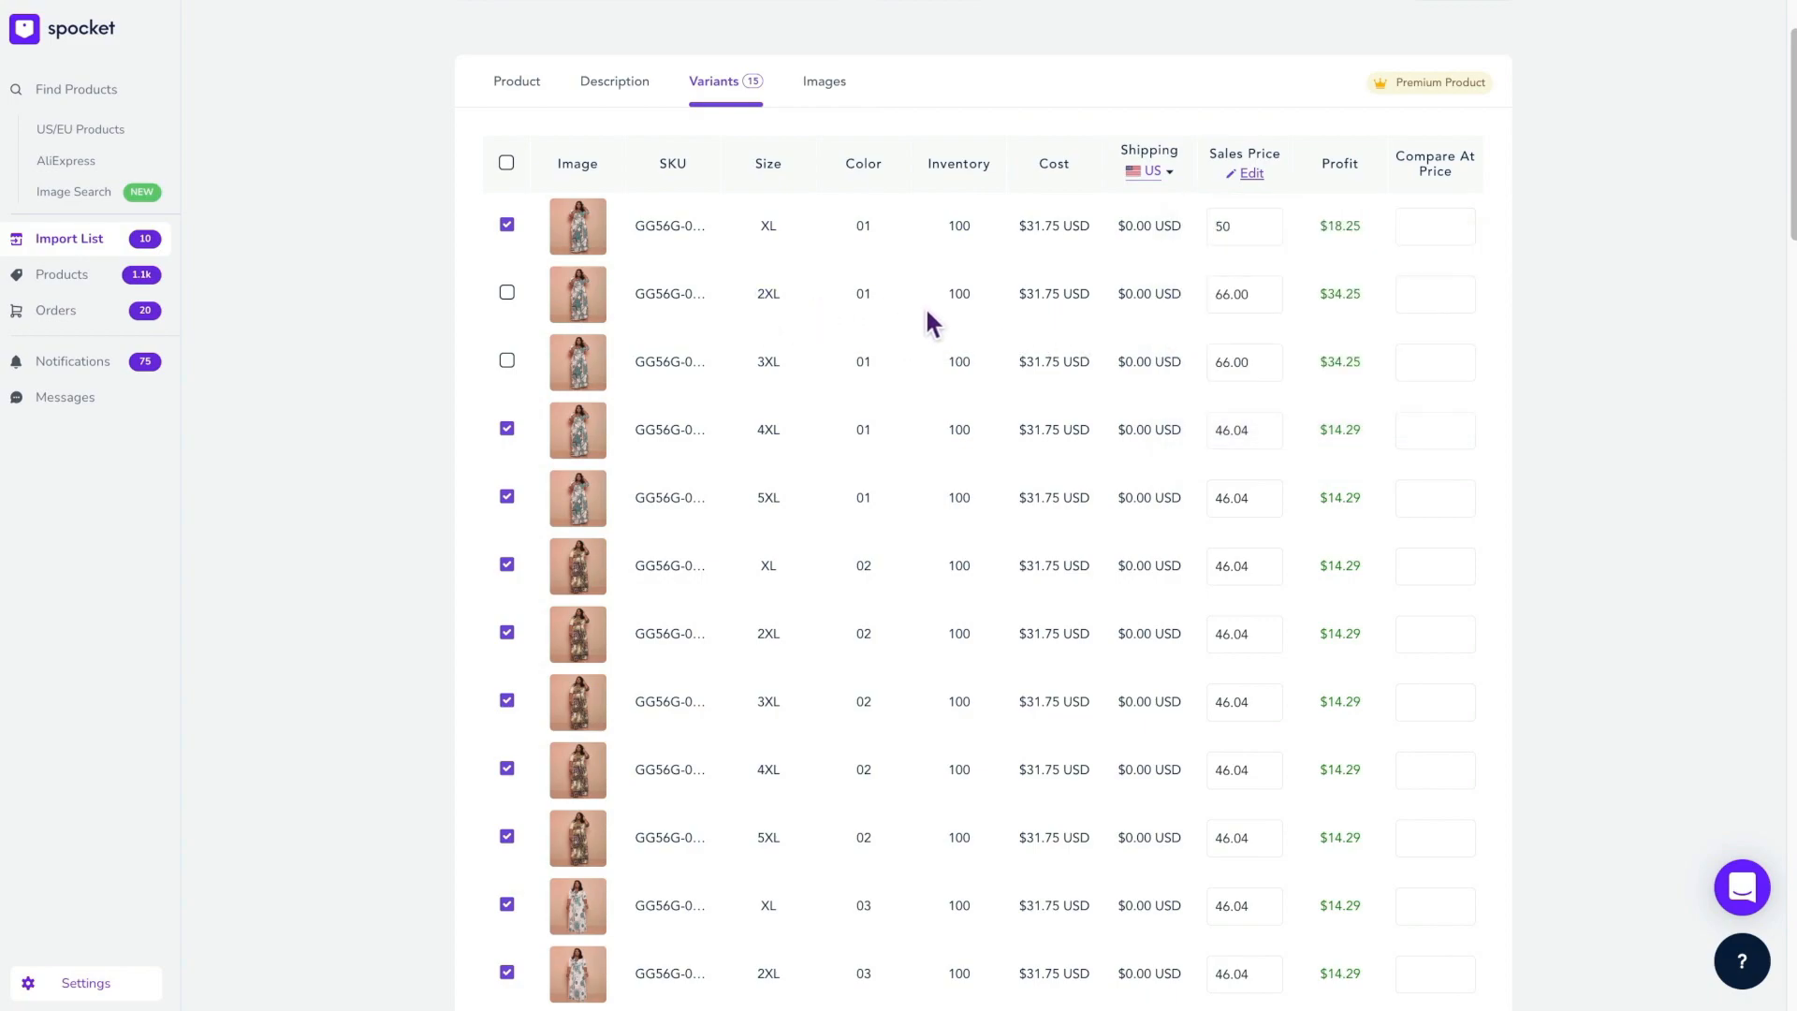
Check available shipping countries, then include 2XL/01 and exclude the 4XL/01 and 5XL/01 variants
{"action": "left_click", "coordinate": [1154, 193]}
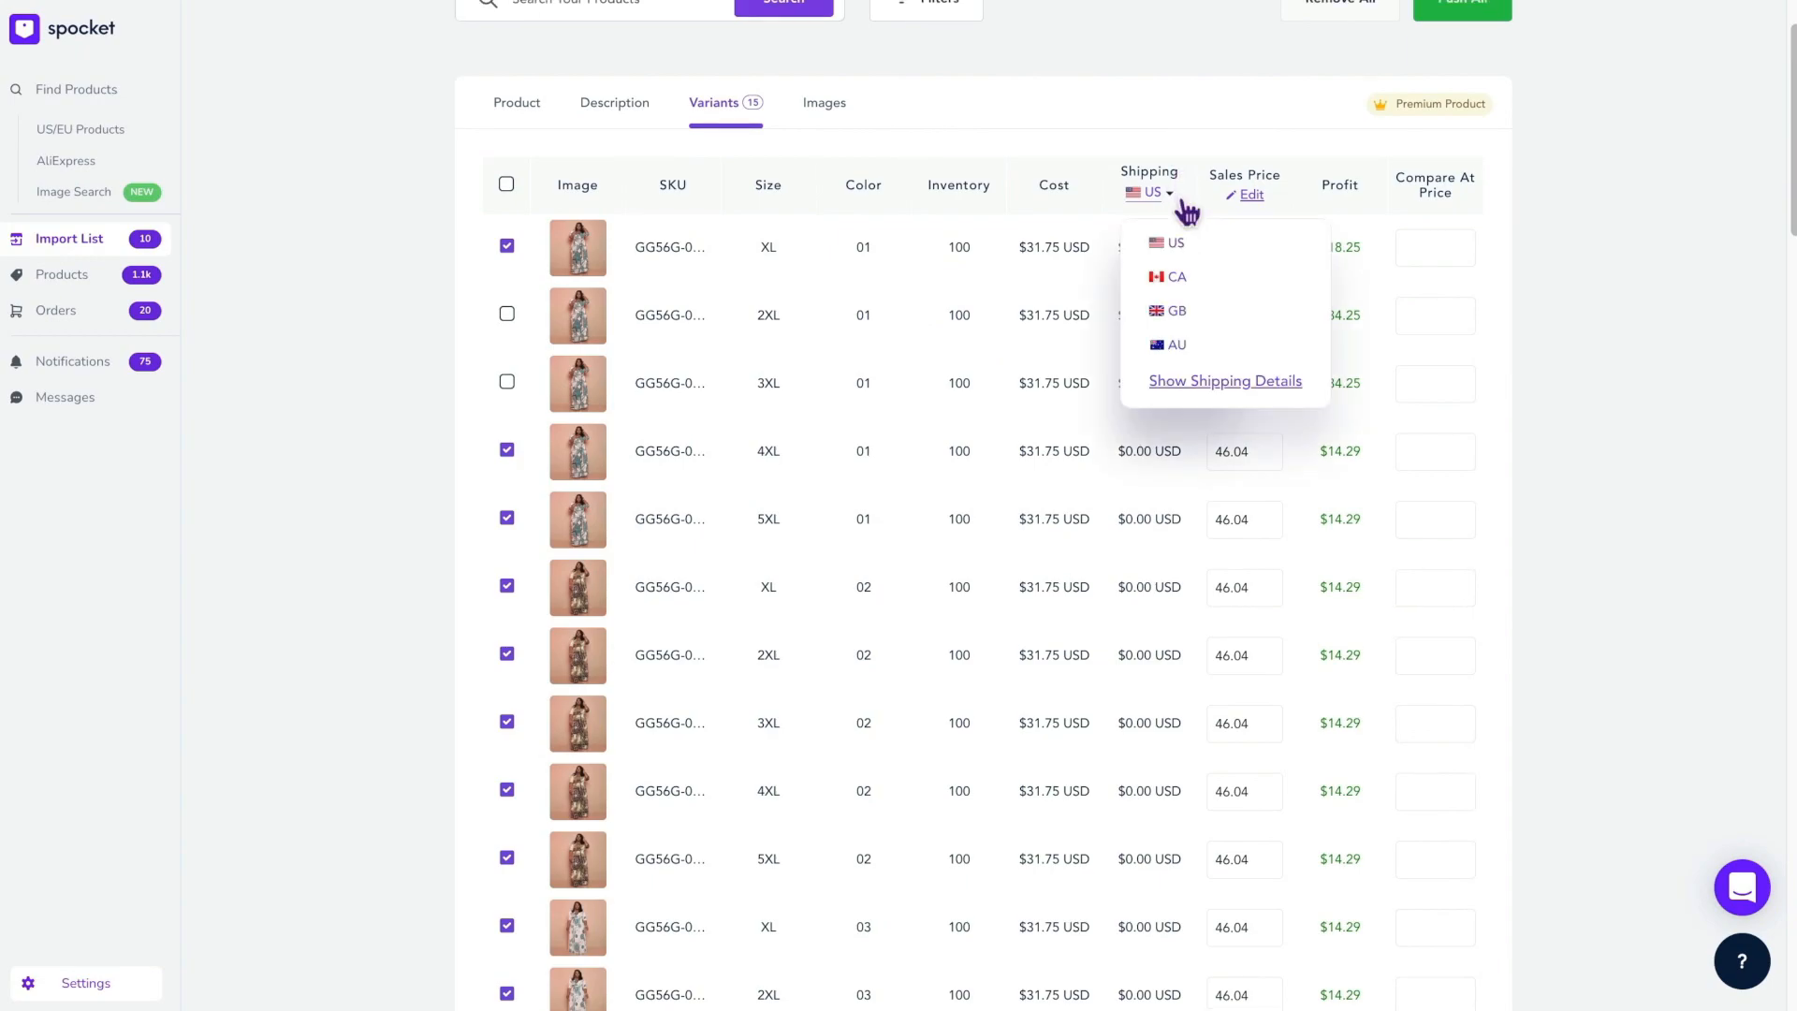
{"action": "mouse_move", "coordinate": [1204, 384]}
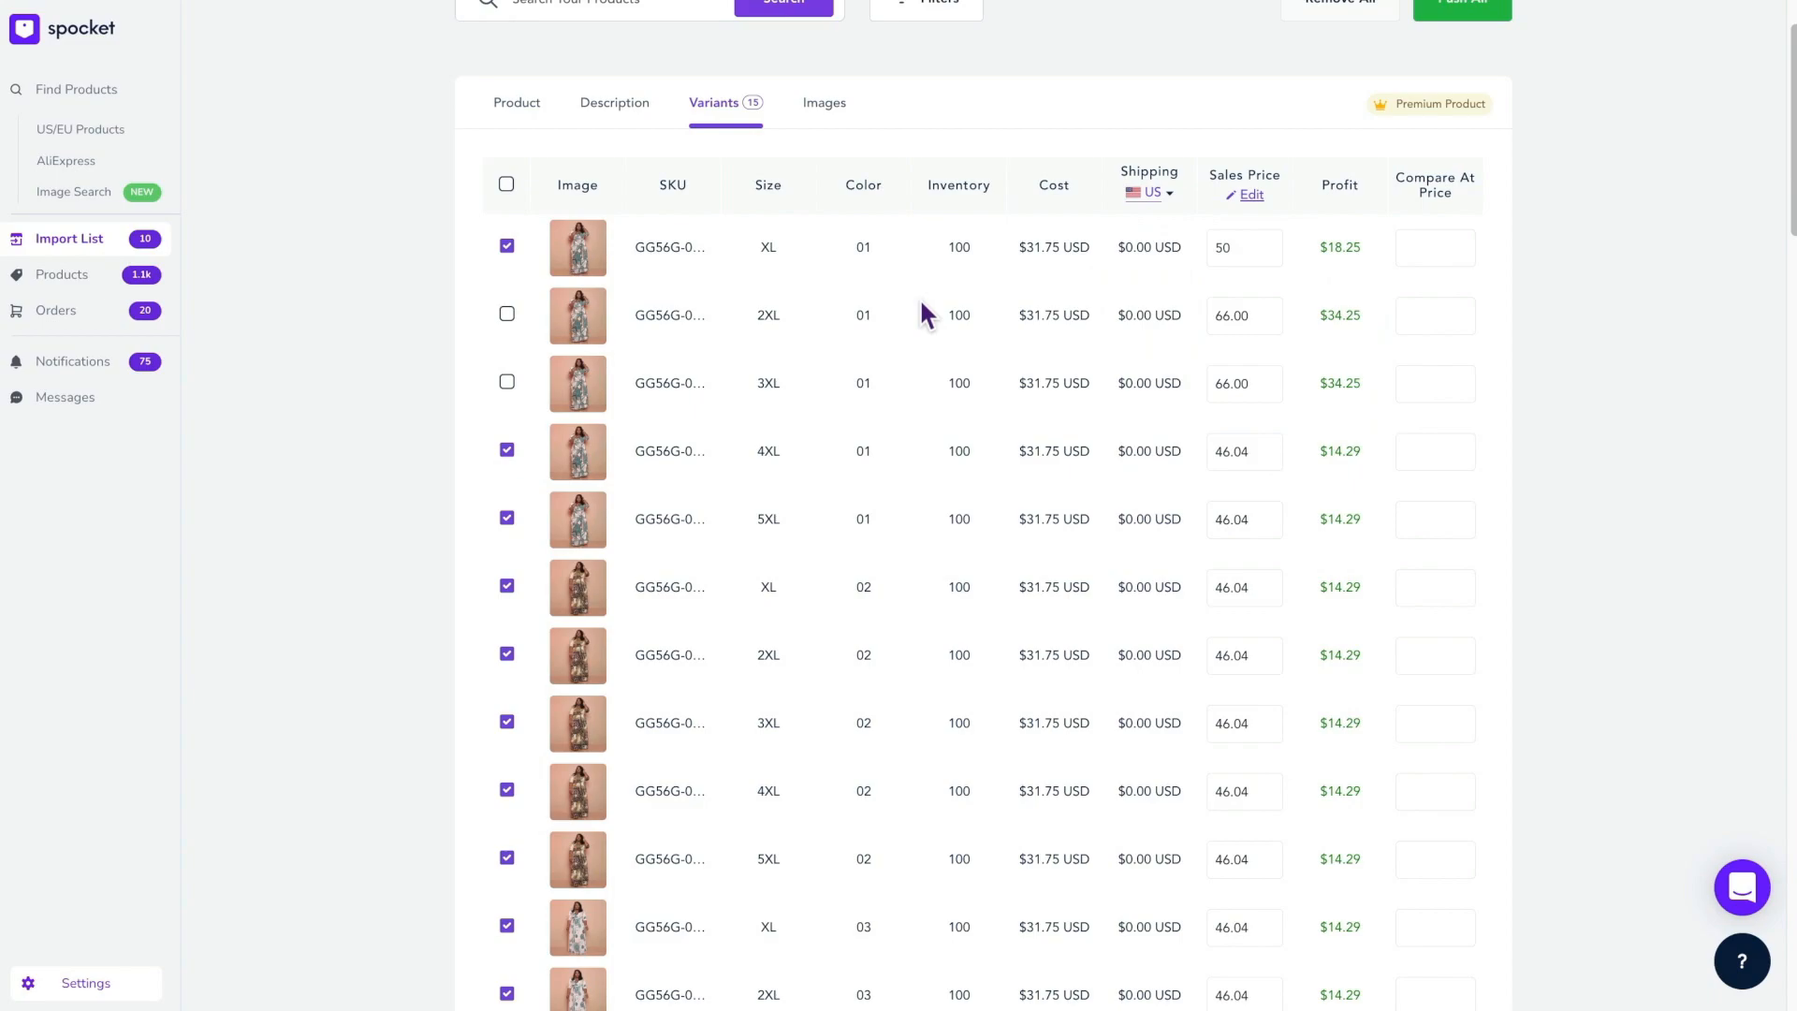
{"action": "mouse_move", "coordinate": [513, 332]}
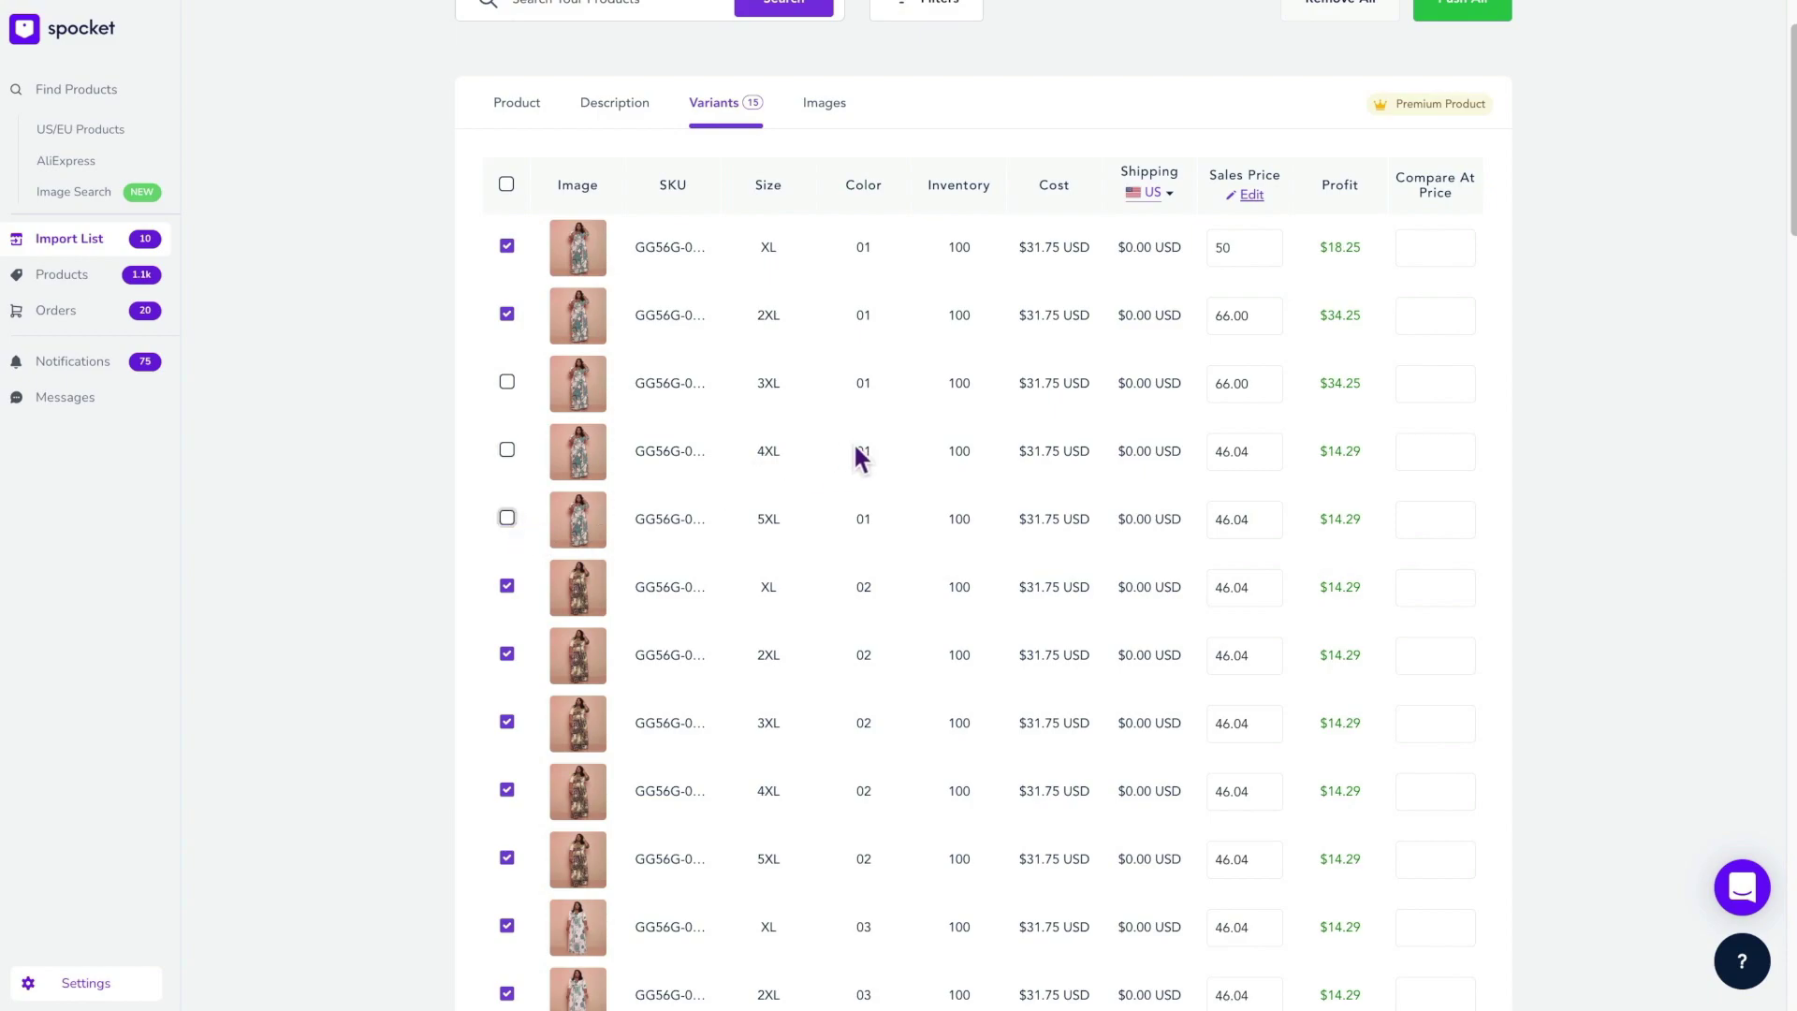
{"action": "left_click", "coordinate": [823, 103]}
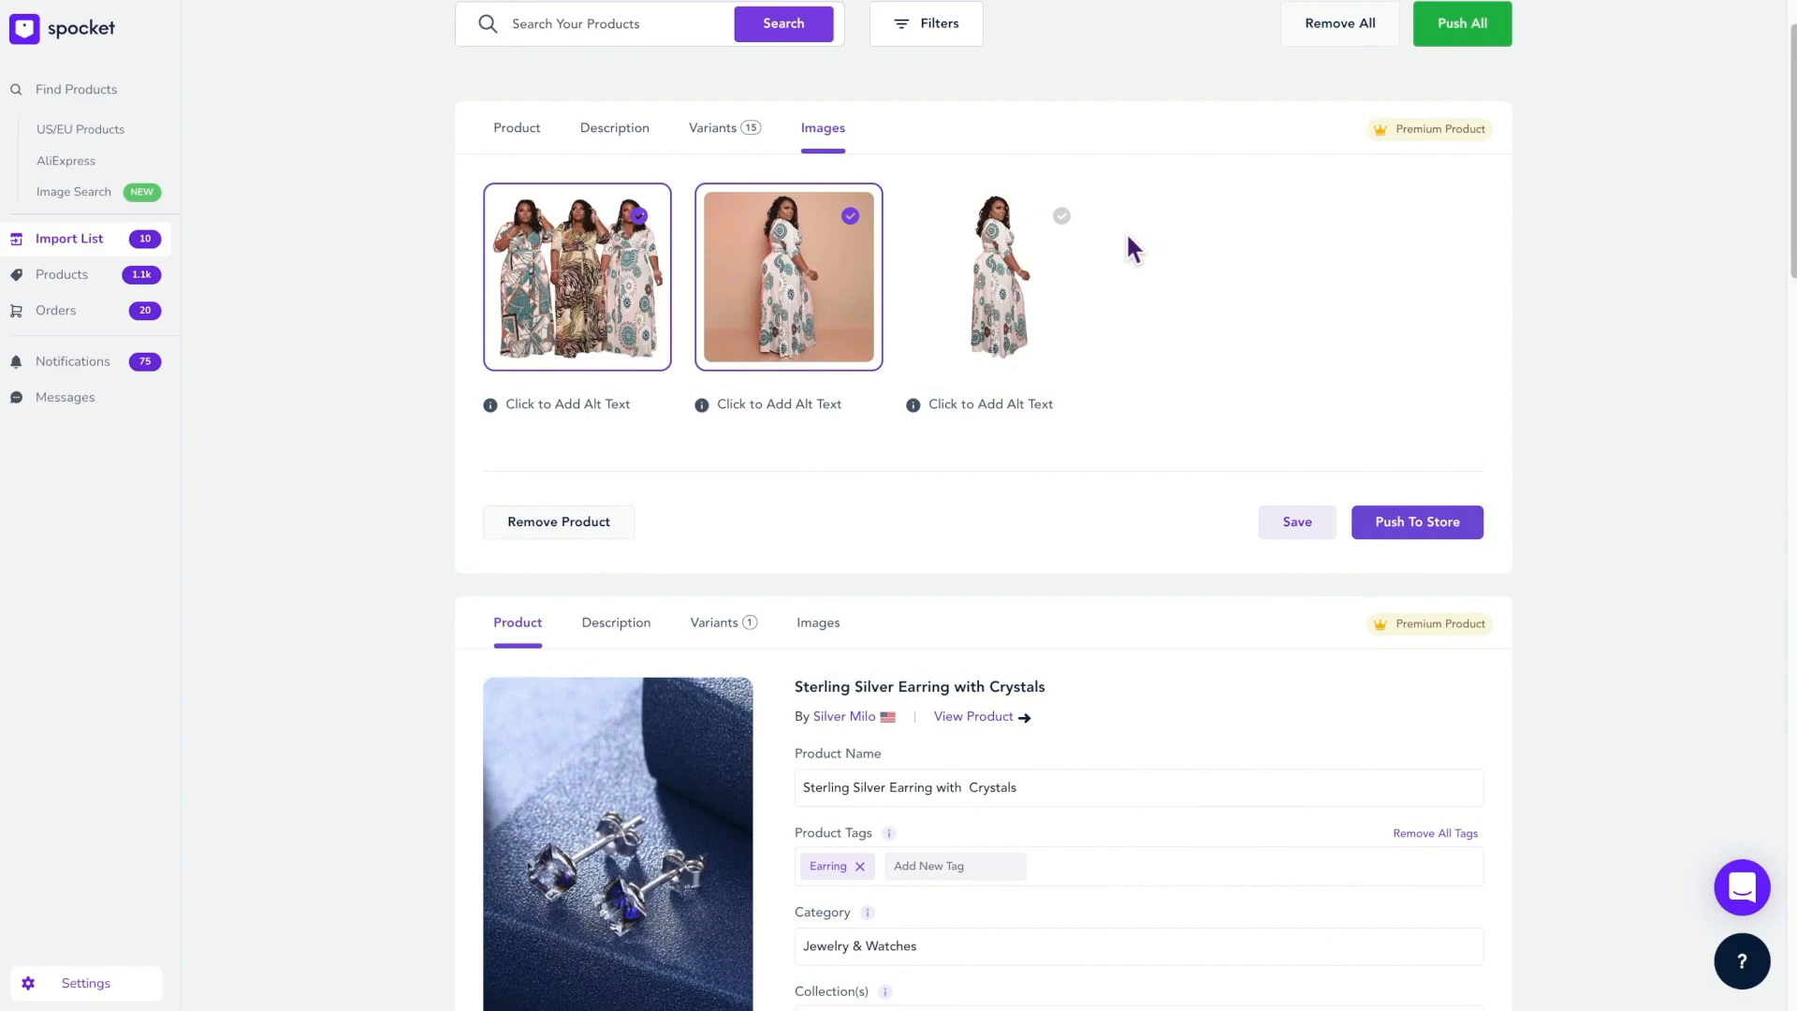
Select the full-length third photo in place of the second image
{"action": "left_click", "coordinate": [1062, 215]}
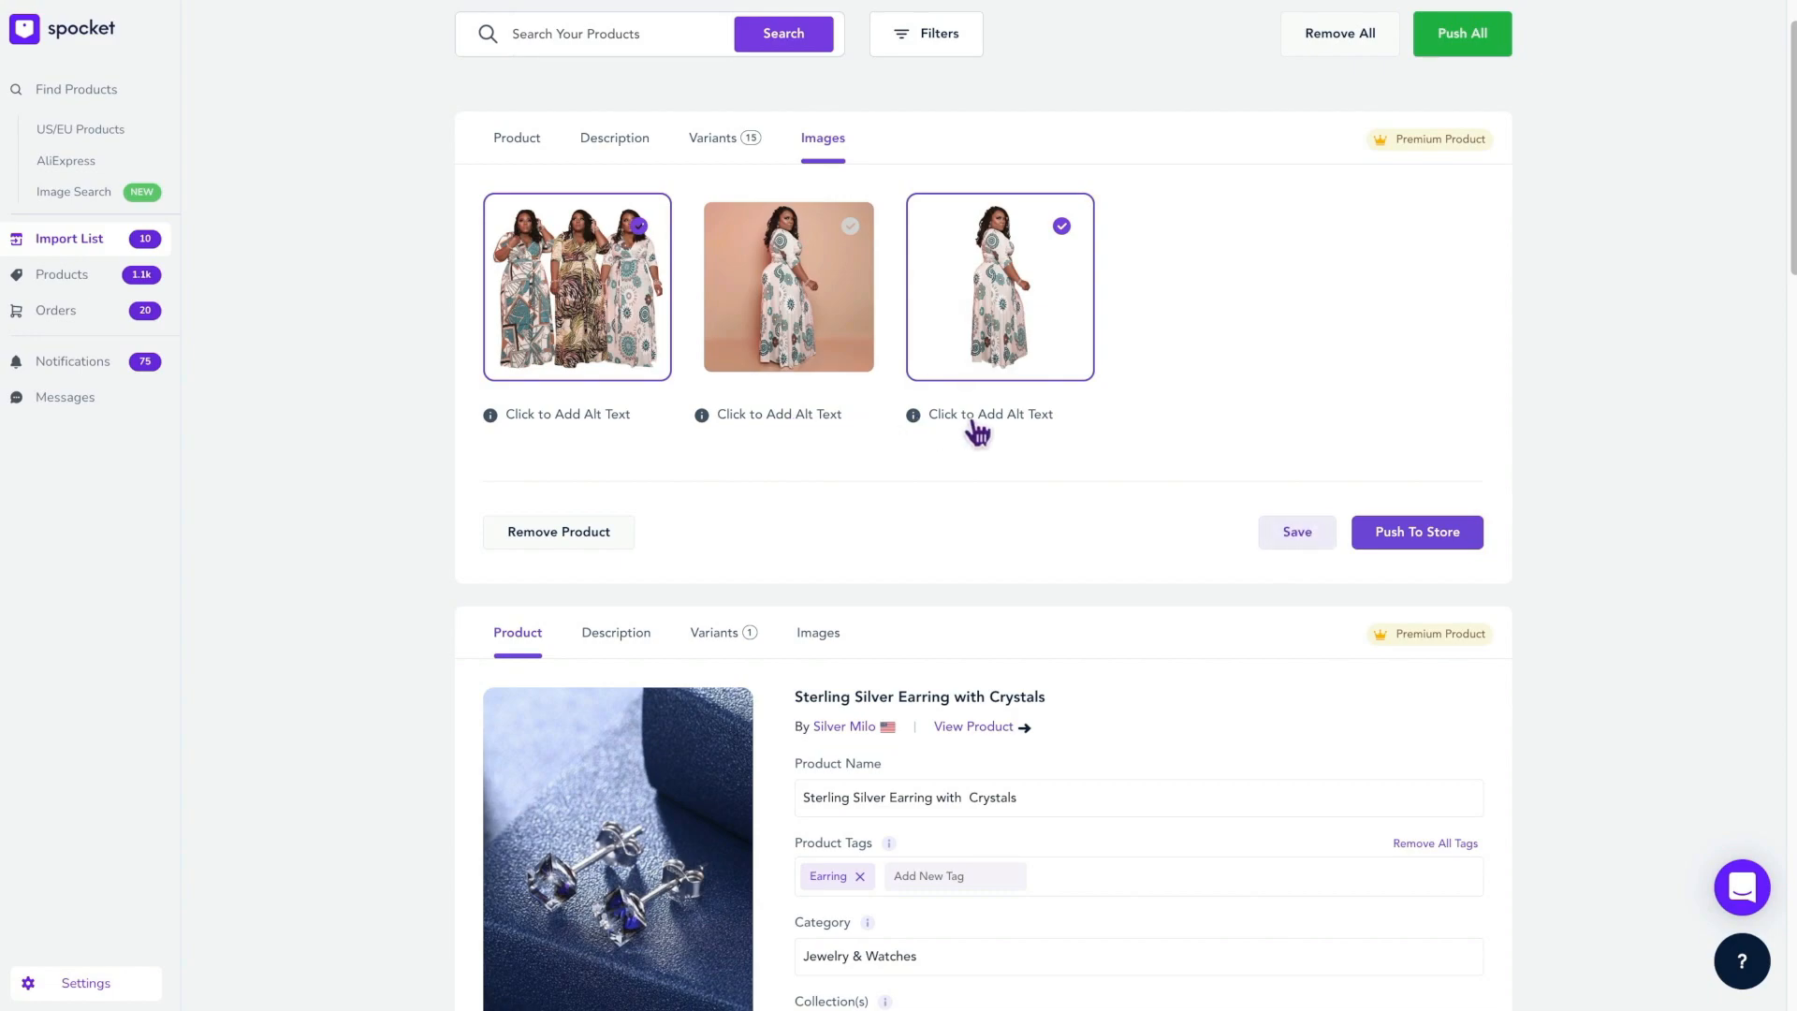
{"action": "mouse_move", "coordinate": [1347, 441]}
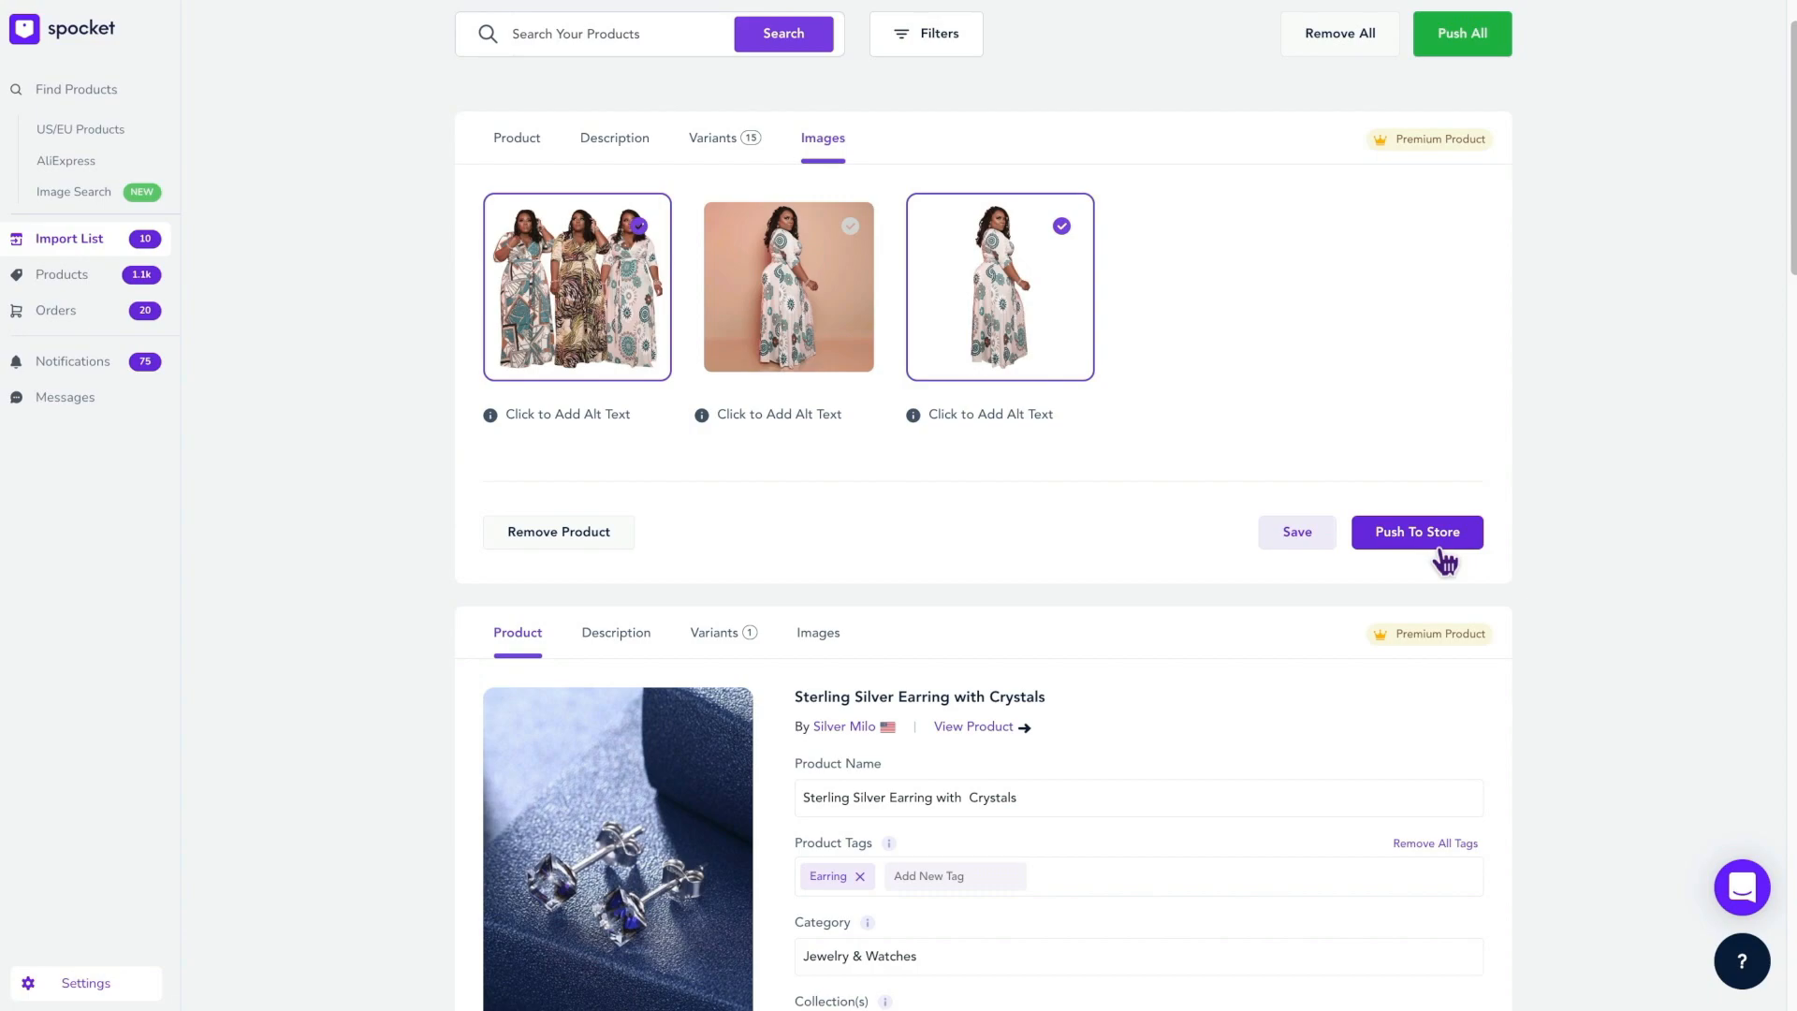
{"action": "mouse_move", "coordinate": [1473, 399]}
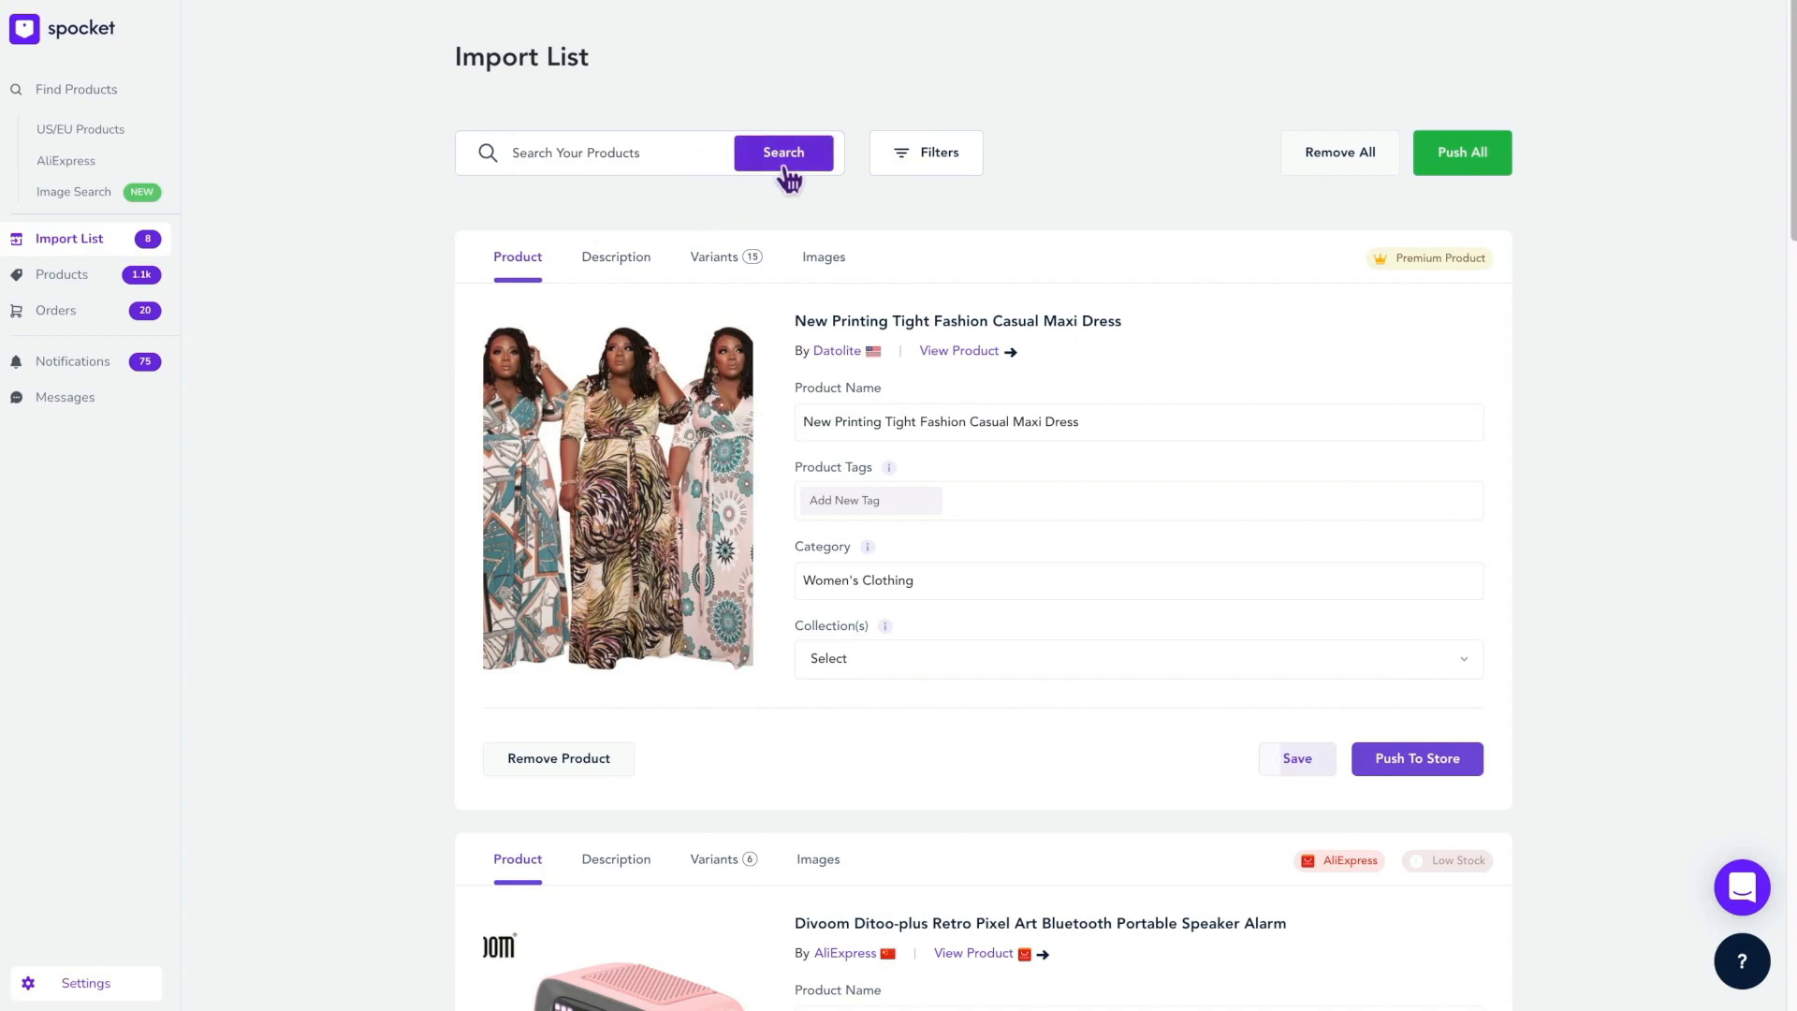
{"action": "mouse_move", "coordinate": [790, 178]}
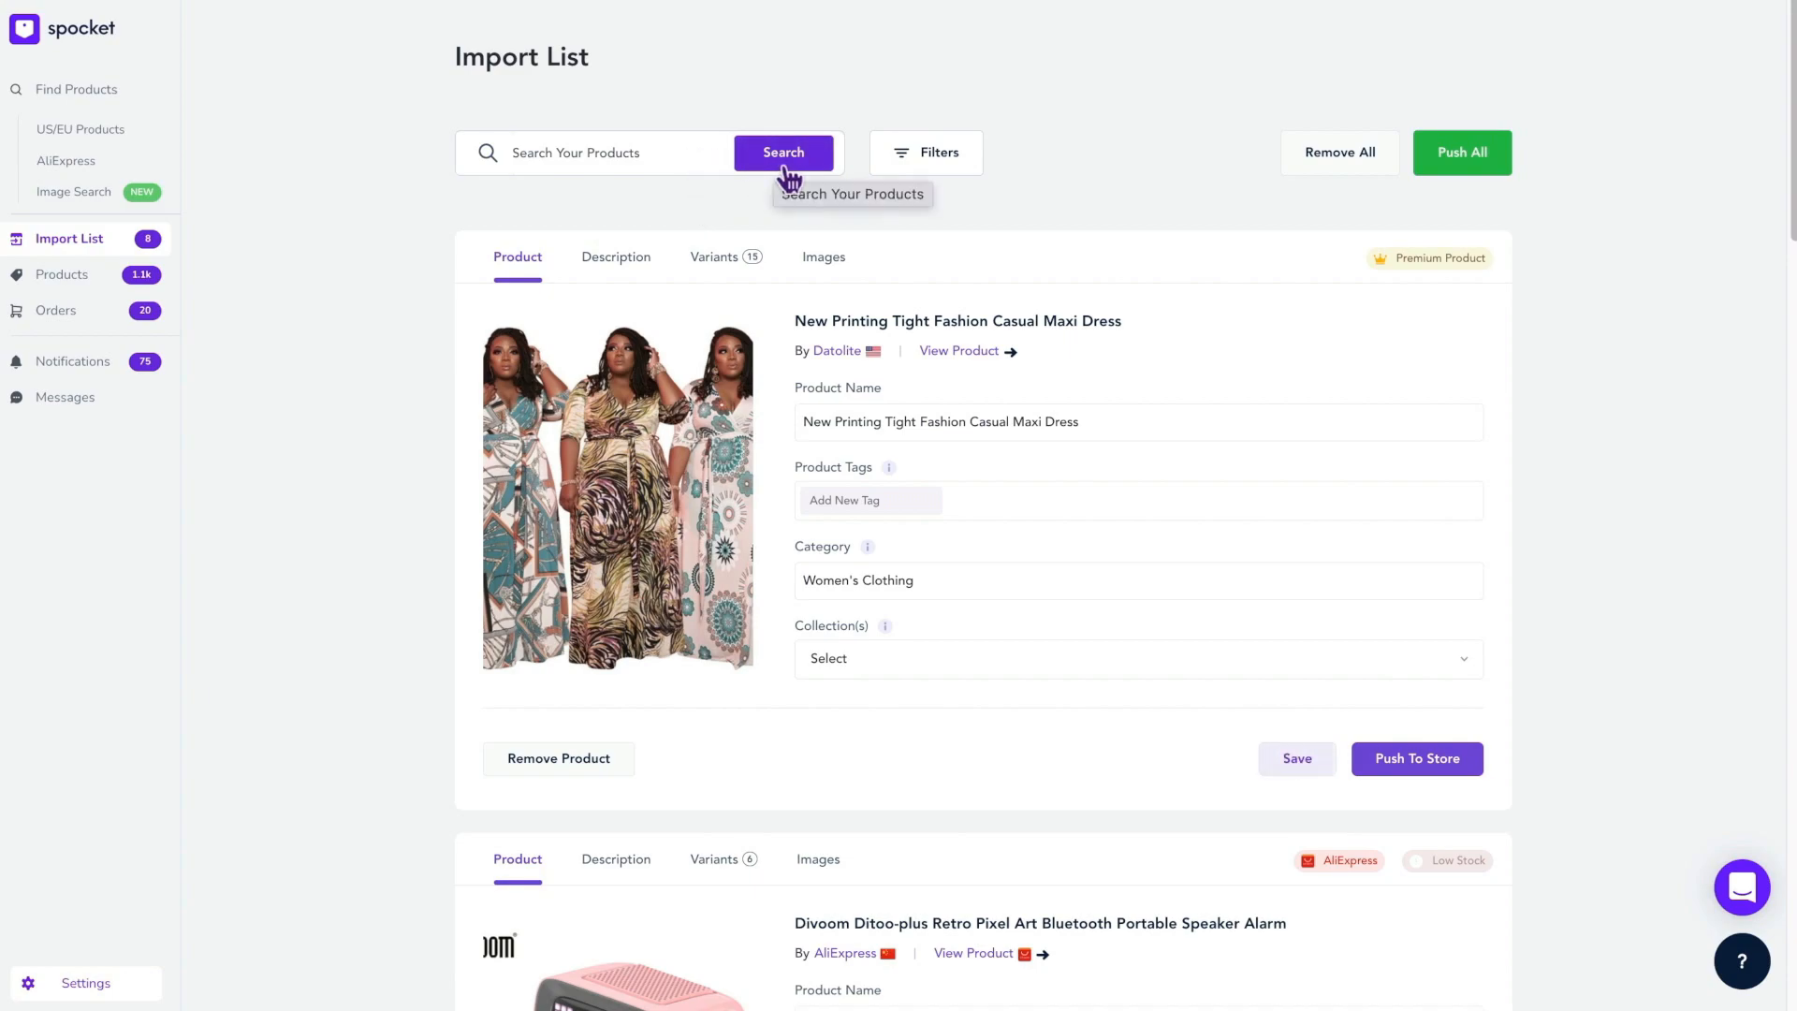
{"action": "left_click", "coordinate": [925, 153]}
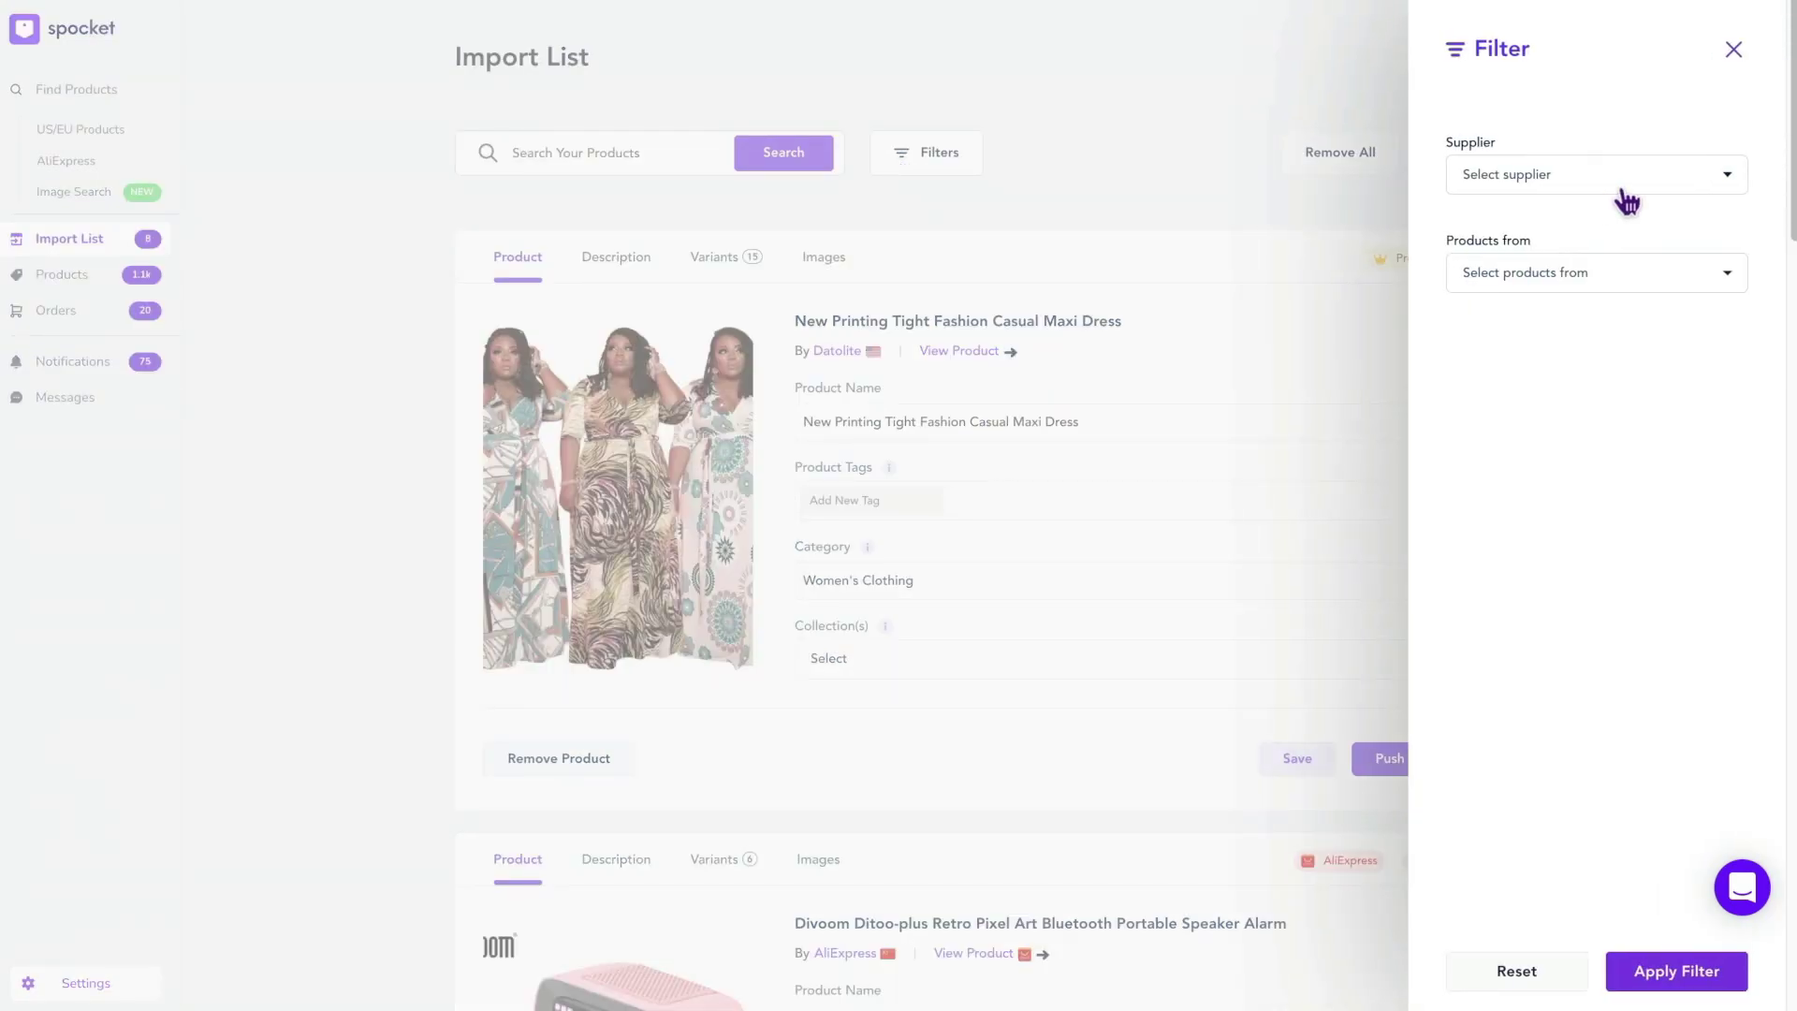
{"action": "mouse_move", "coordinate": [1612, 339]}
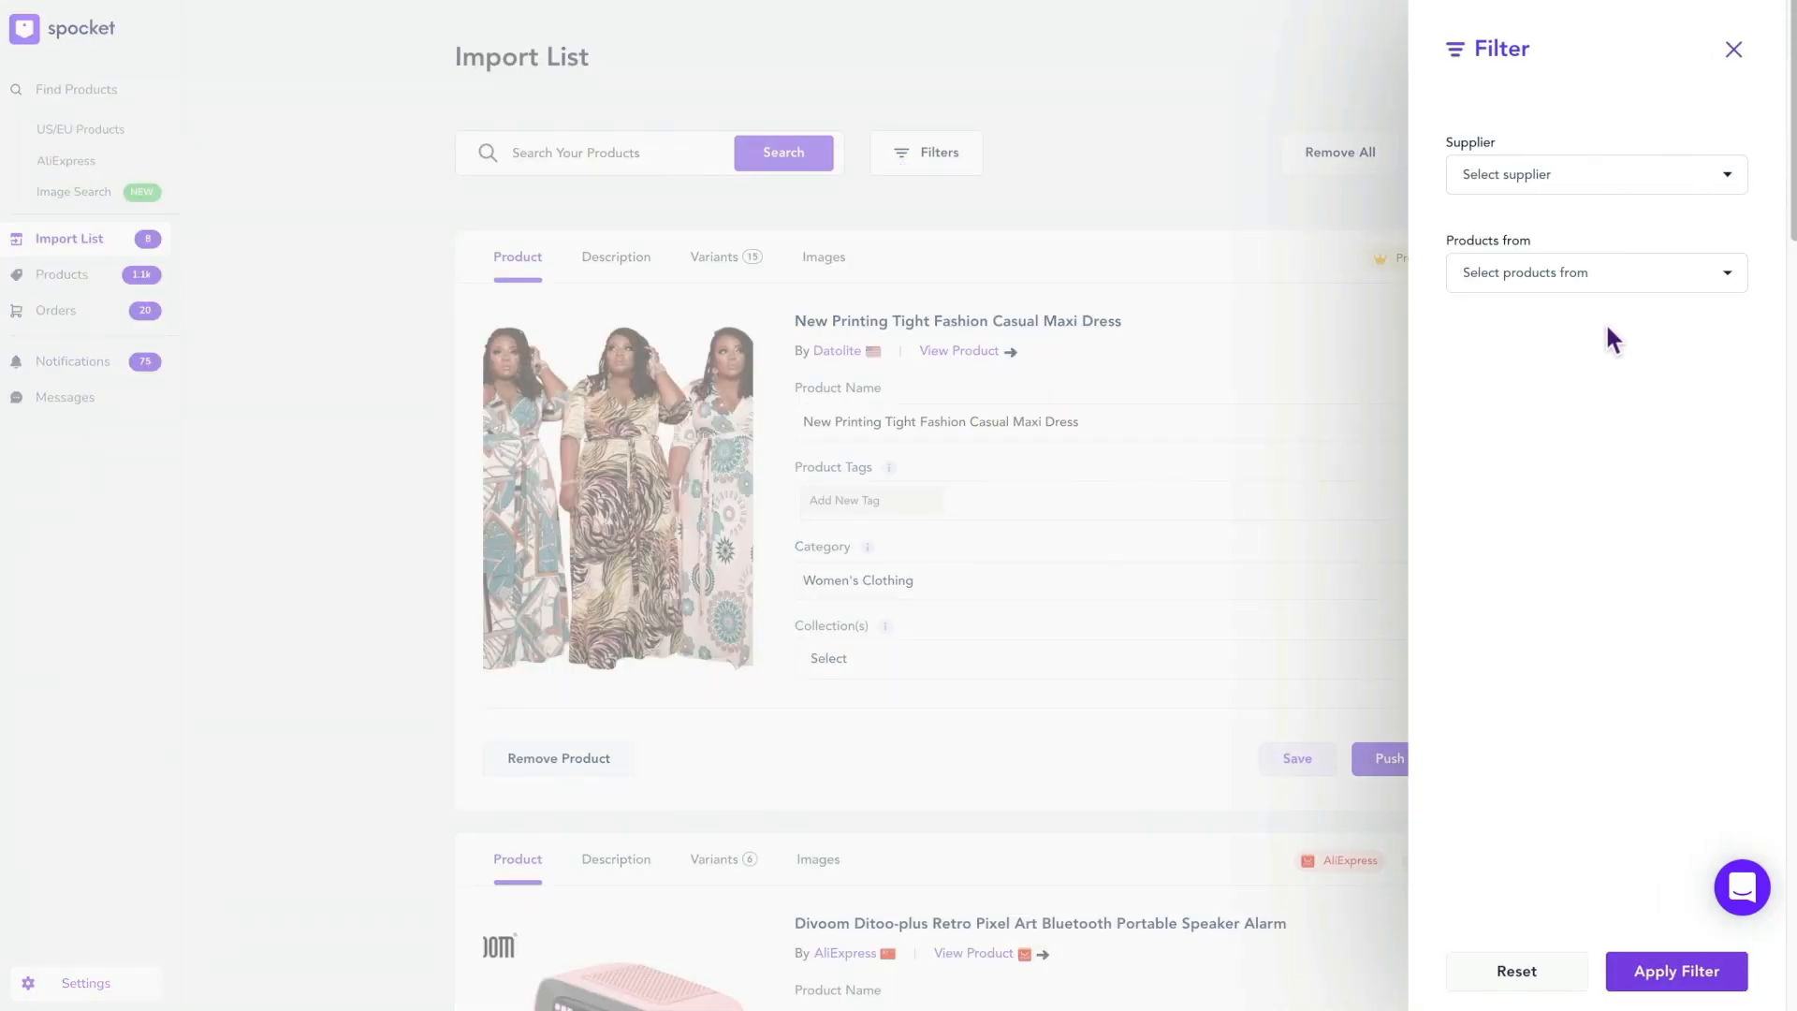
{"action": "left_click", "coordinate": [1597, 272]}
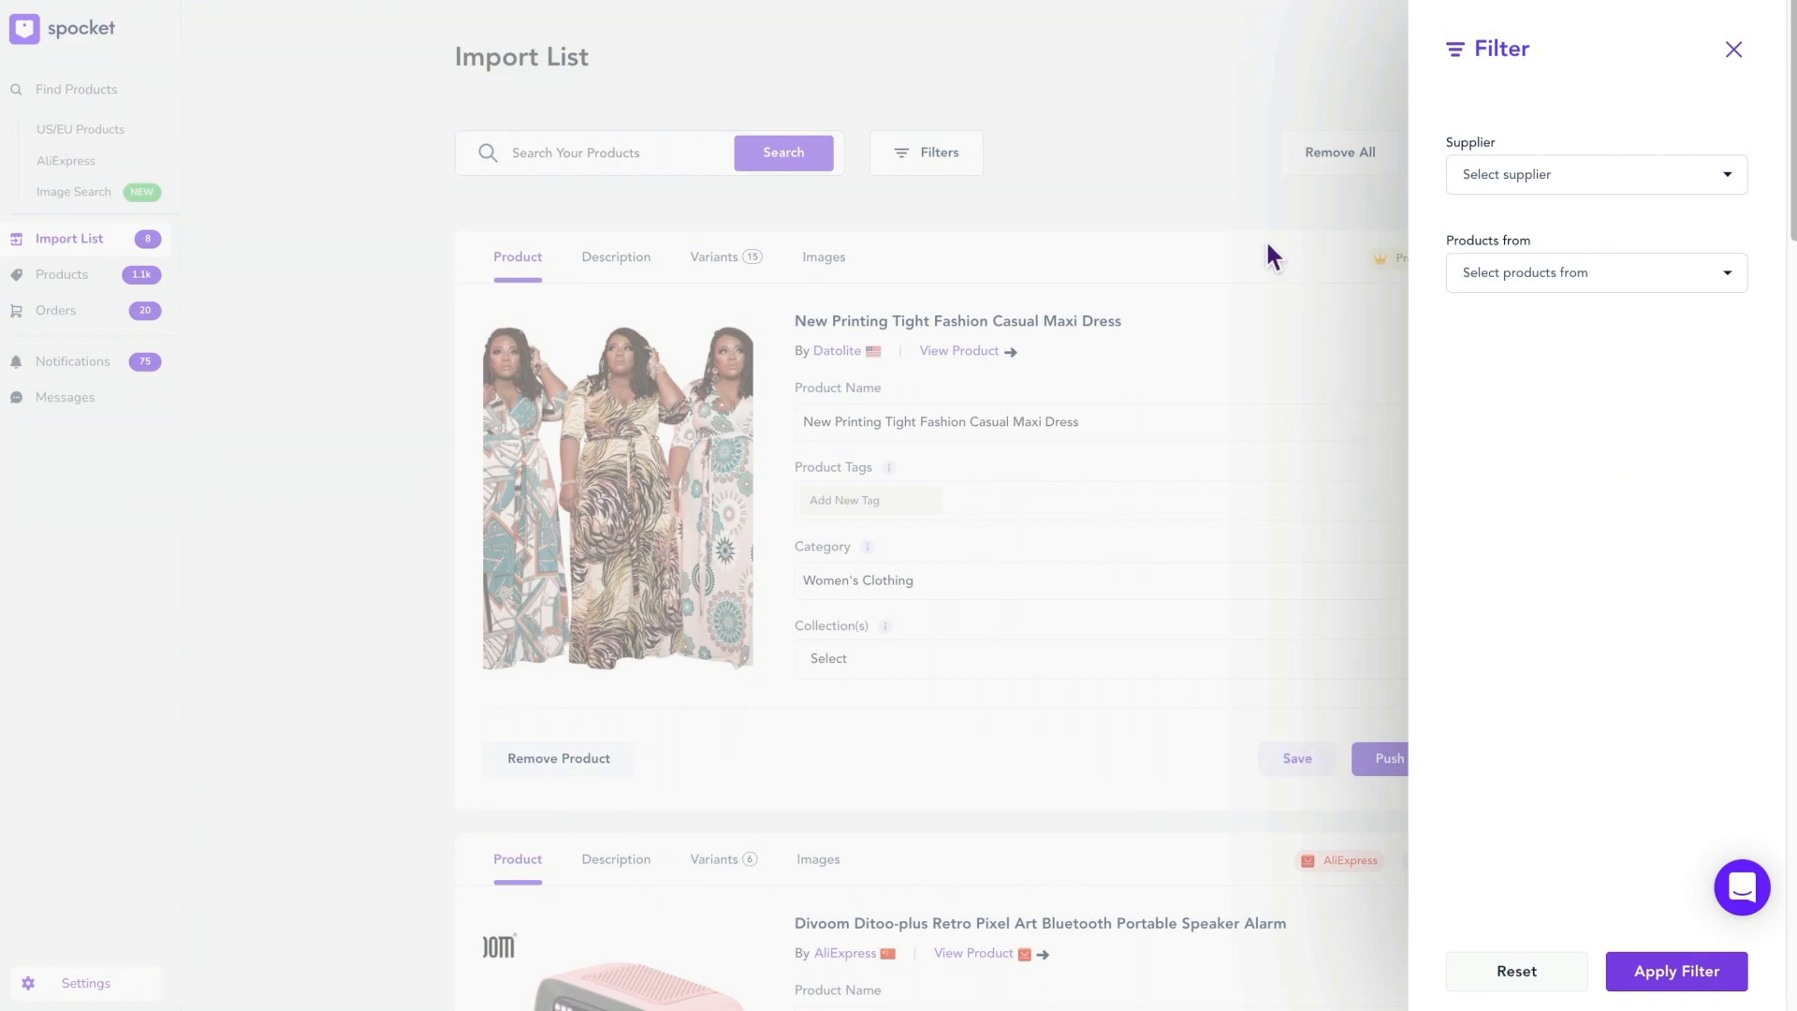
{"action": "left_click", "coordinate": [1733, 49]}
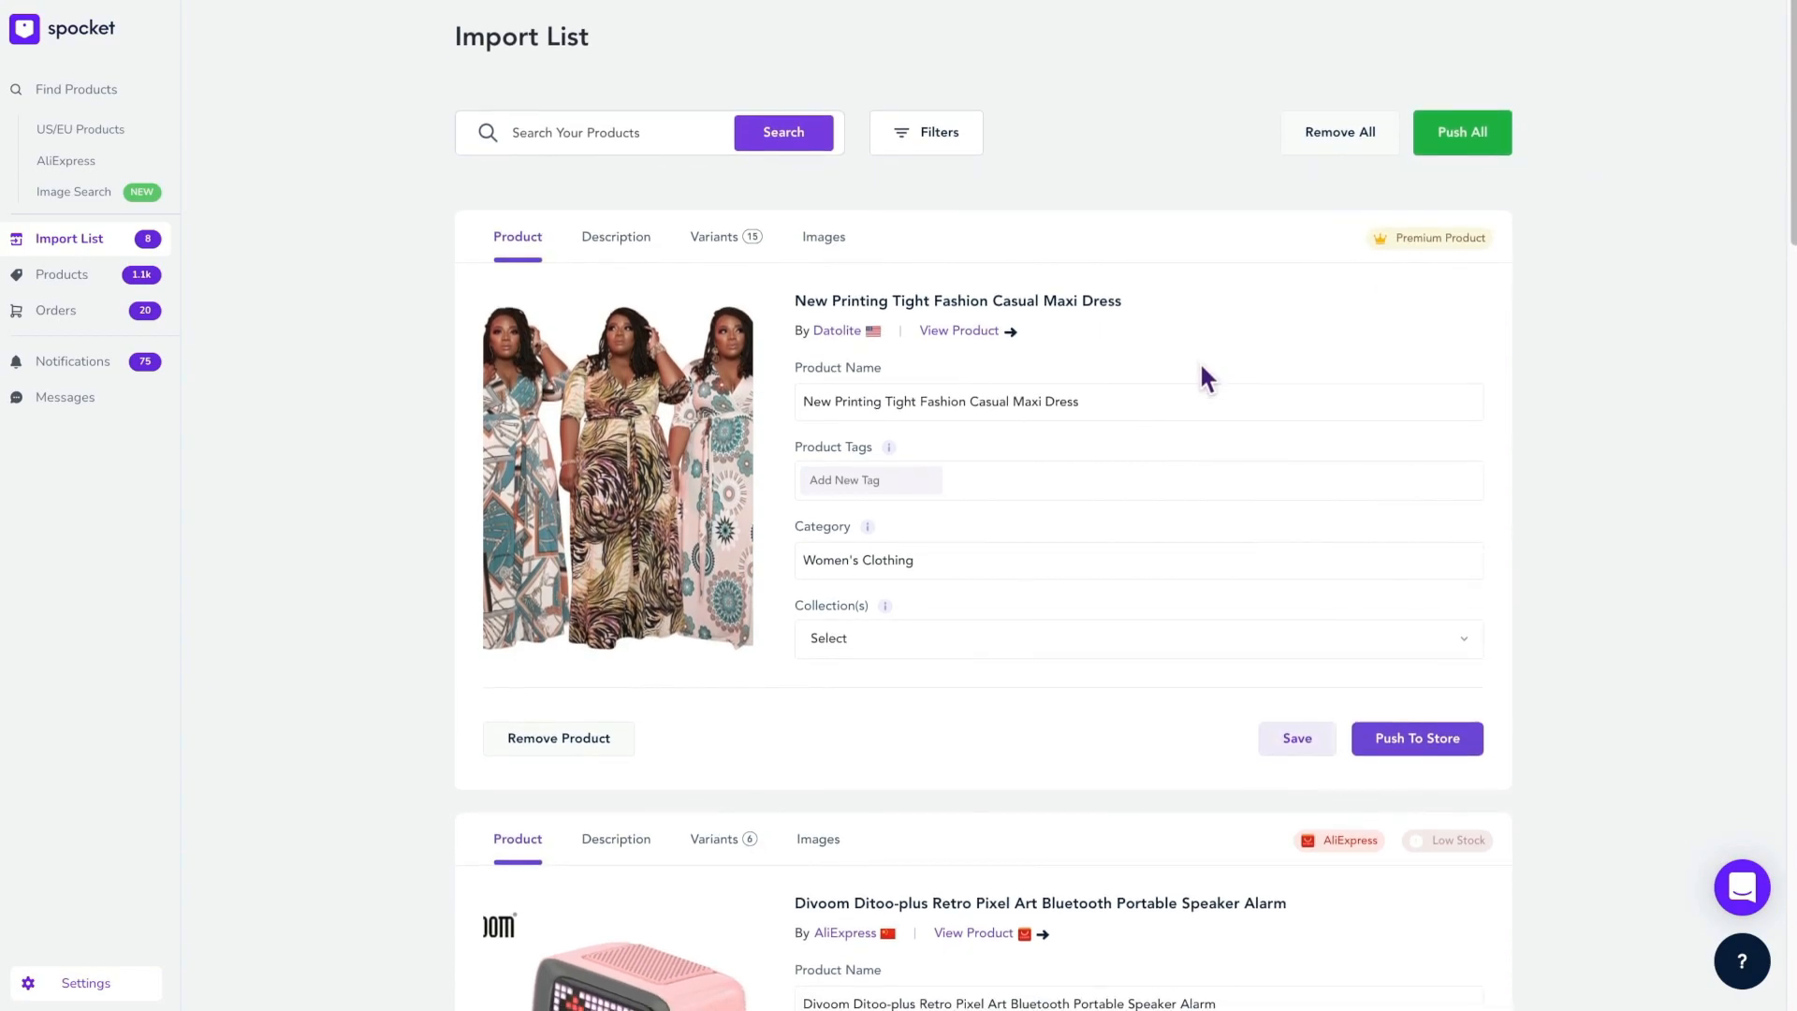
{"action": "scroll", "scroll_direction": "down", "scroll_amount": 3}
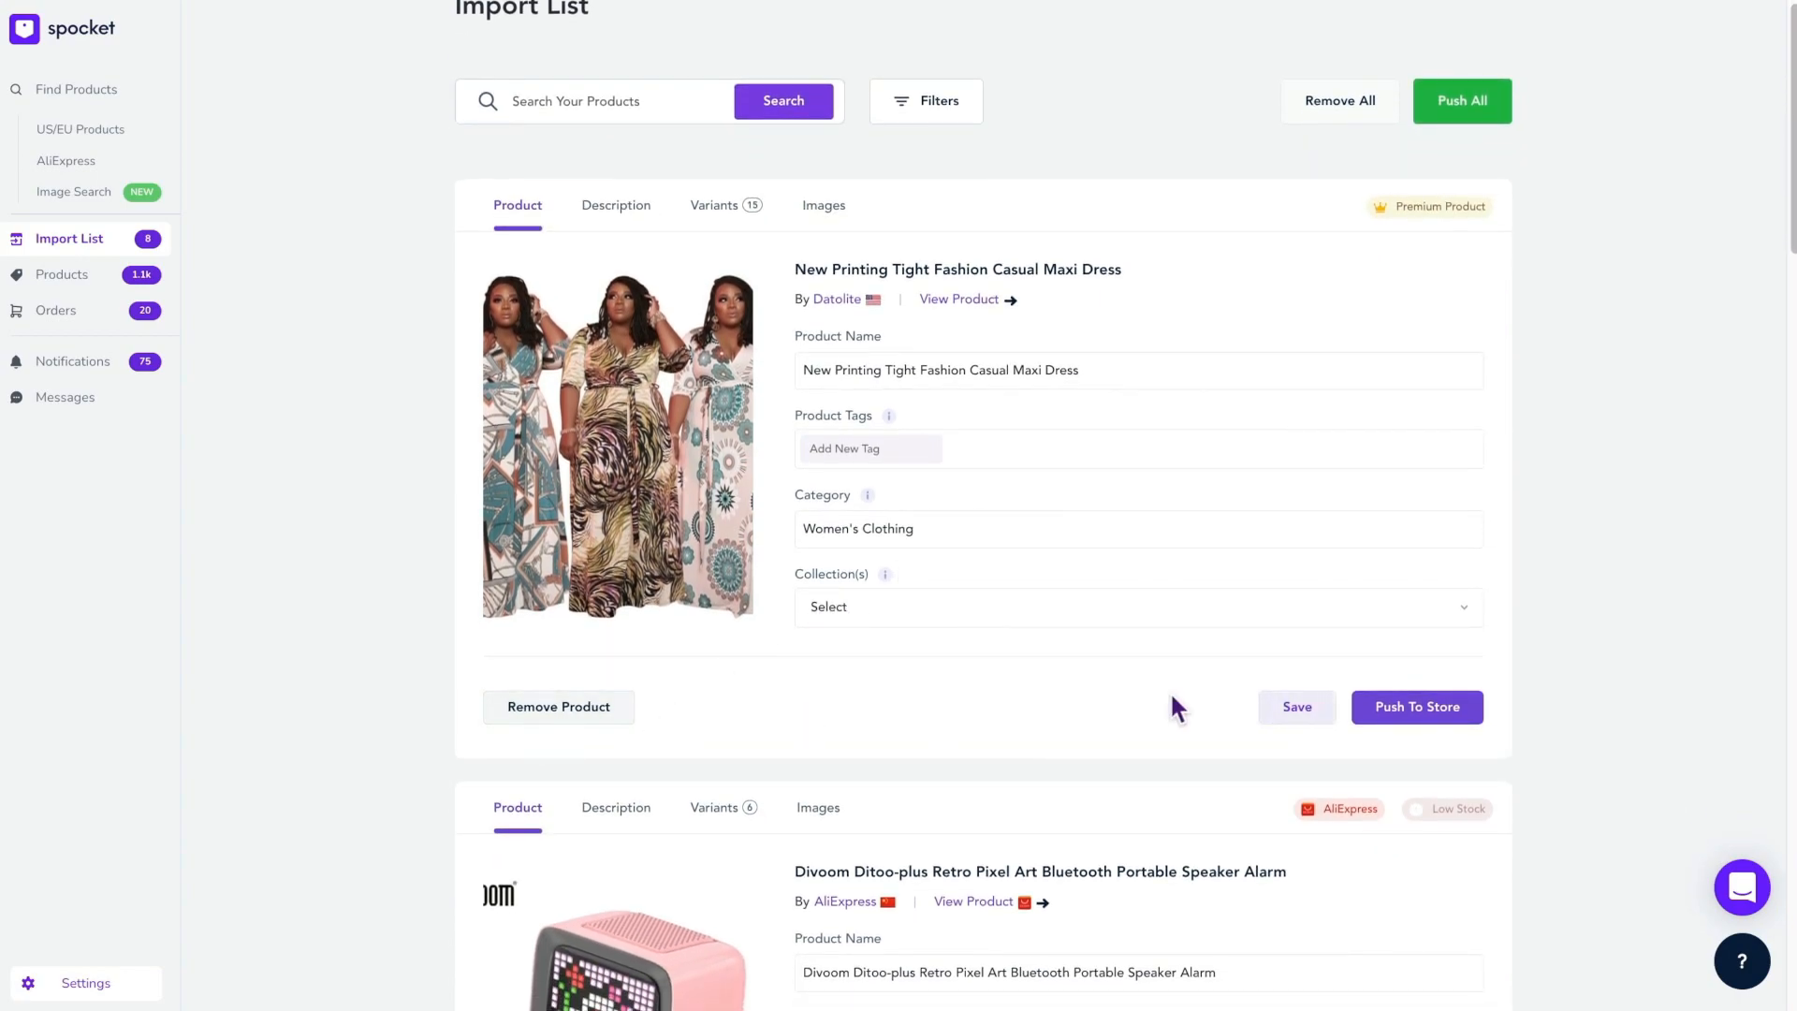
{"action": "mouse_move", "coordinate": [1150, 731]}
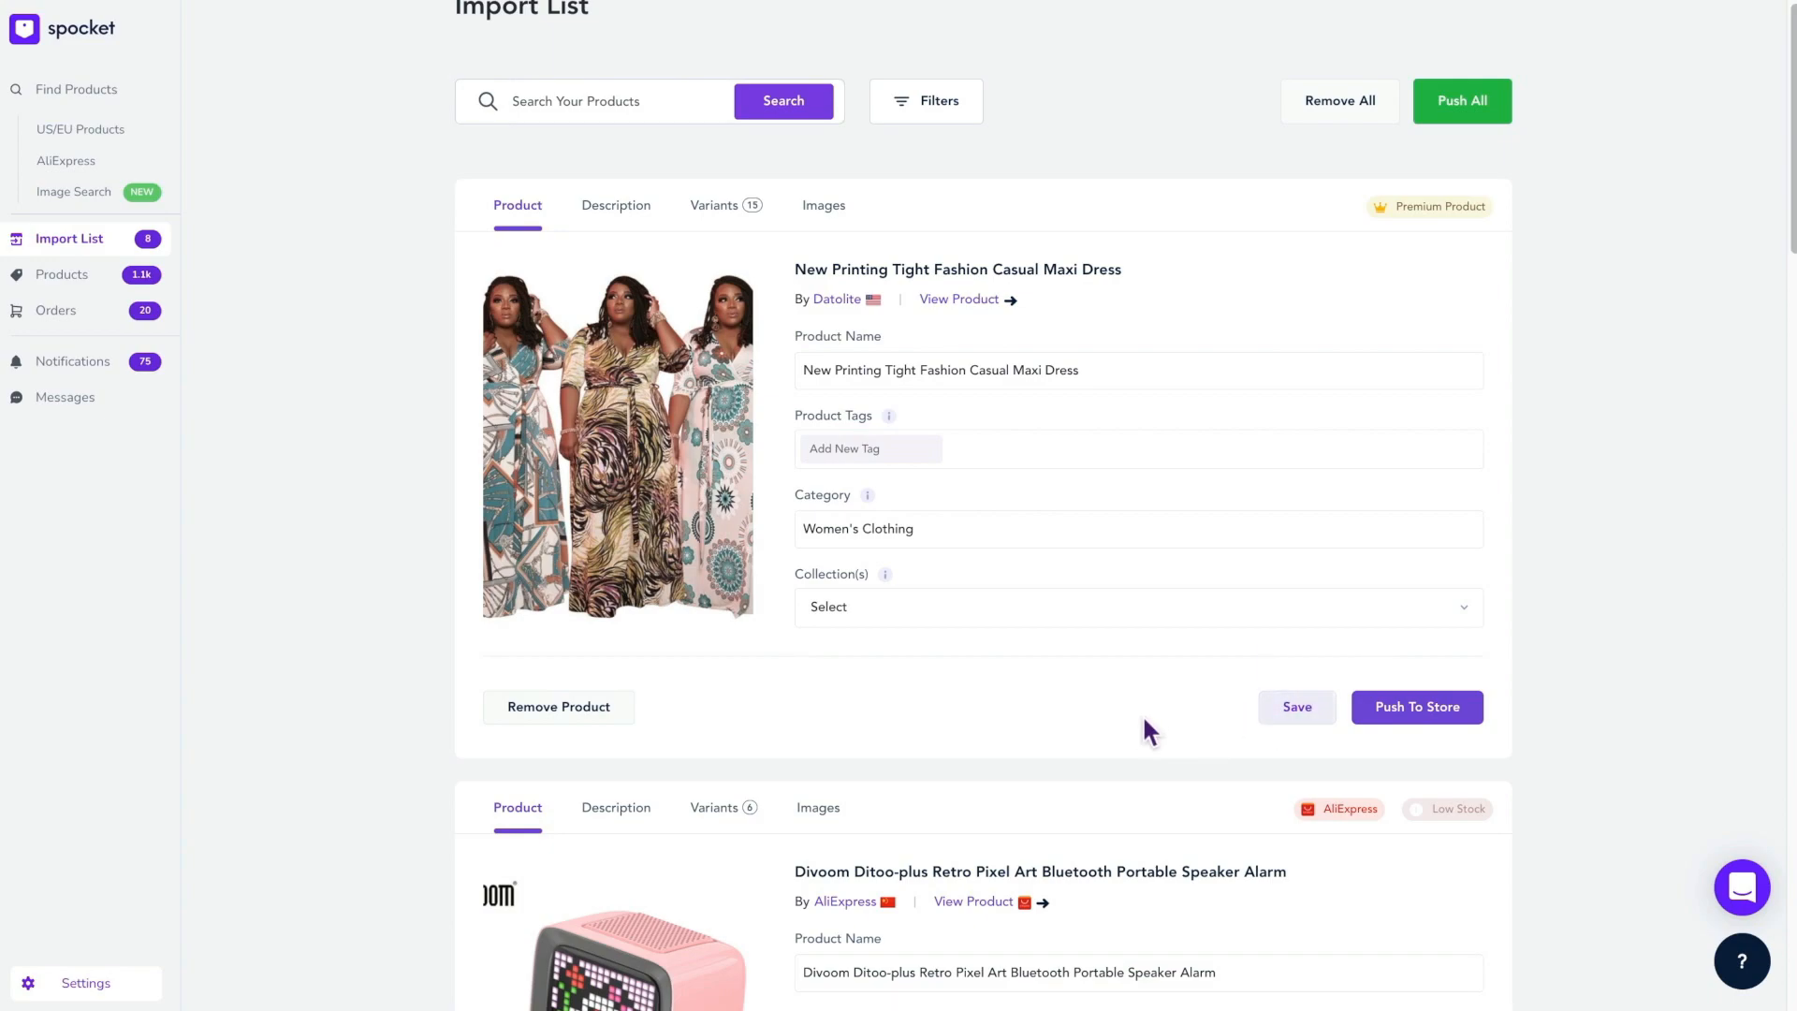
{"action": "scroll", "scroll_direction": "down", "scroll_amount": 3}
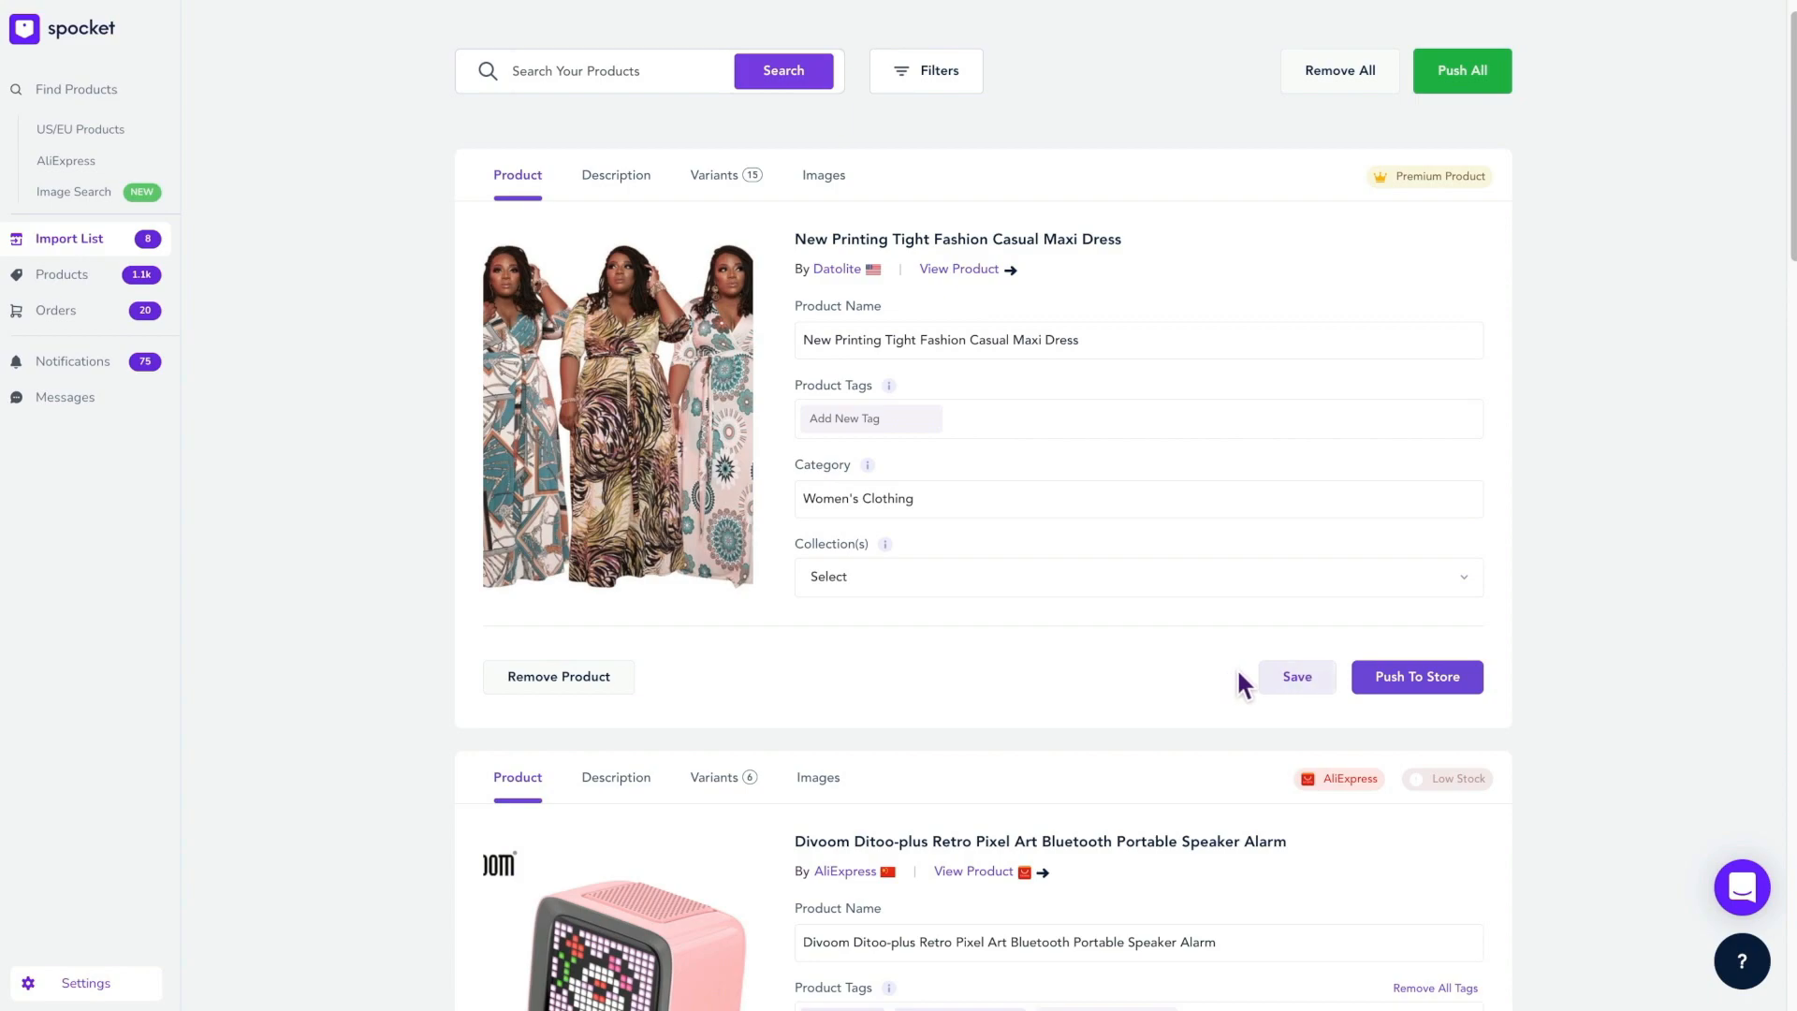
{"action": "mouse_move", "coordinate": [1480, 394]}
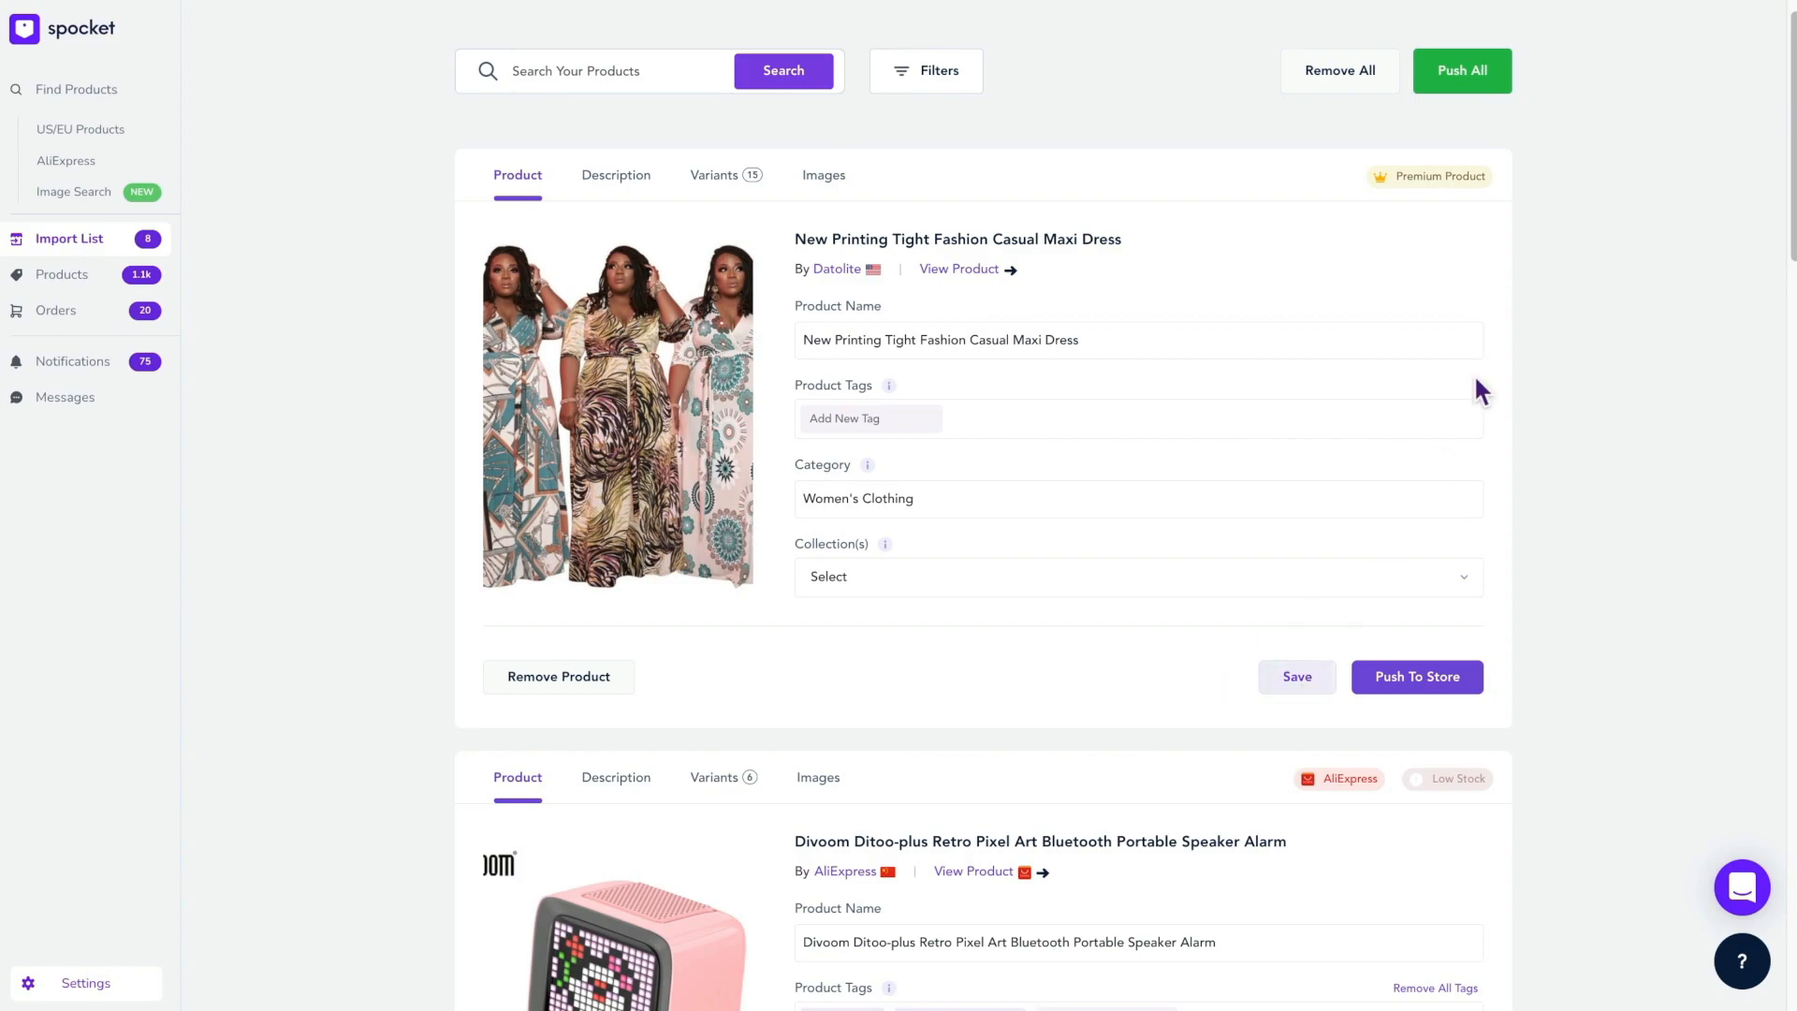
{"action": "mouse_move", "coordinate": [1438, 204]}
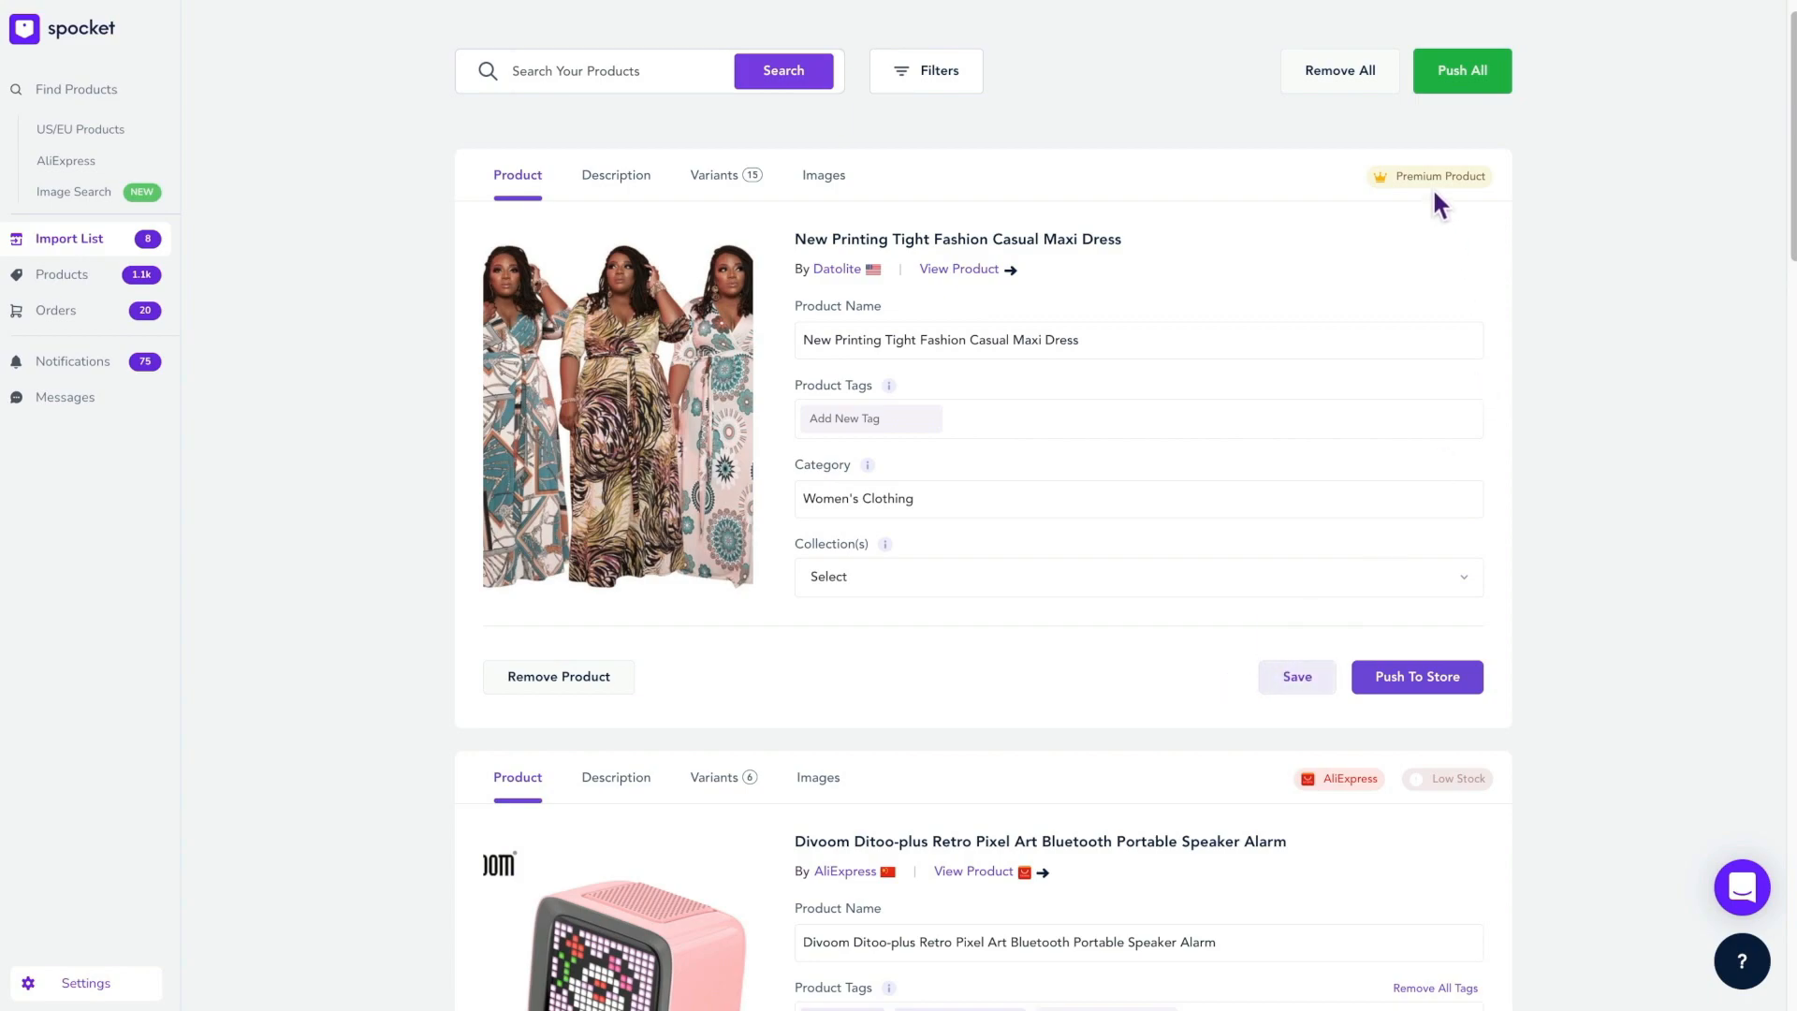
{"action": "mouse_move", "coordinate": [1421, 821]}
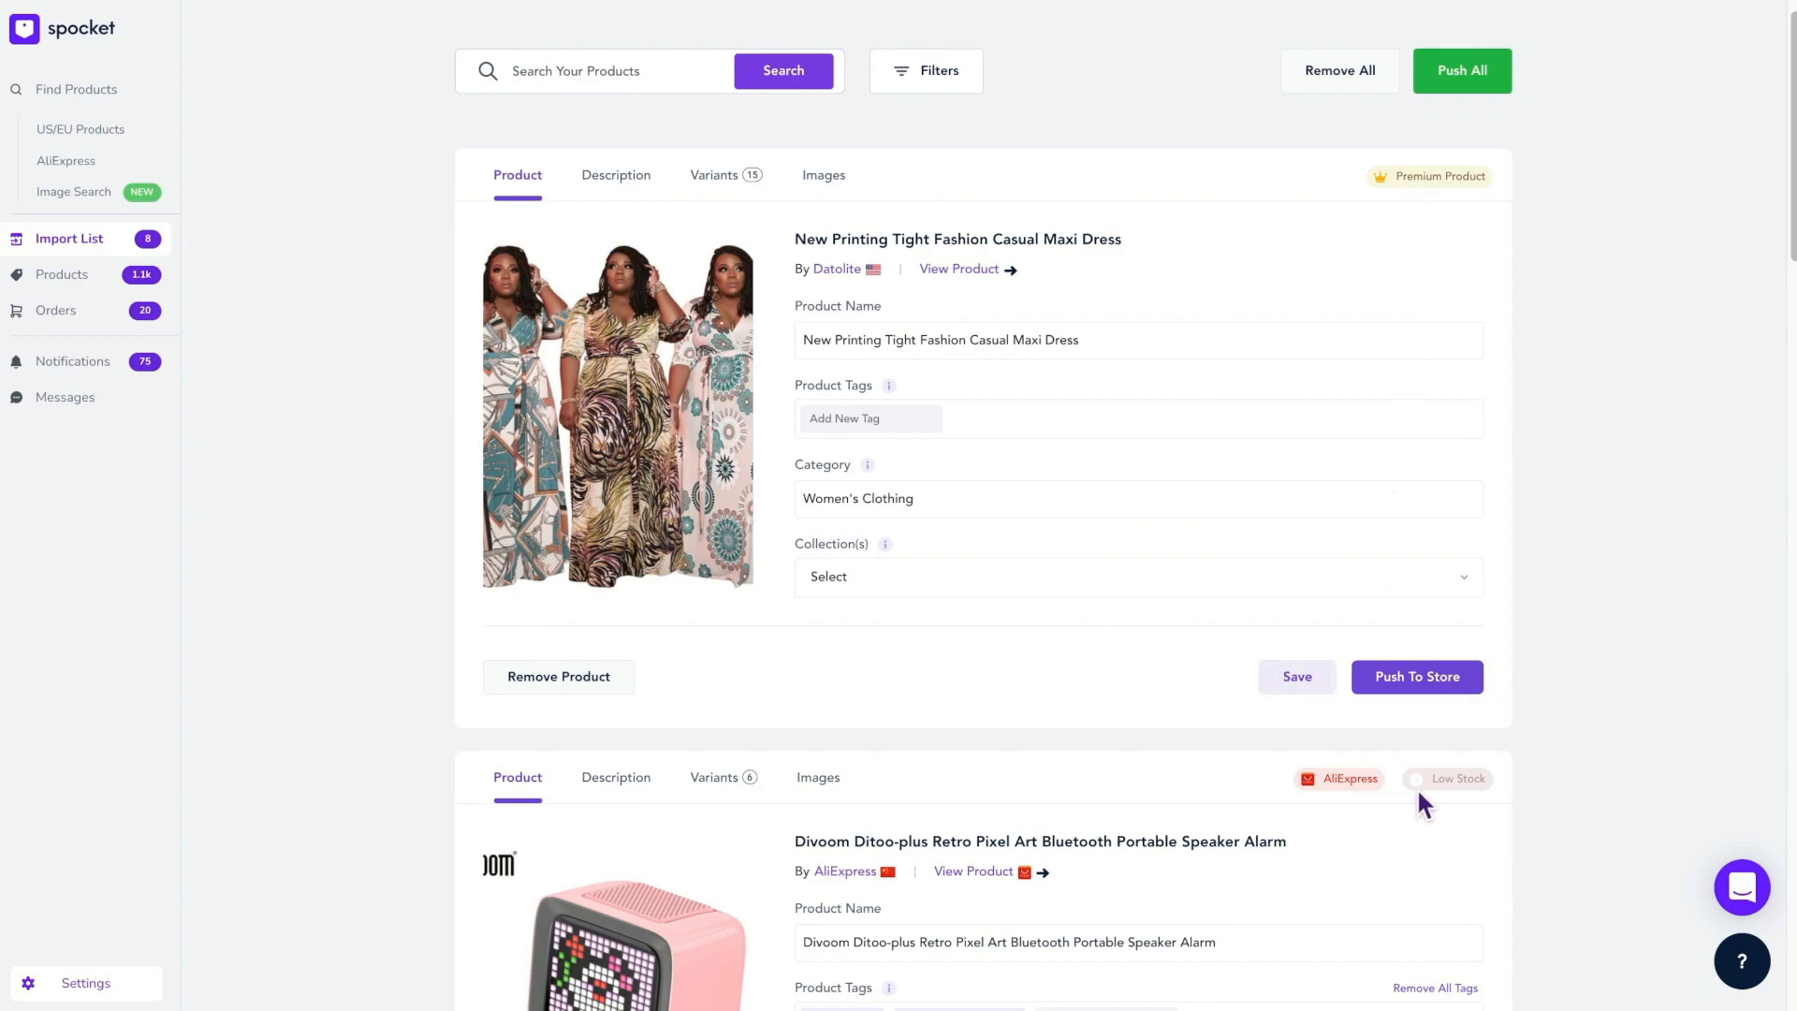
{"action": "mouse_move", "coordinate": [1595, 738]}
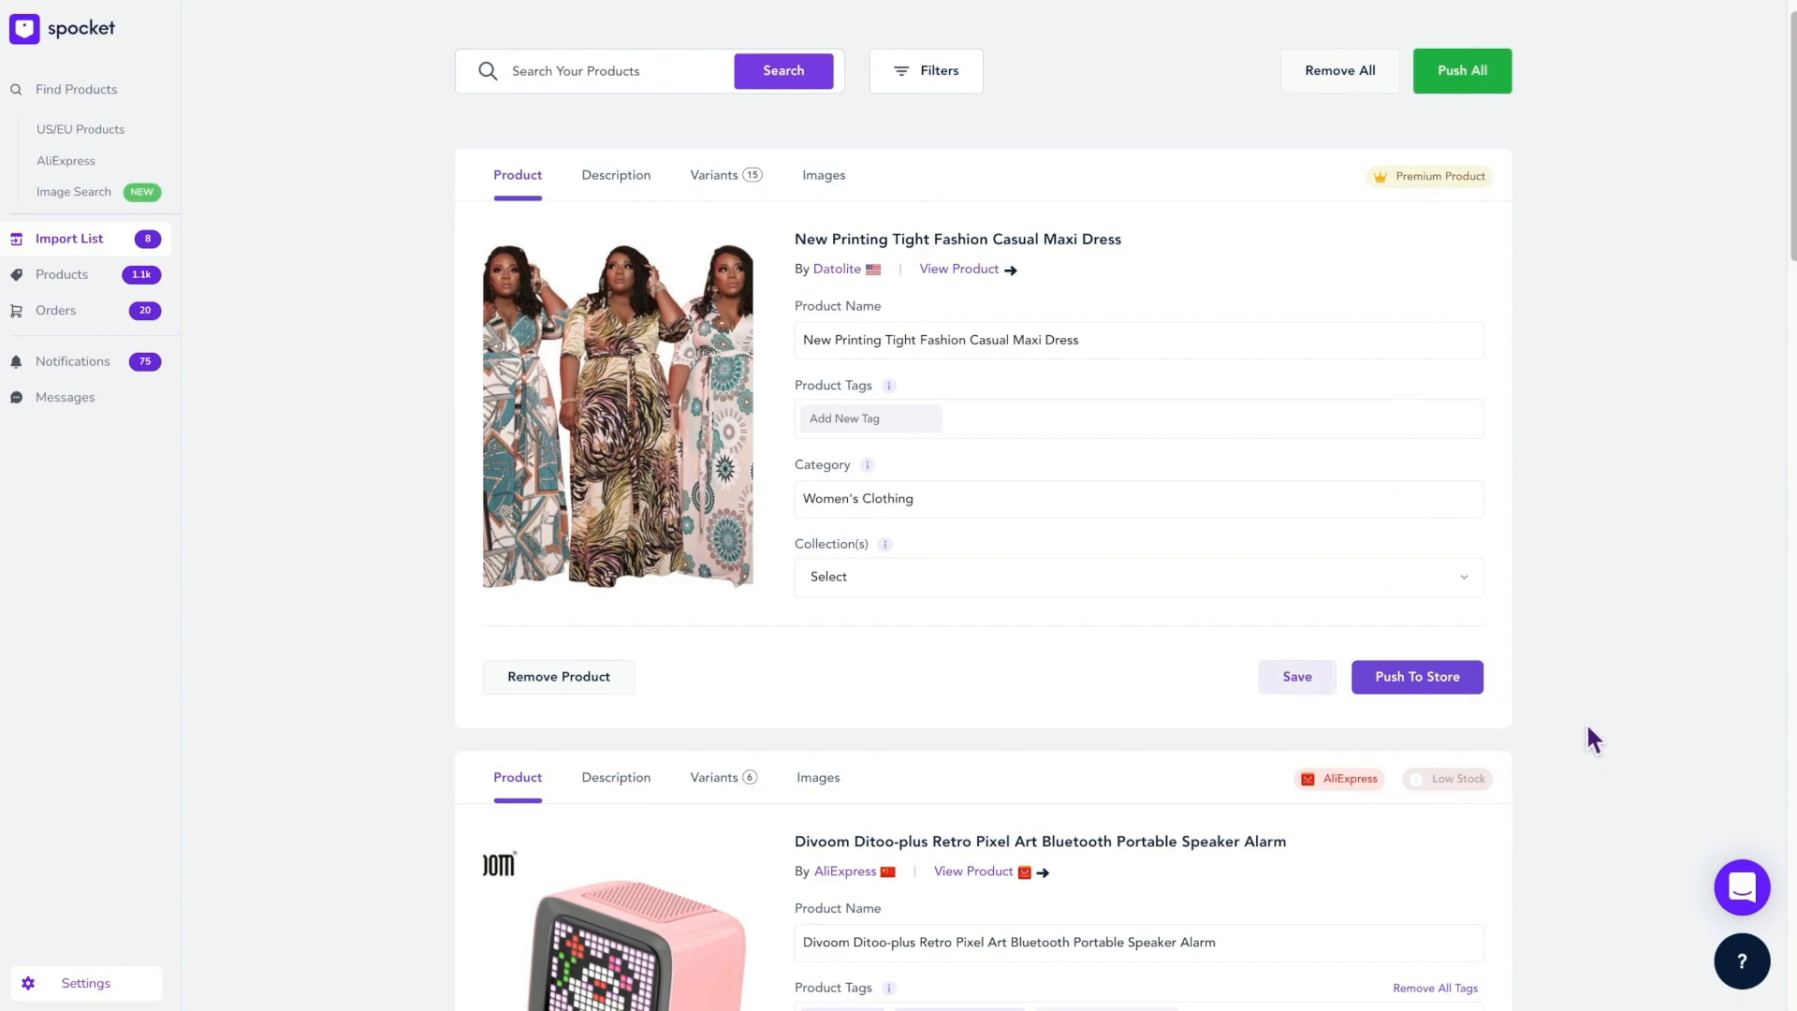
{"action": "scroll", "scroll_direction": "down", "scroll_amount": 3}
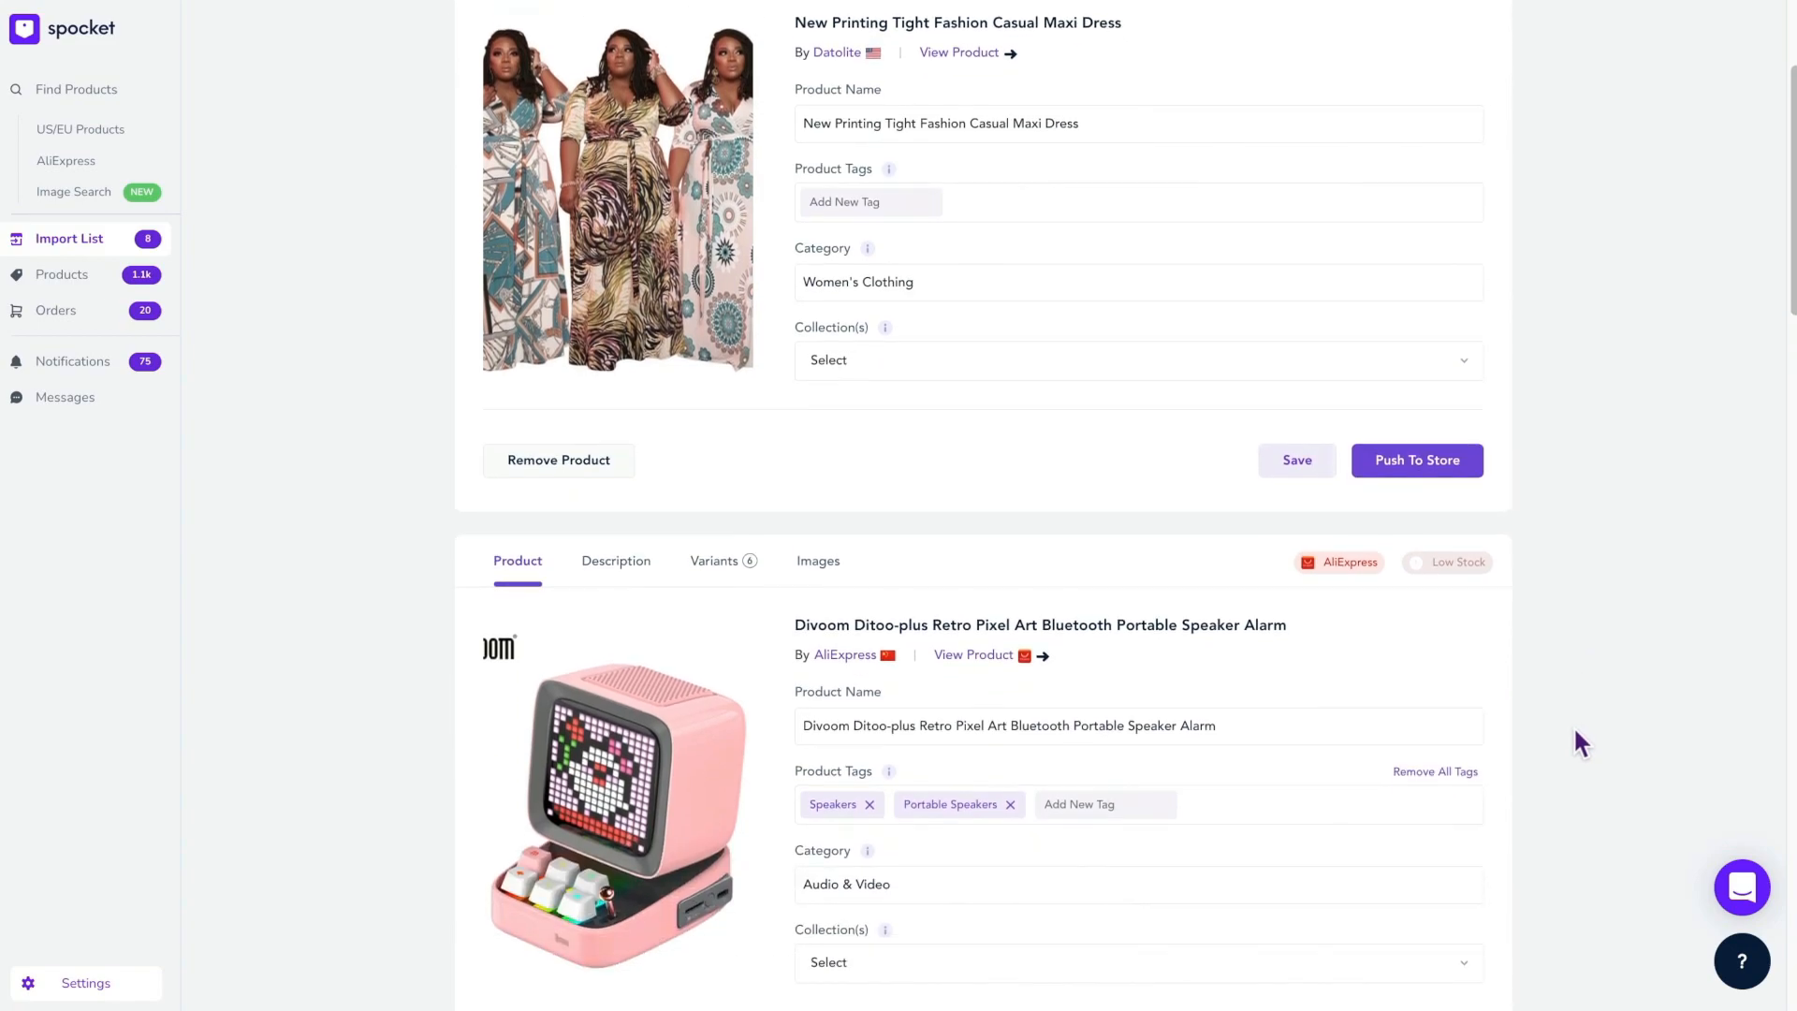
{"action": "scroll", "scroll_direction": "down", "scroll_amount": 3}
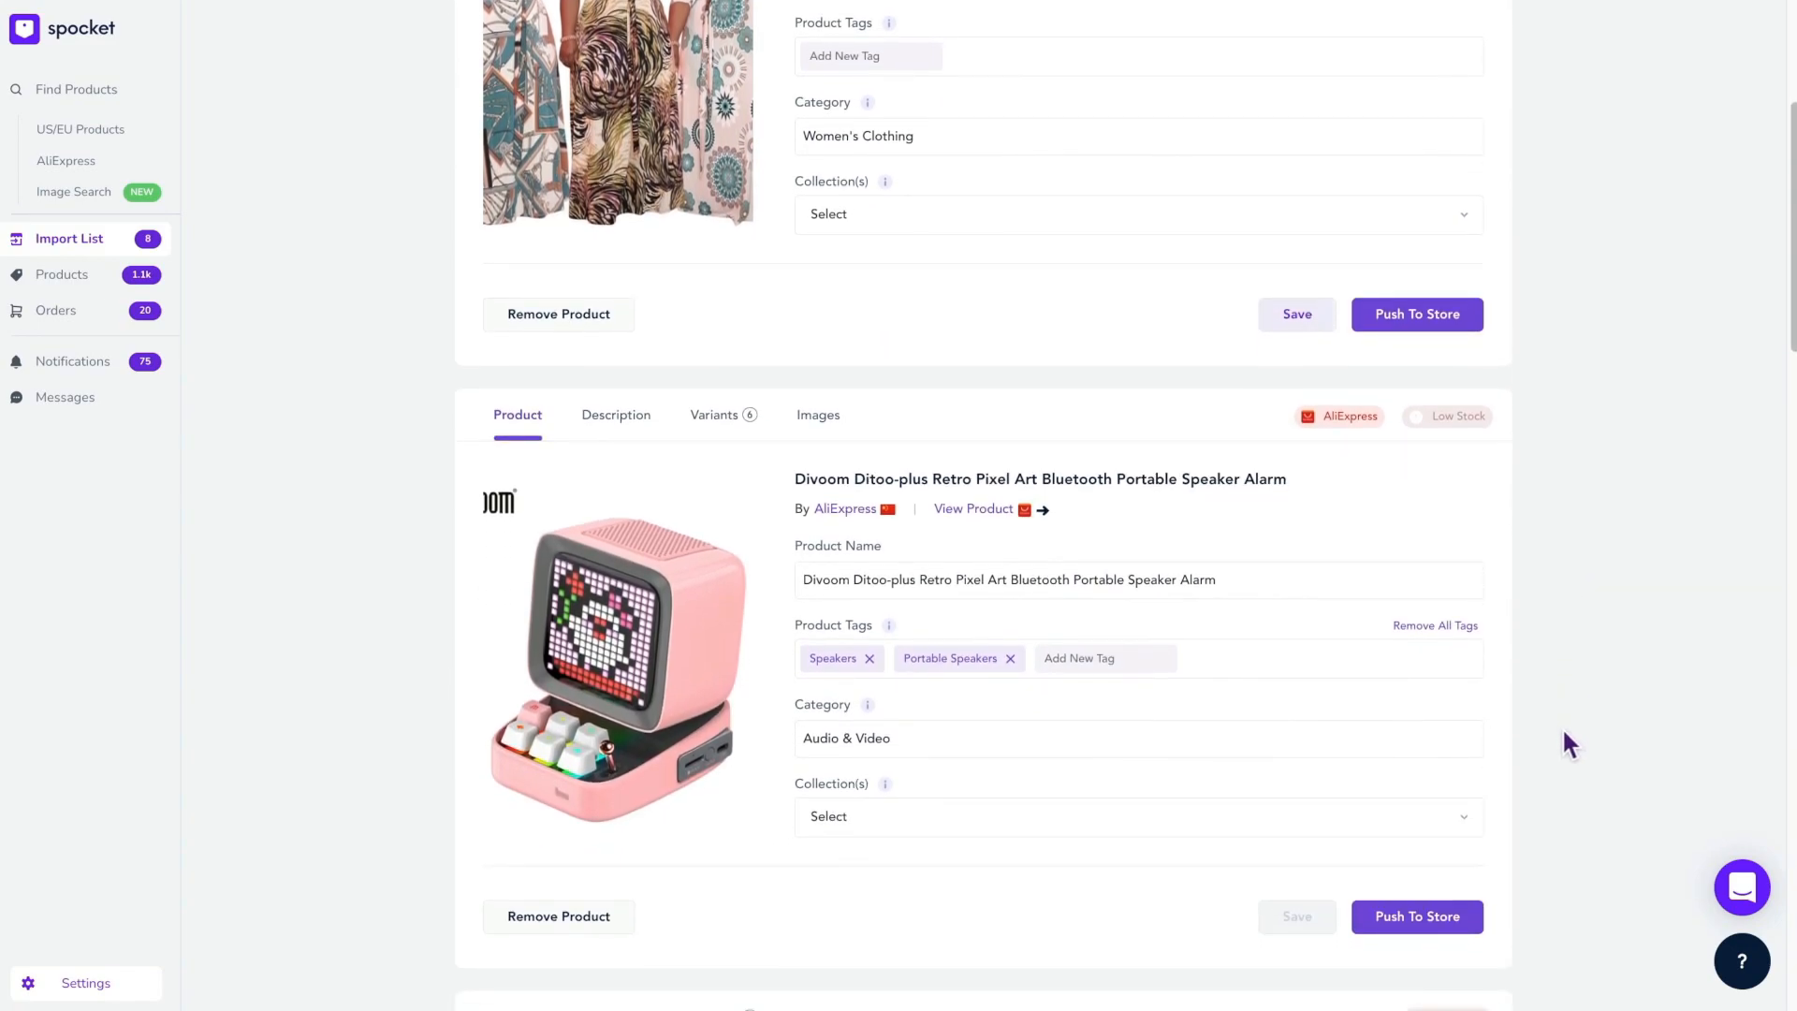
{"action": "scroll", "scroll_direction": "down", "scroll_amount": 3}
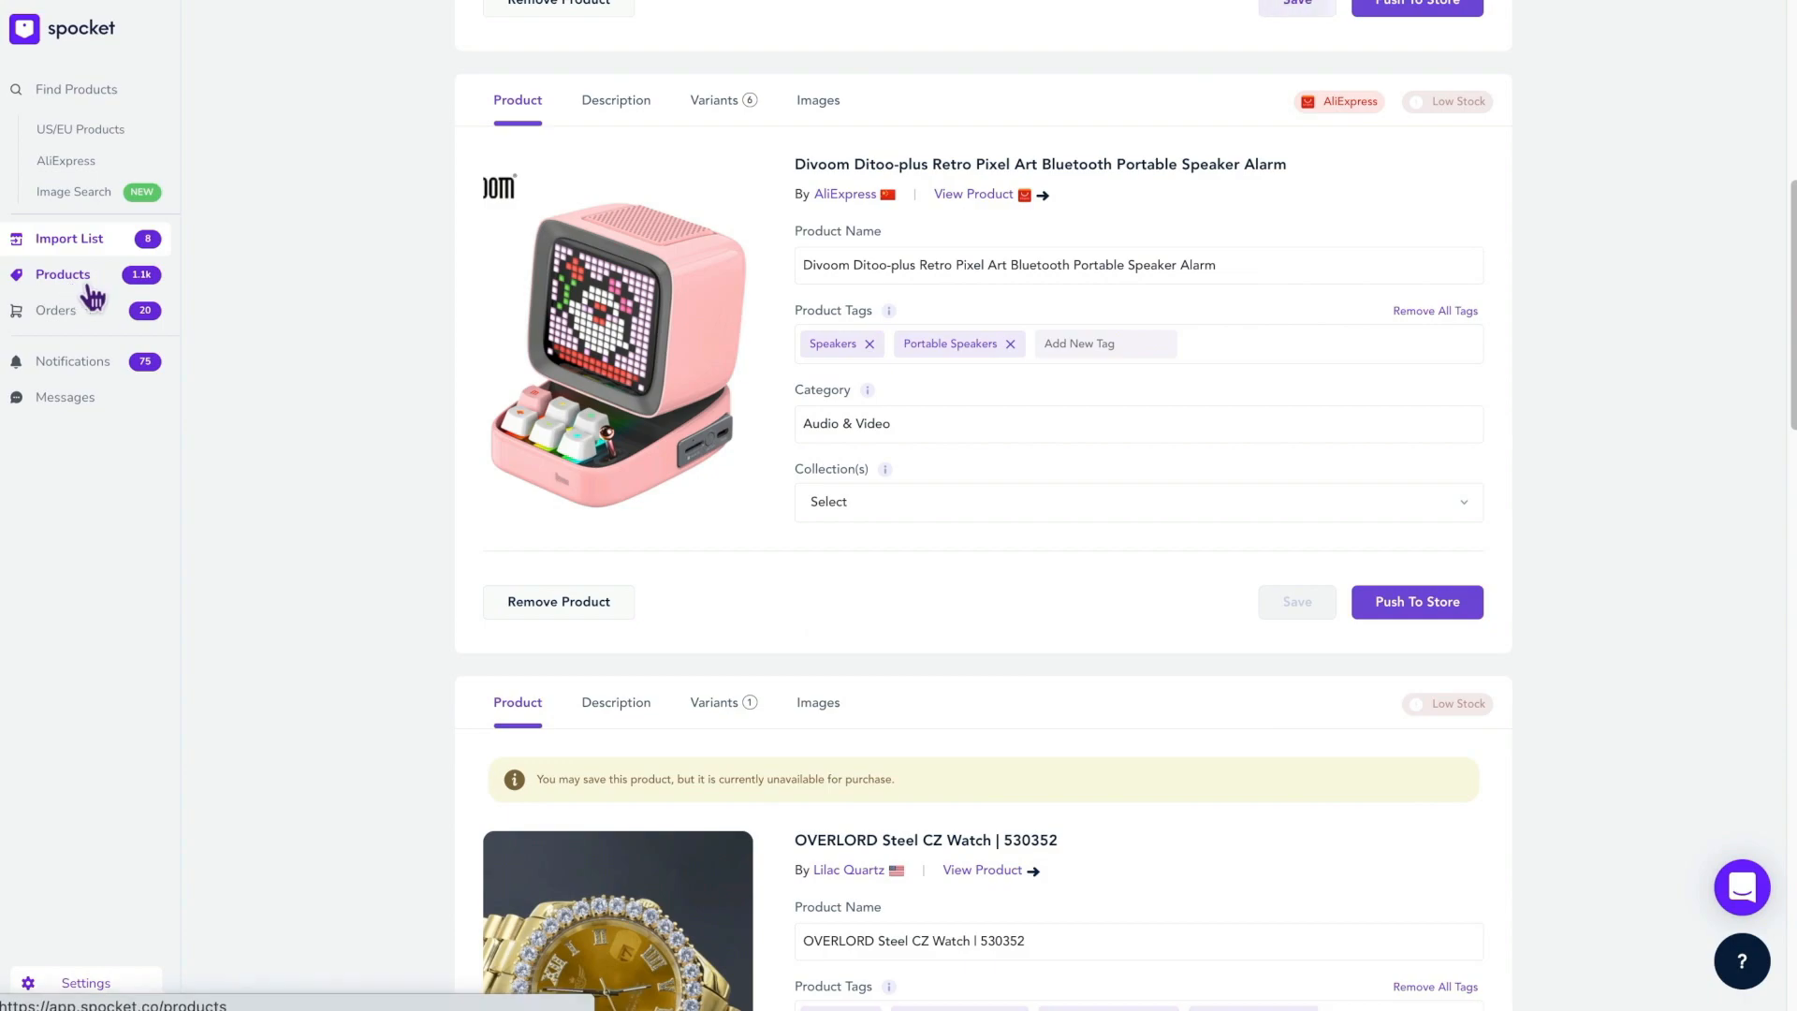
Go to Products and scroll through the earrings, rings, nail wraps and bracelet cards
{"action": "left_click", "coordinate": [63, 274]}
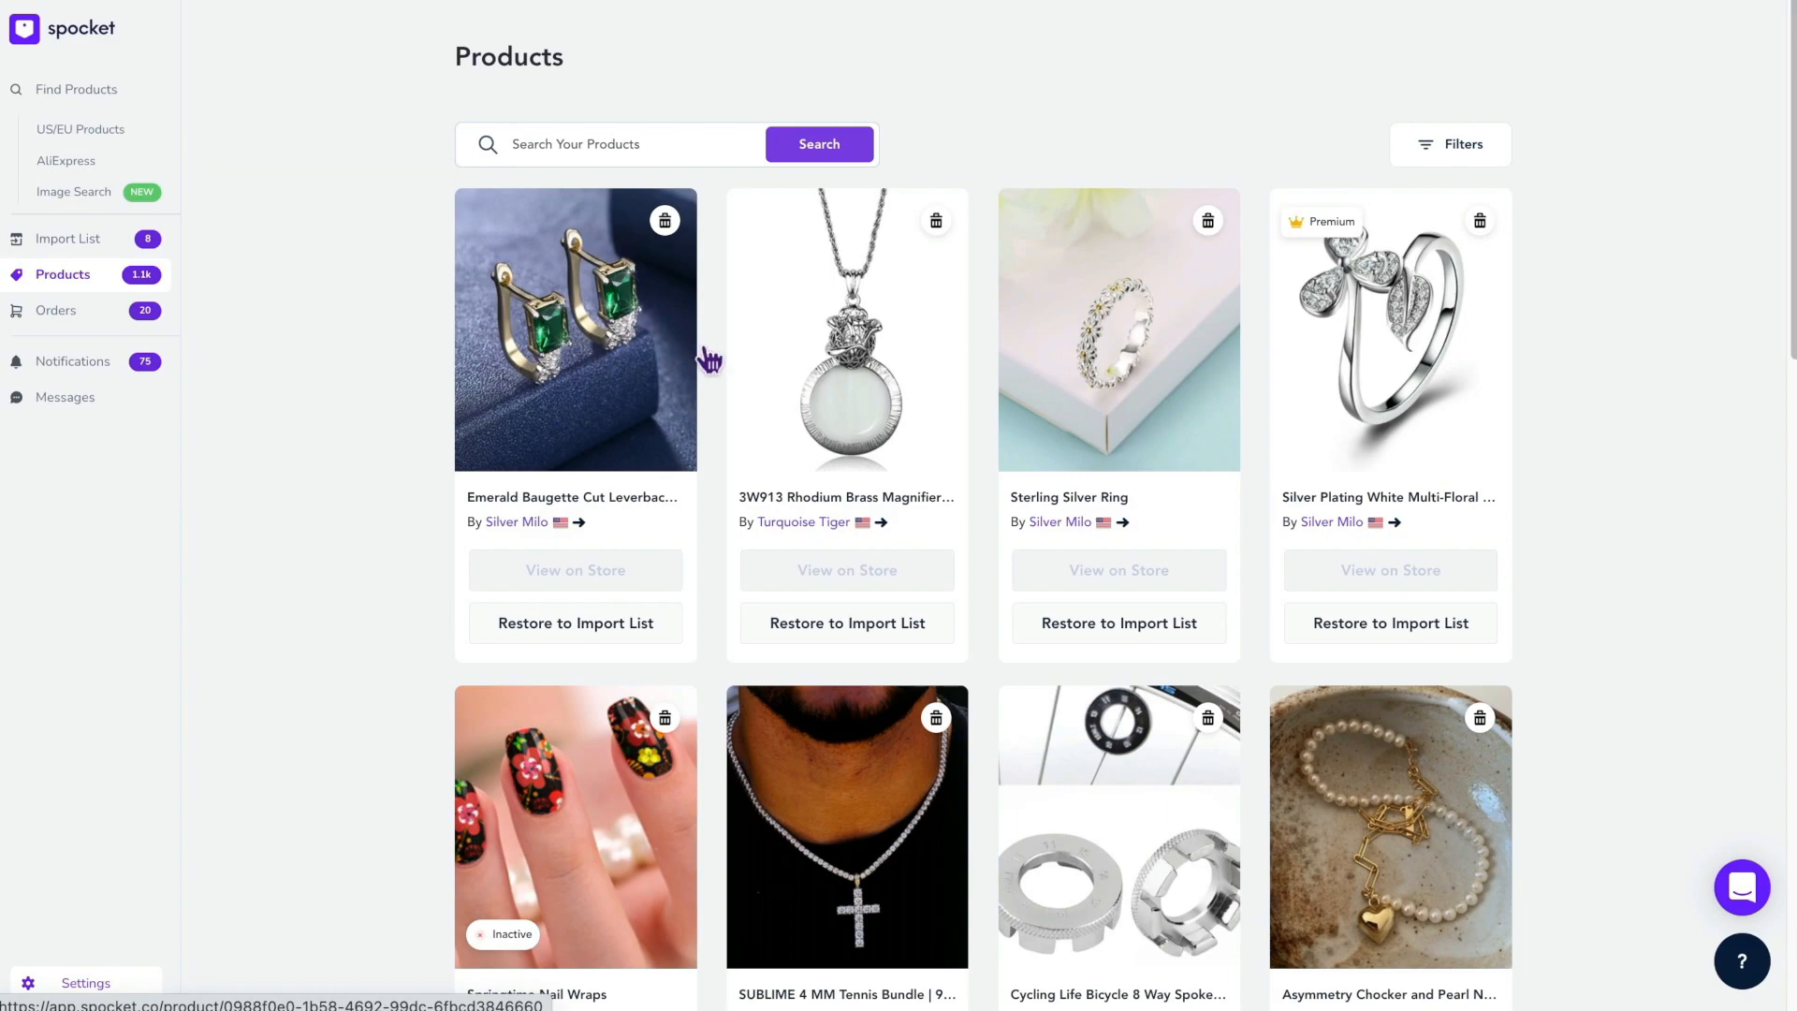
{"action": "scroll", "scroll_direction": "down", "scroll_amount": 3}
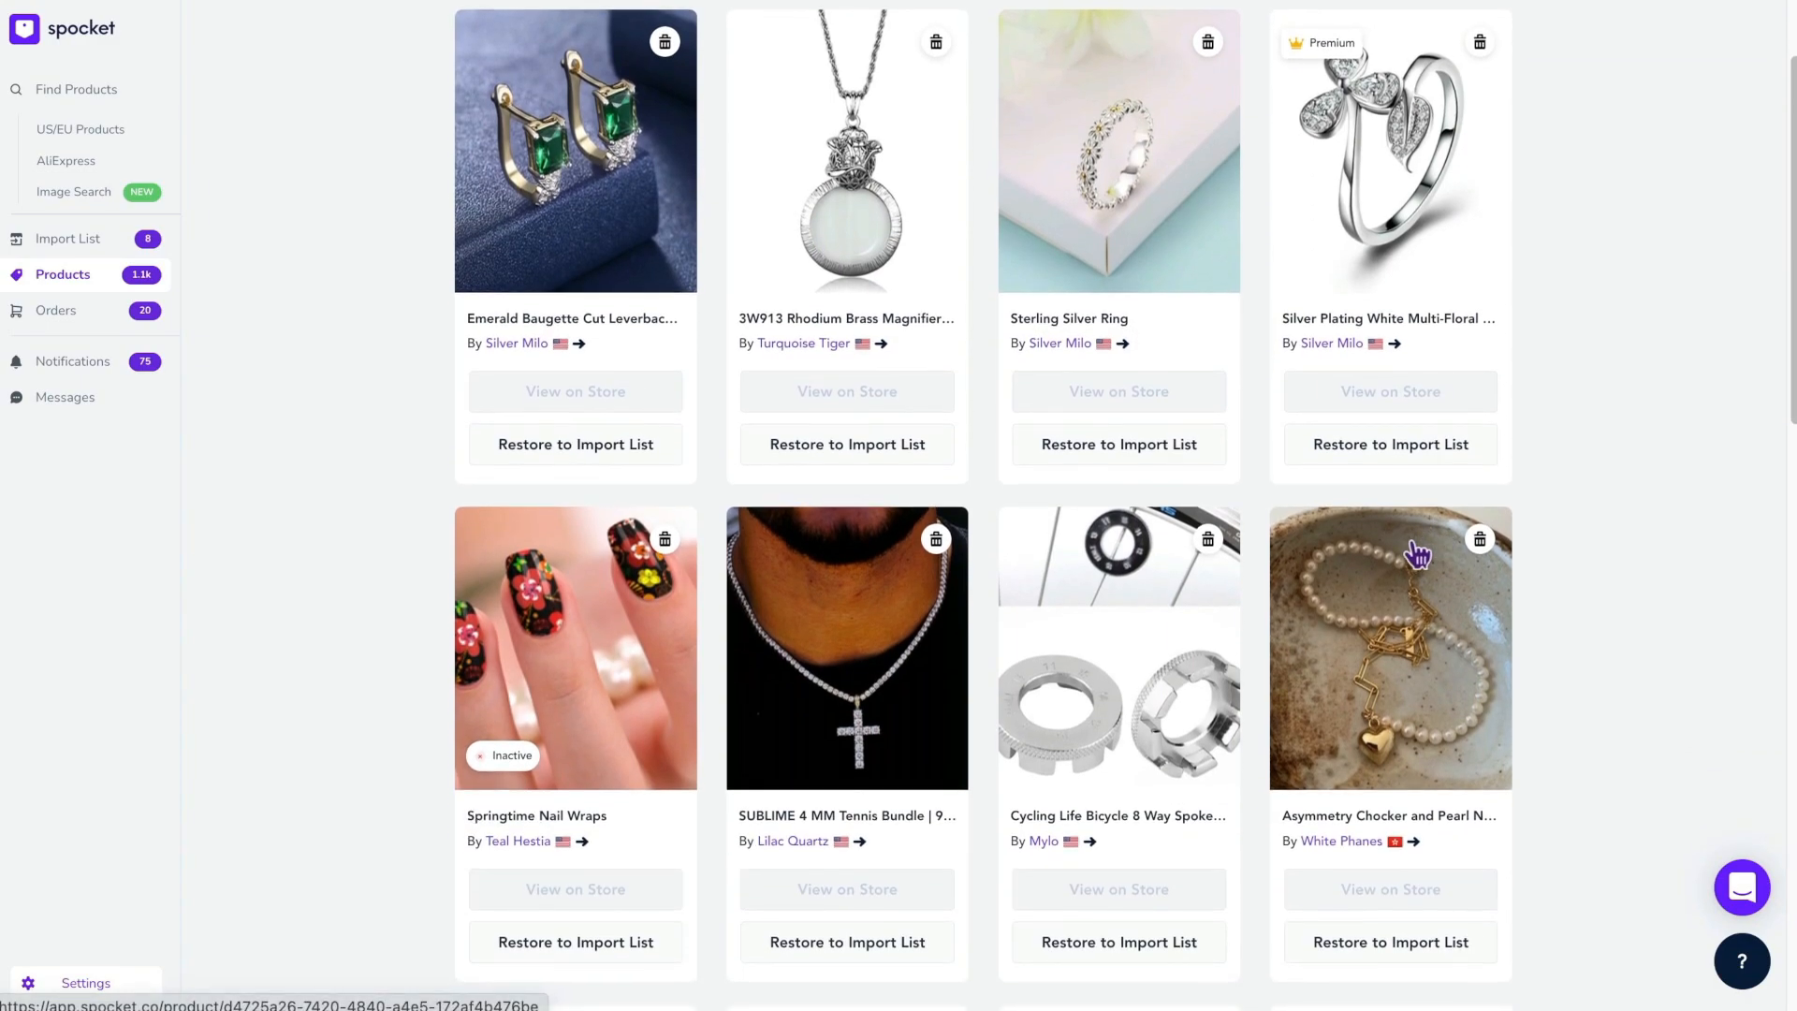
{"action": "scroll", "scroll_direction": "down", "scroll_amount": 3}
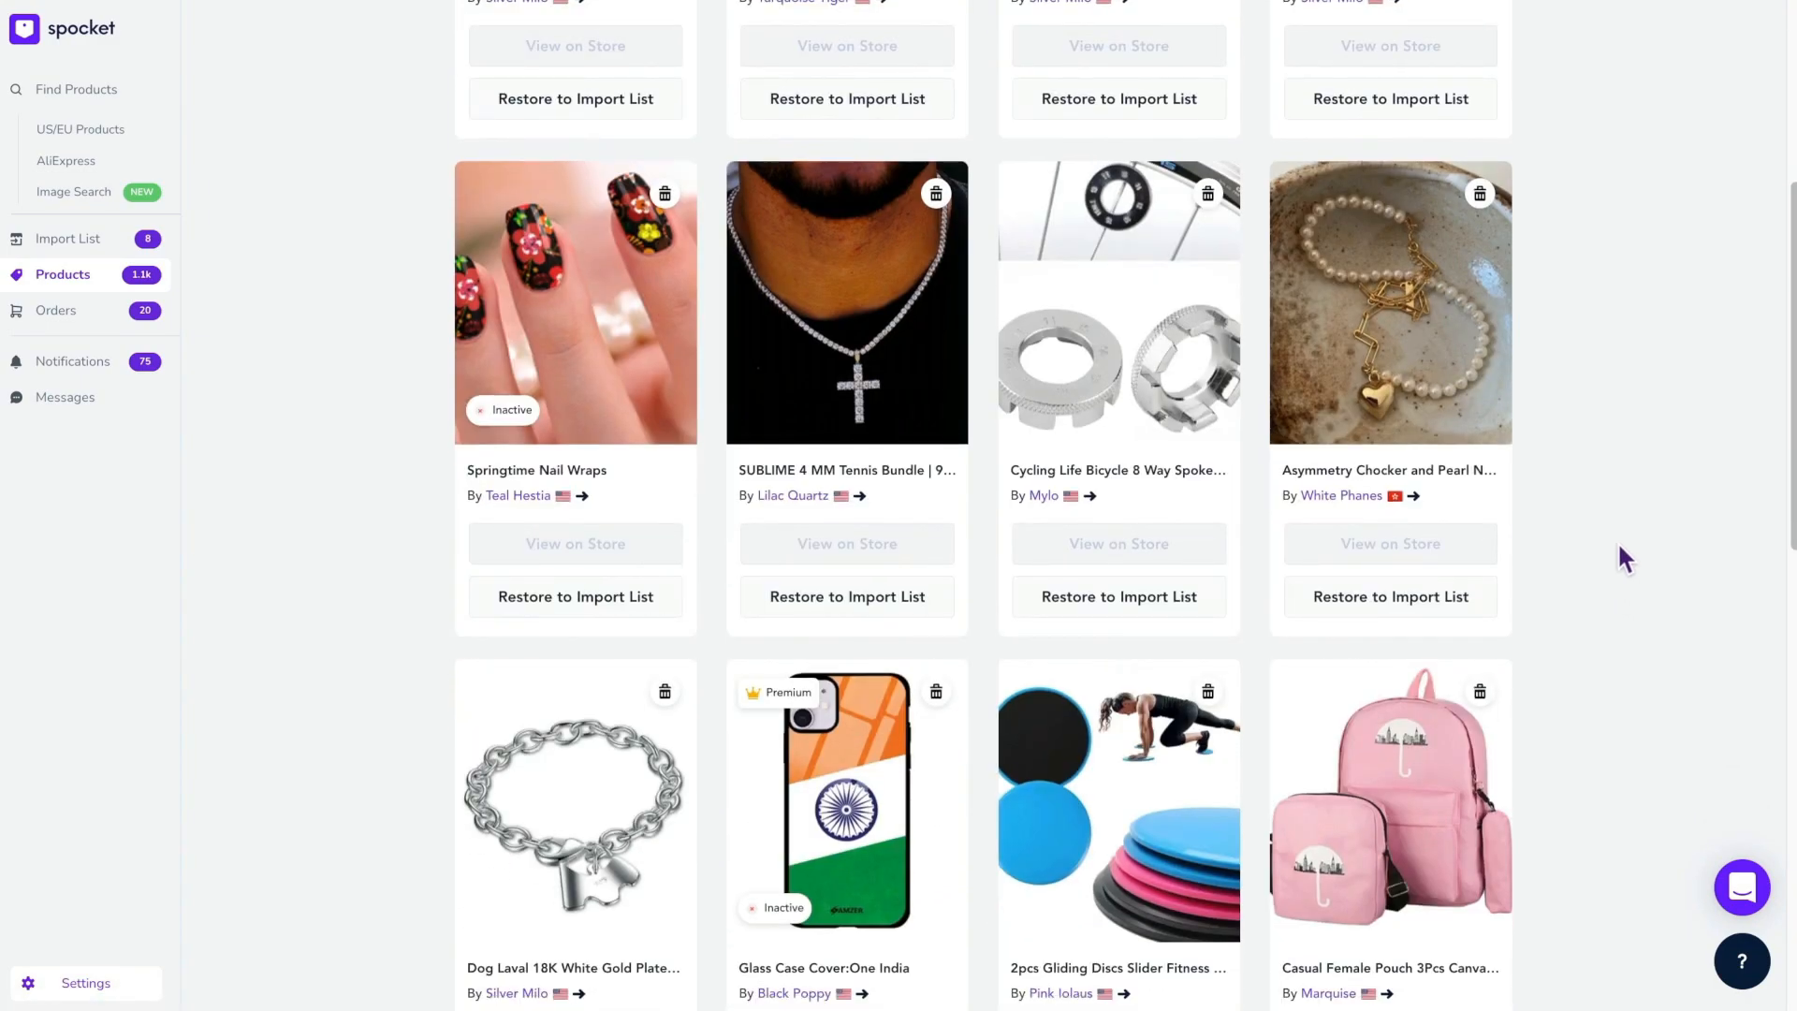